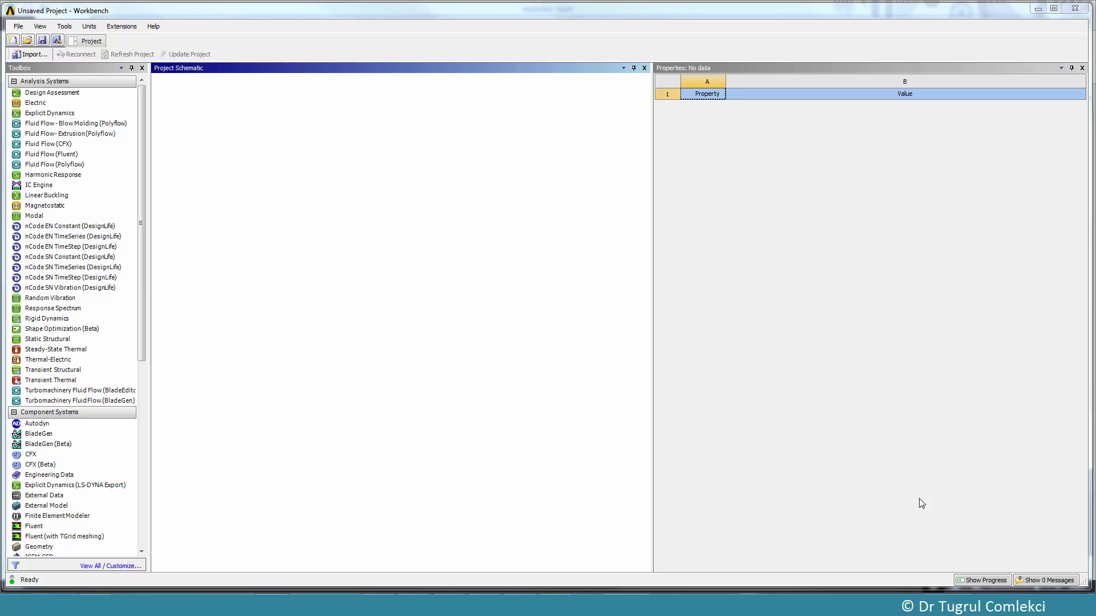
mouse_move(808, 520)
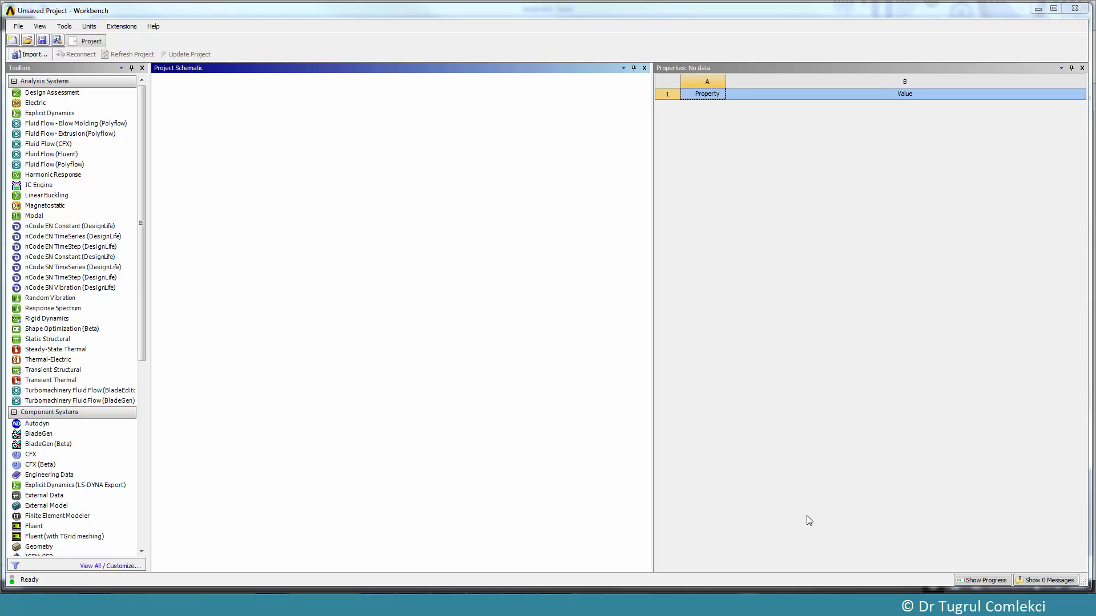
Add a Static Structural analysis system to the Project Schematic.
left_click(47, 339)
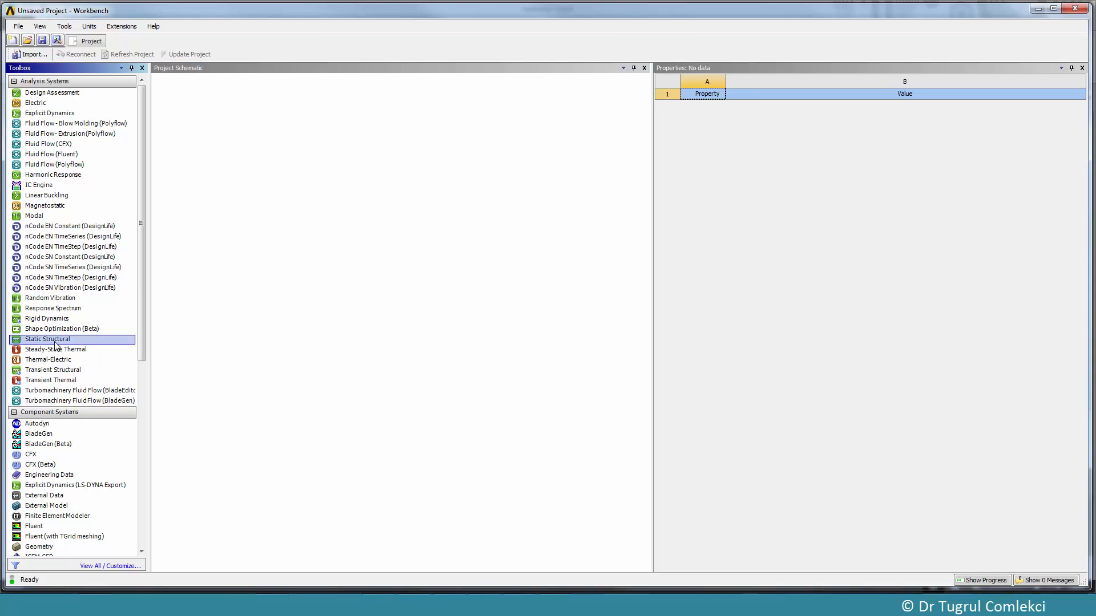
left_click_drag(47, 339, 219, 126)
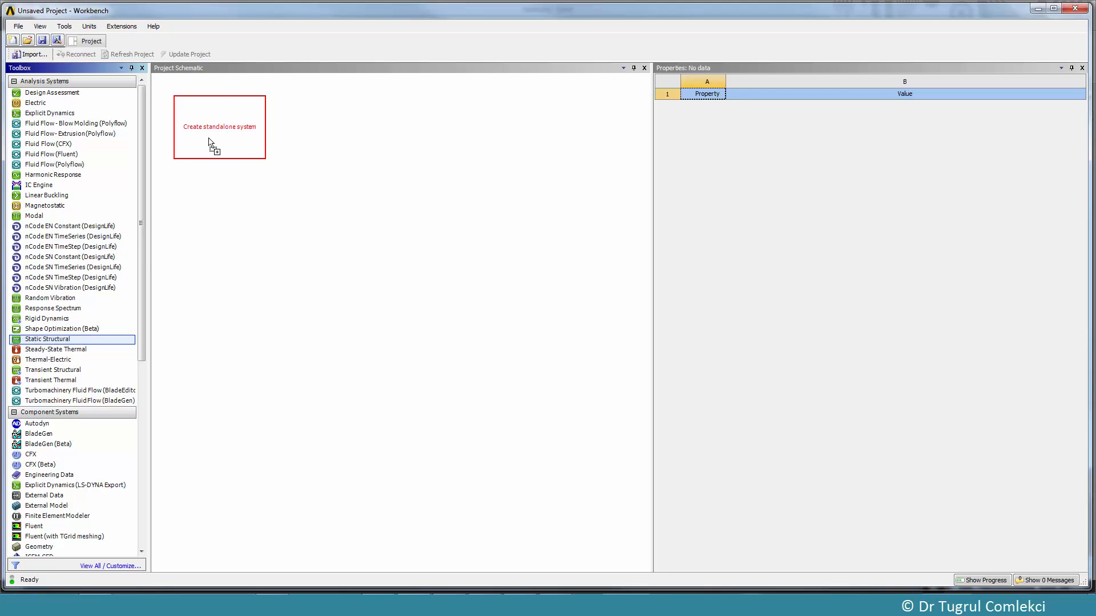
double_click(47, 339)
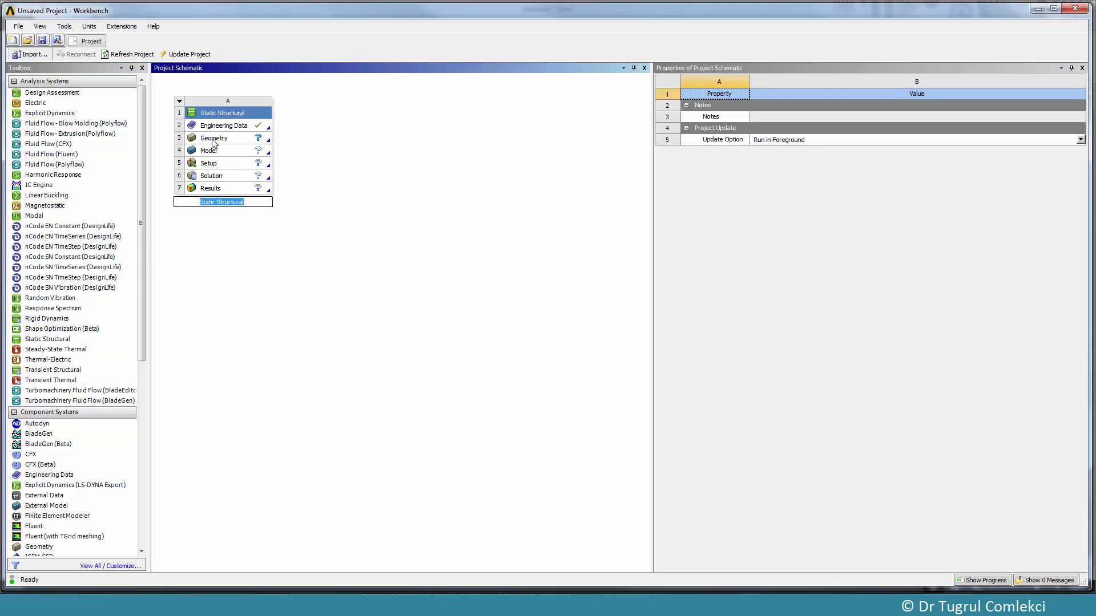
Set the Geometry cell's Analysis Type property to 2D.
left_click(212, 137)
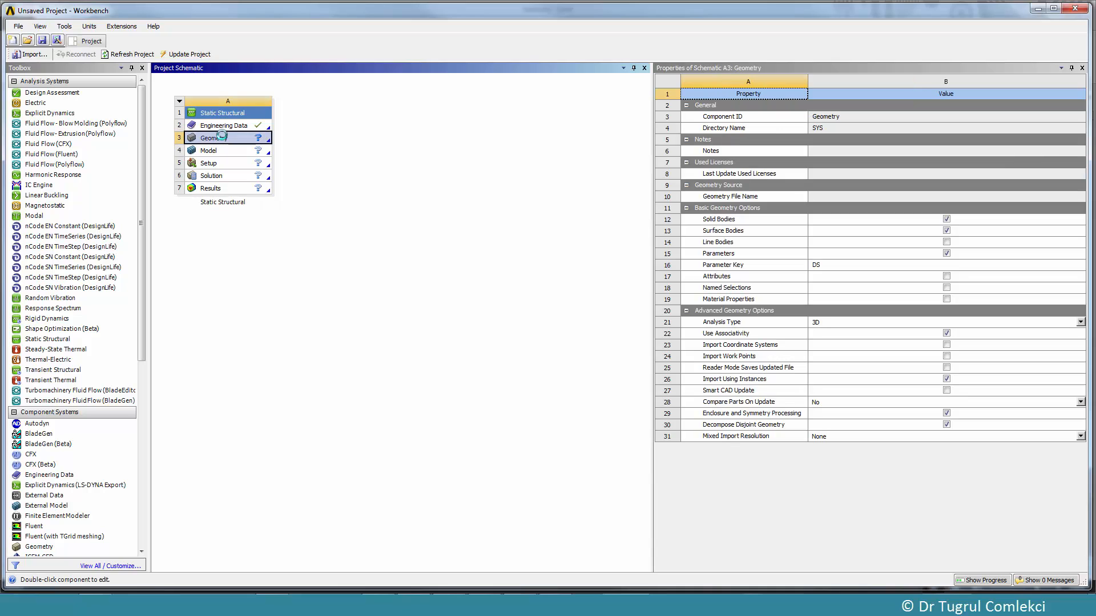
left_click(1079, 322)
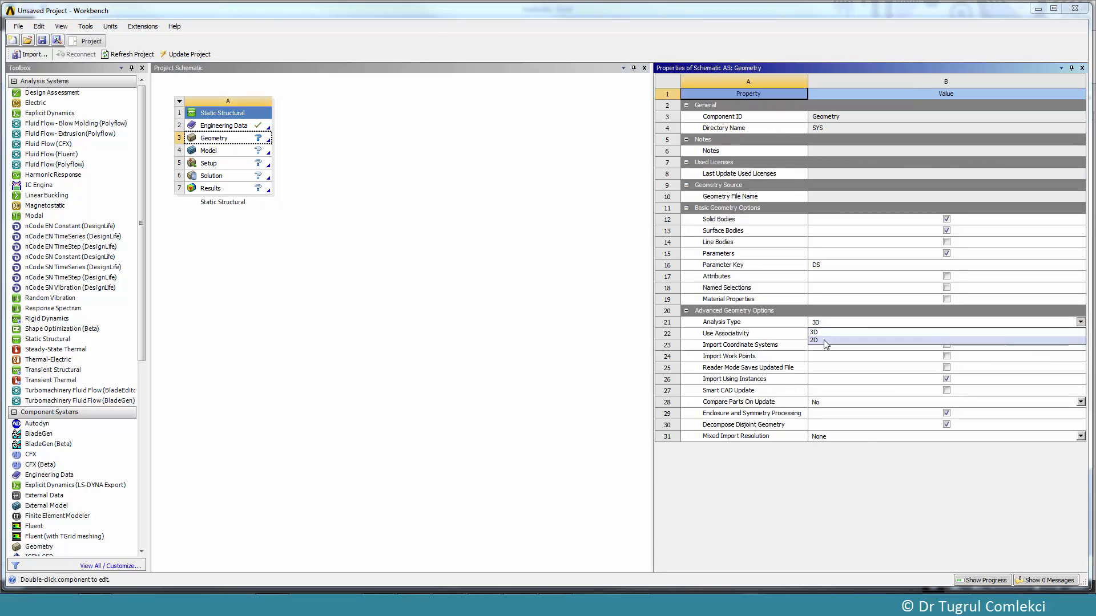
left_click(813, 340)
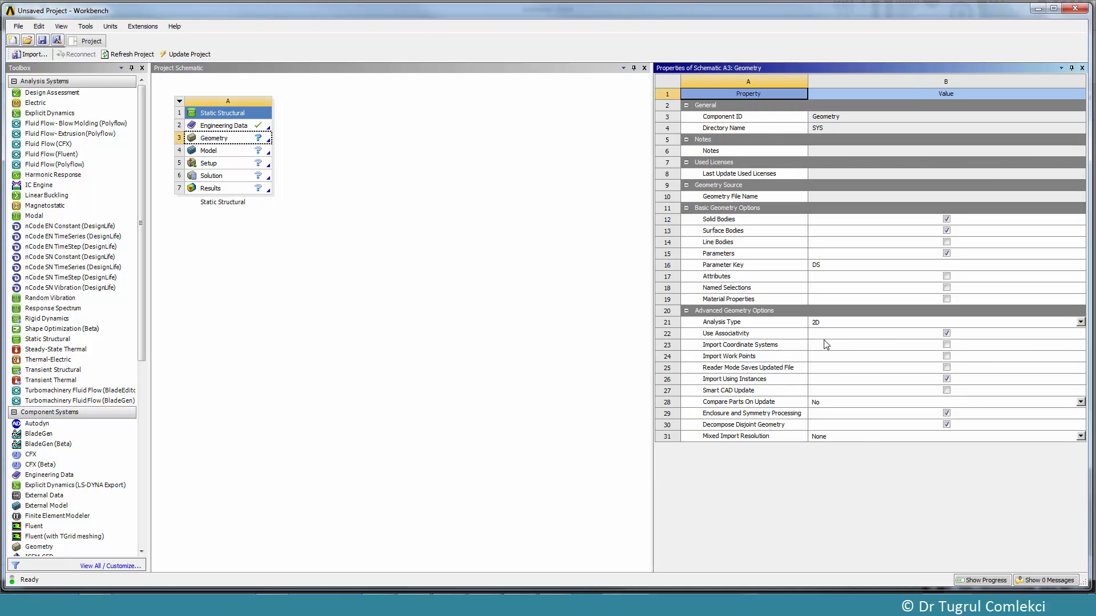
mouse_move(617, 249)
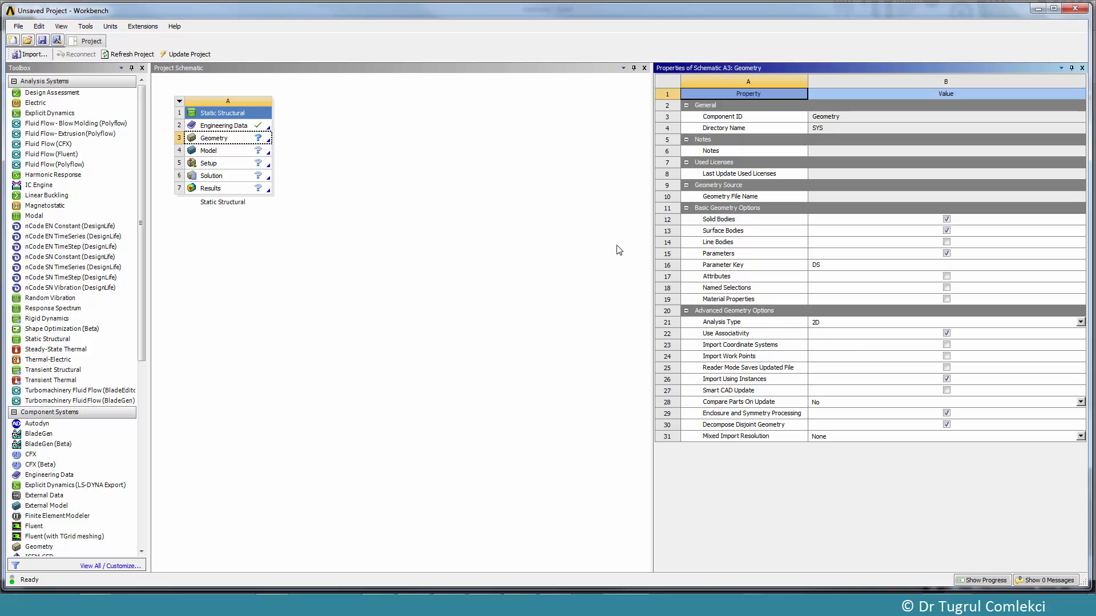
Launch DesignModeler on a New Geometry from the Geometry cell.
right_click(213, 138)
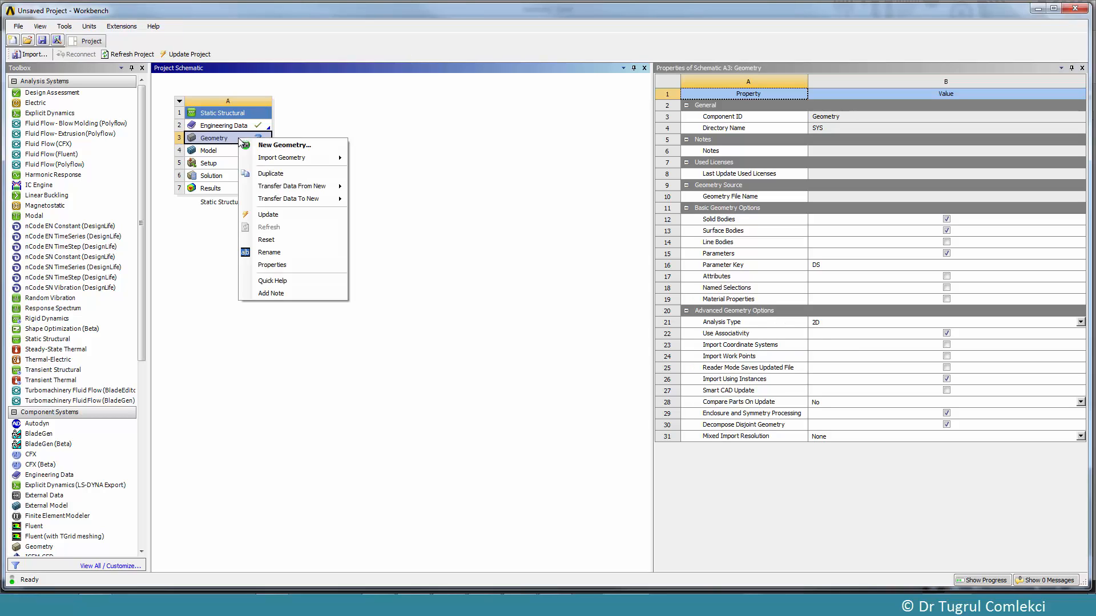
left_click(283, 144)
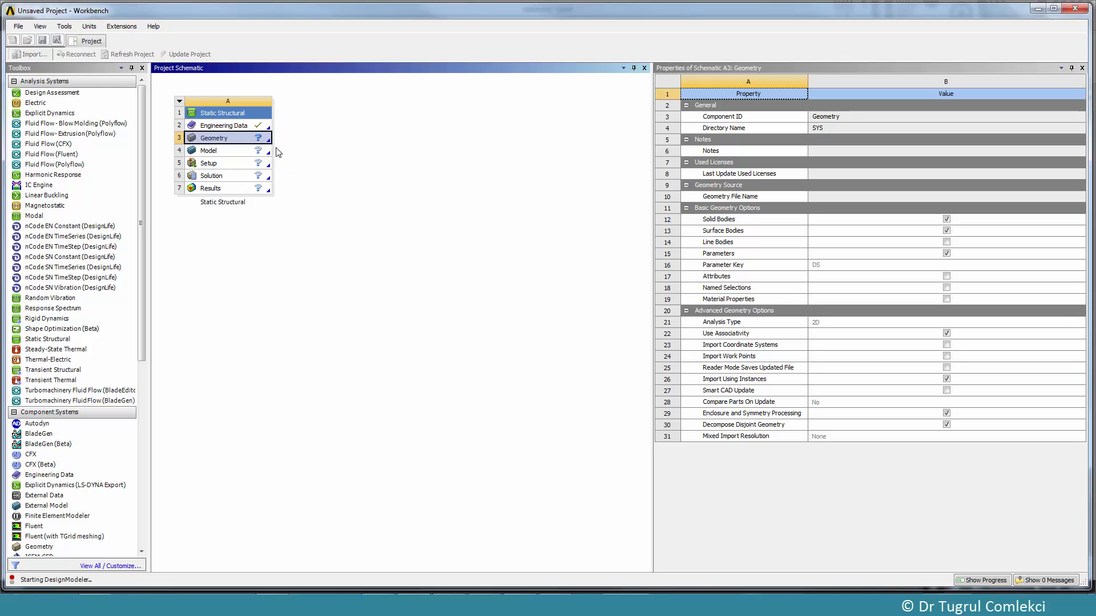
double_click(214, 138)
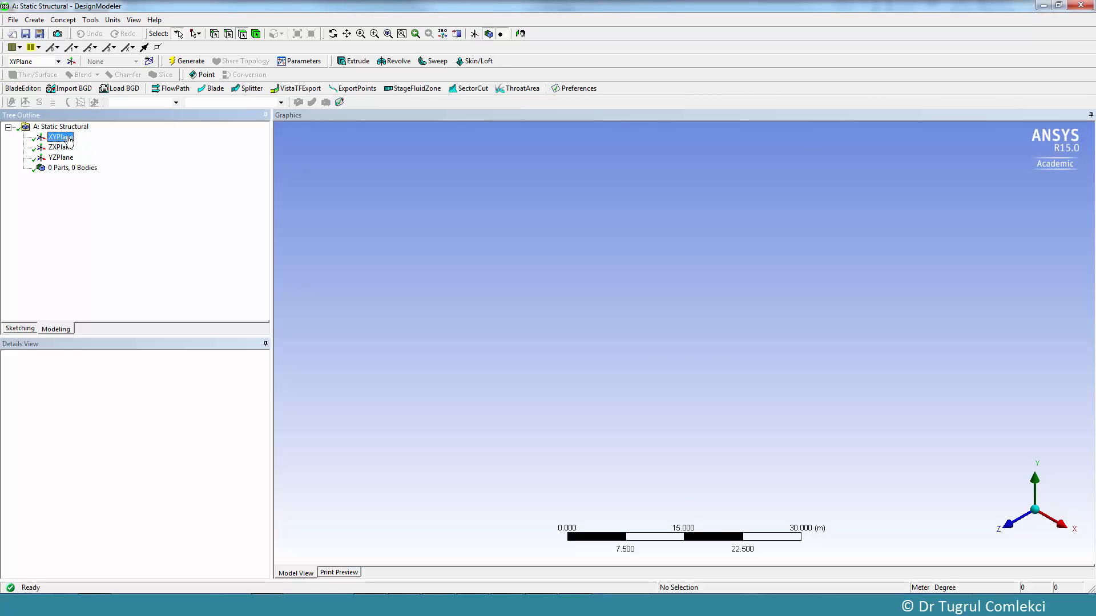
Look at the XY plane and enter Sketching with Global and Cursor auto constraints on.
left_click(520, 34)
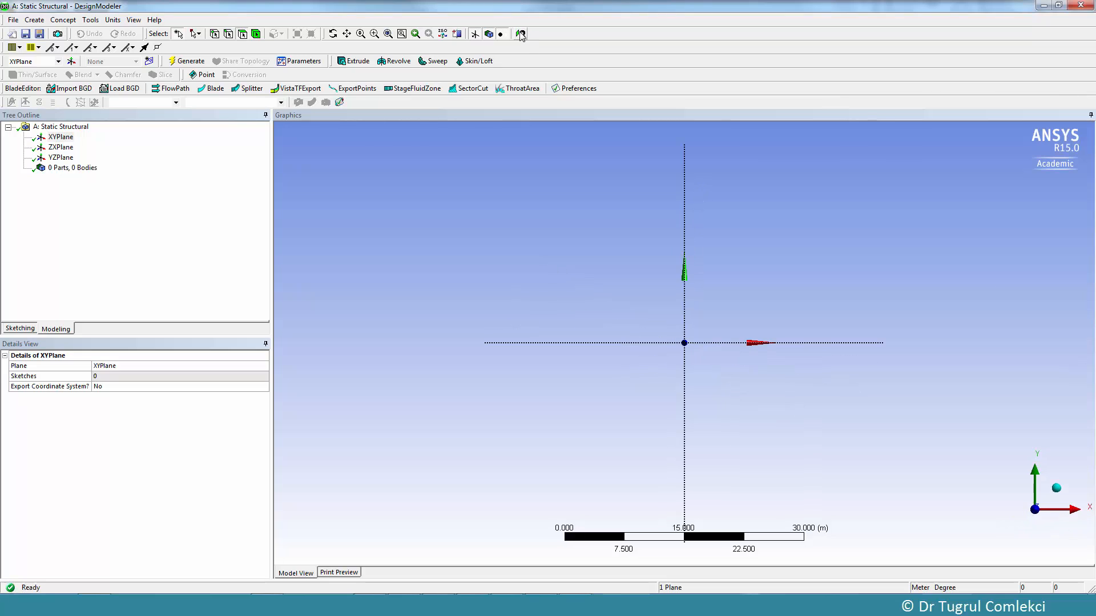
mouse_move(701, 331)
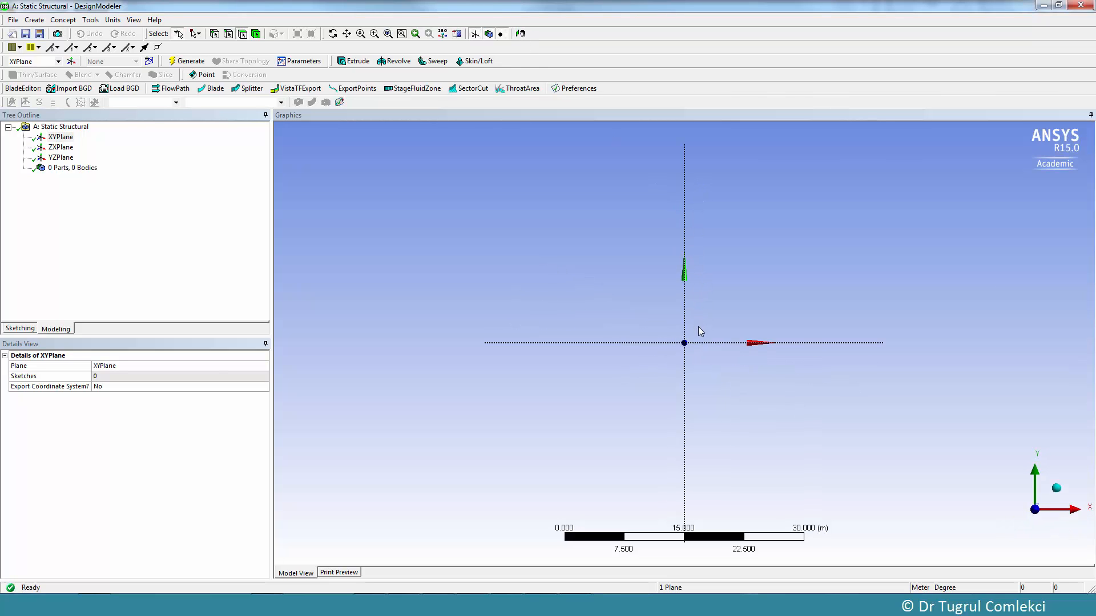
mouse_move(699, 343)
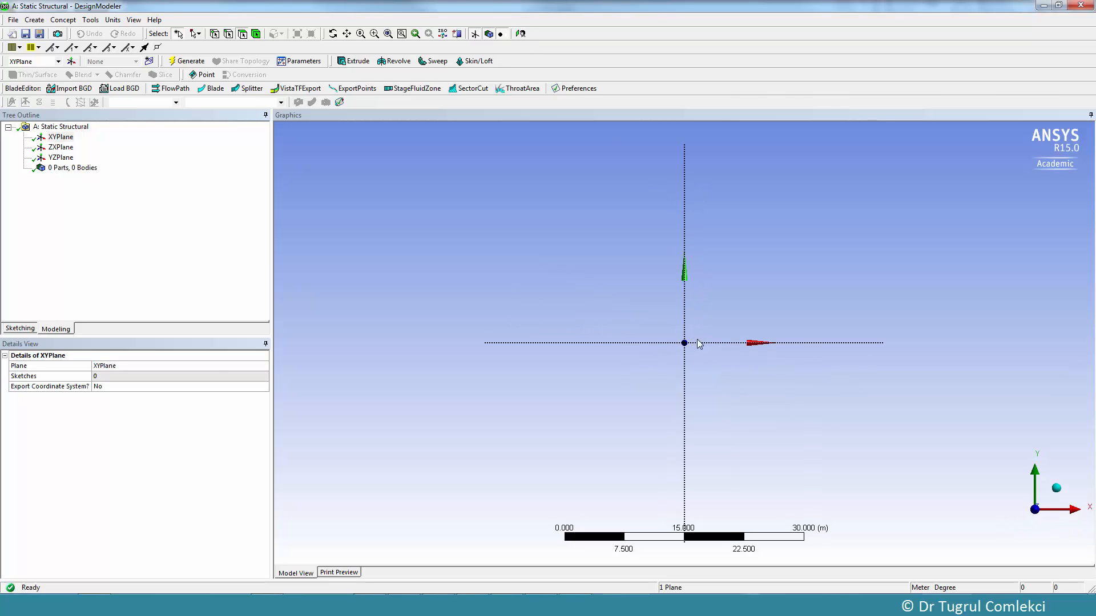
left_click(20, 329)
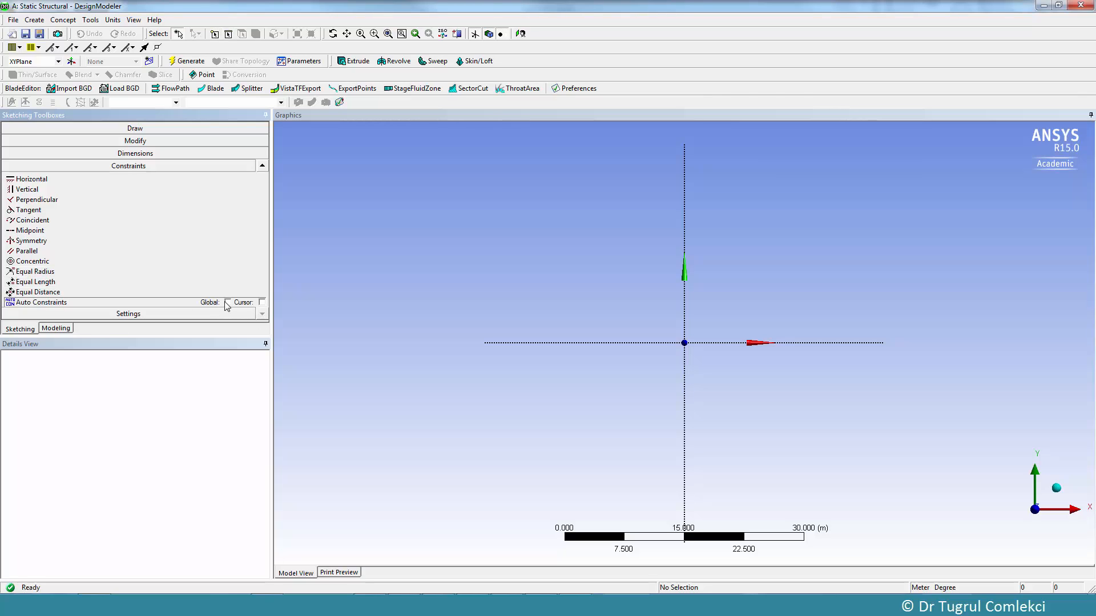
left_click(227, 302)
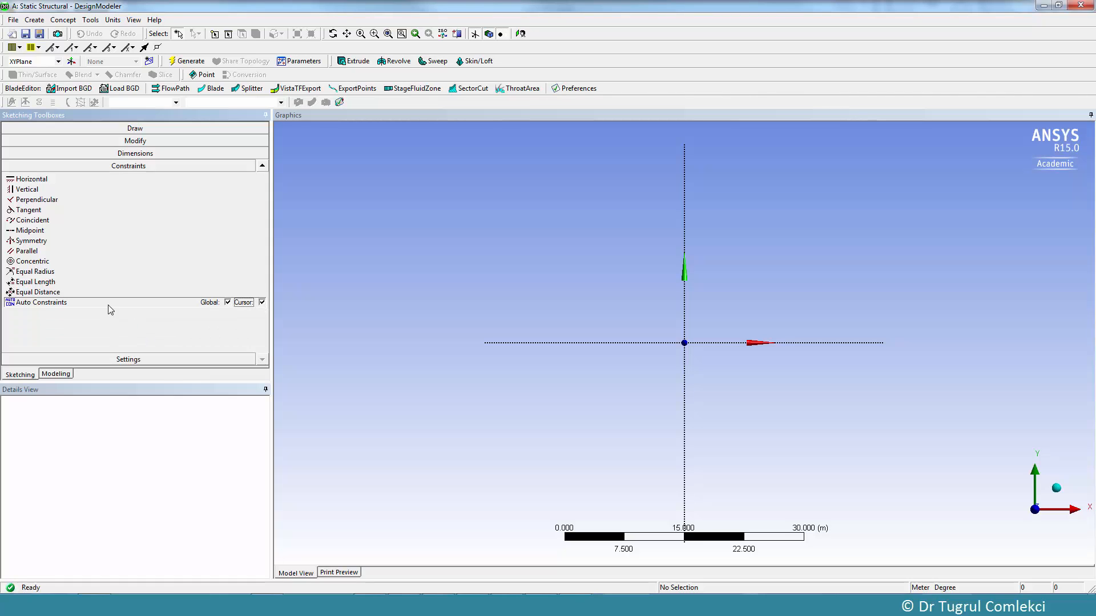
left_click(134, 128)
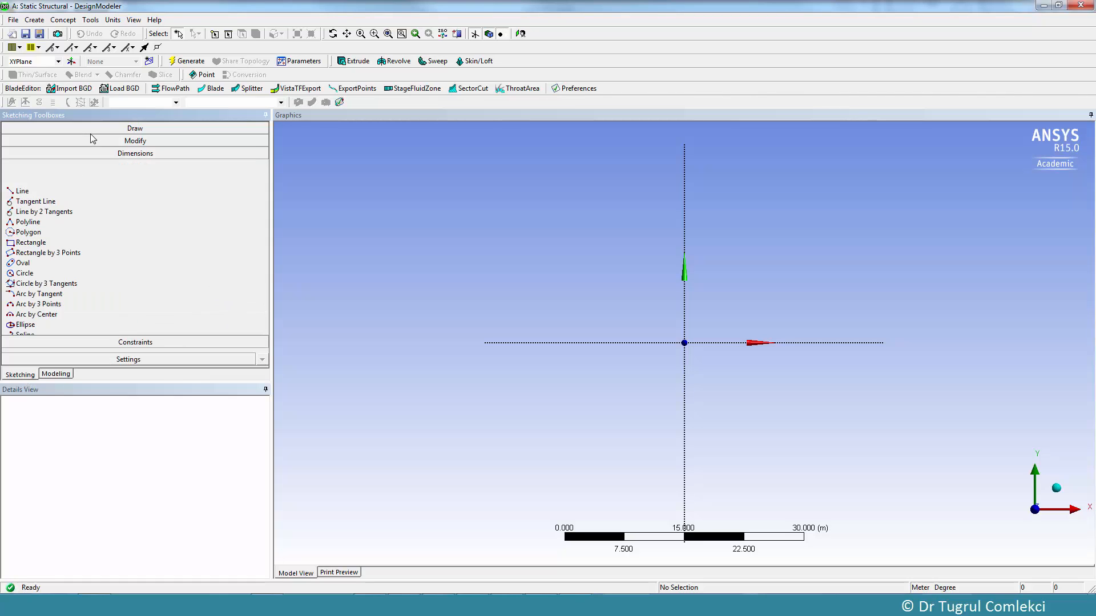
left_click(134, 127)
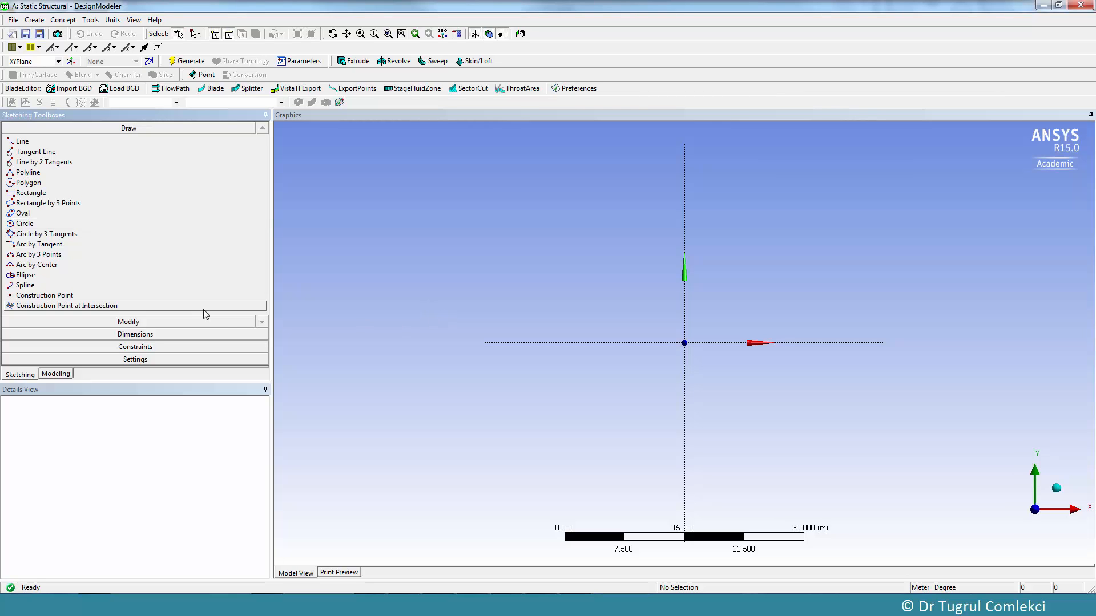
mouse_move(750, 302)
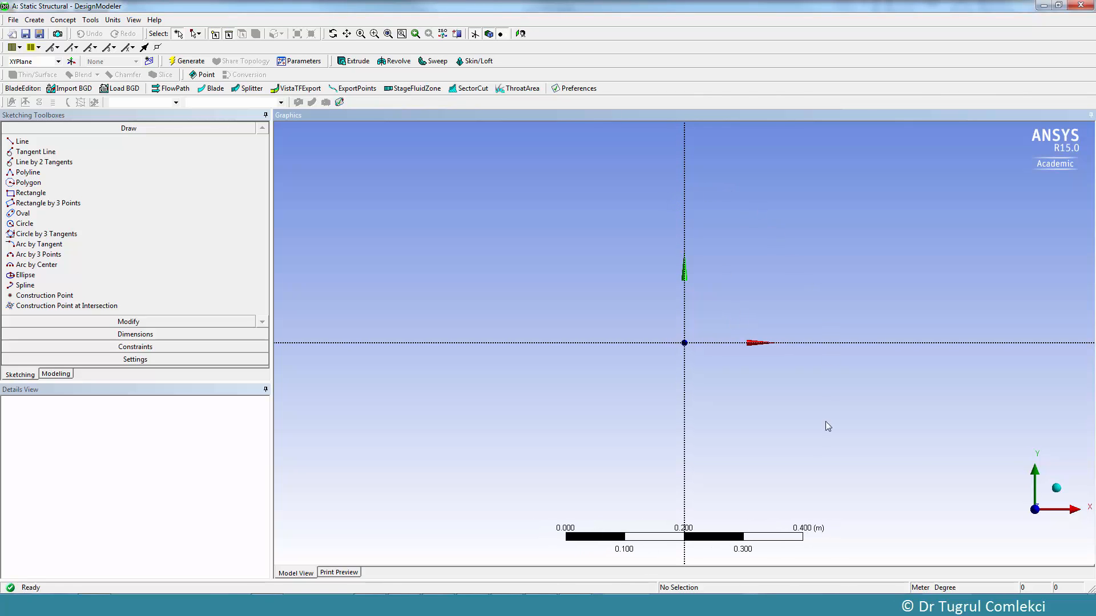
mouse_move(24, 202)
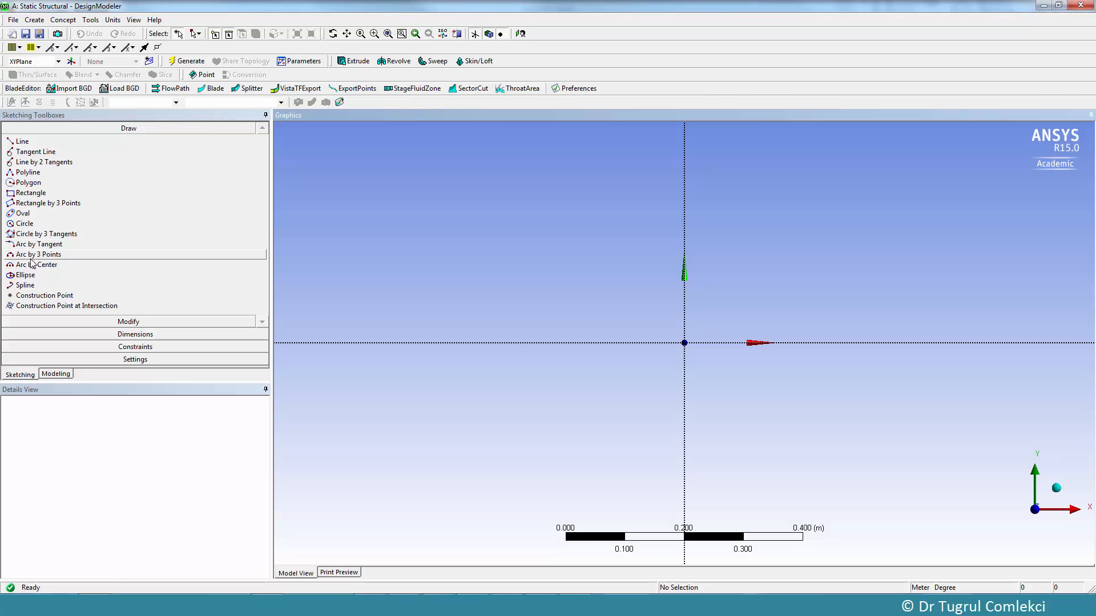
Draw the outer semicircular arc centred on the origin with Arc by Center.
left_click(37, 264)
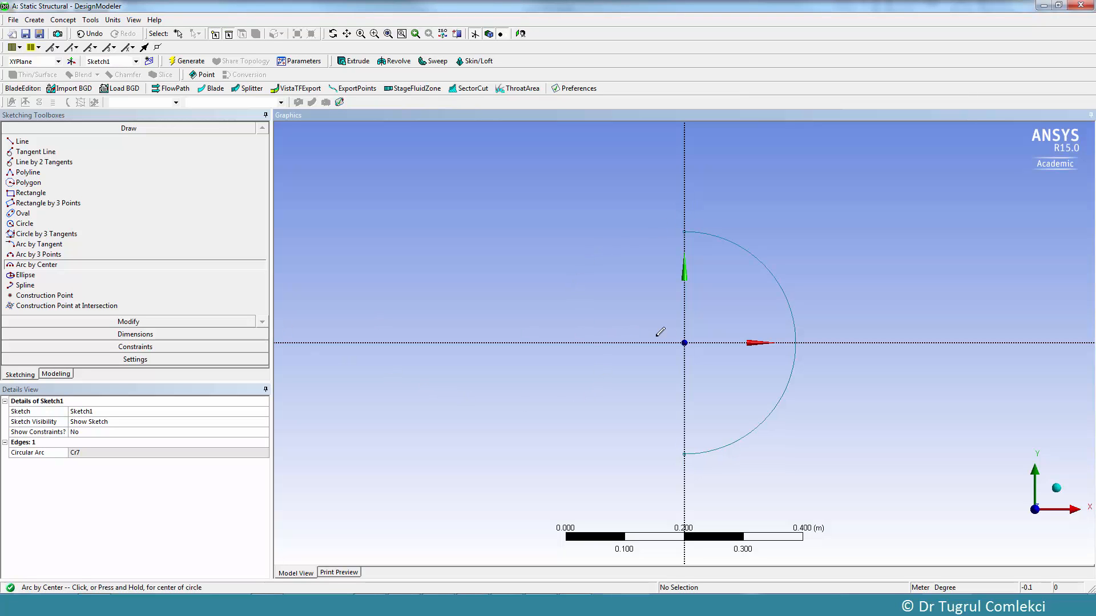
left_click(684, 342)
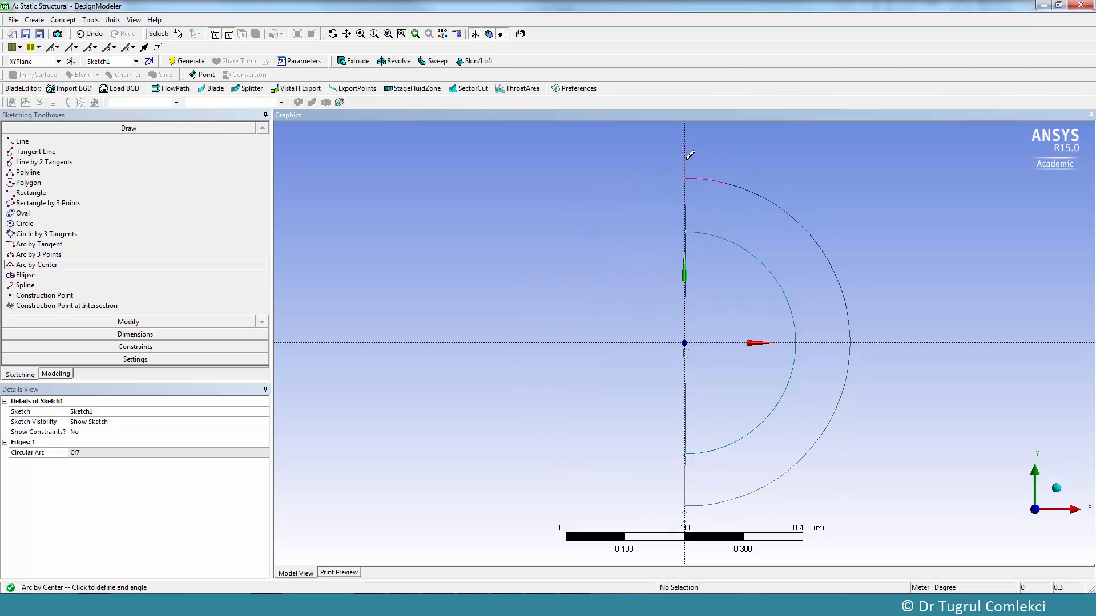
left_click(689, 153)
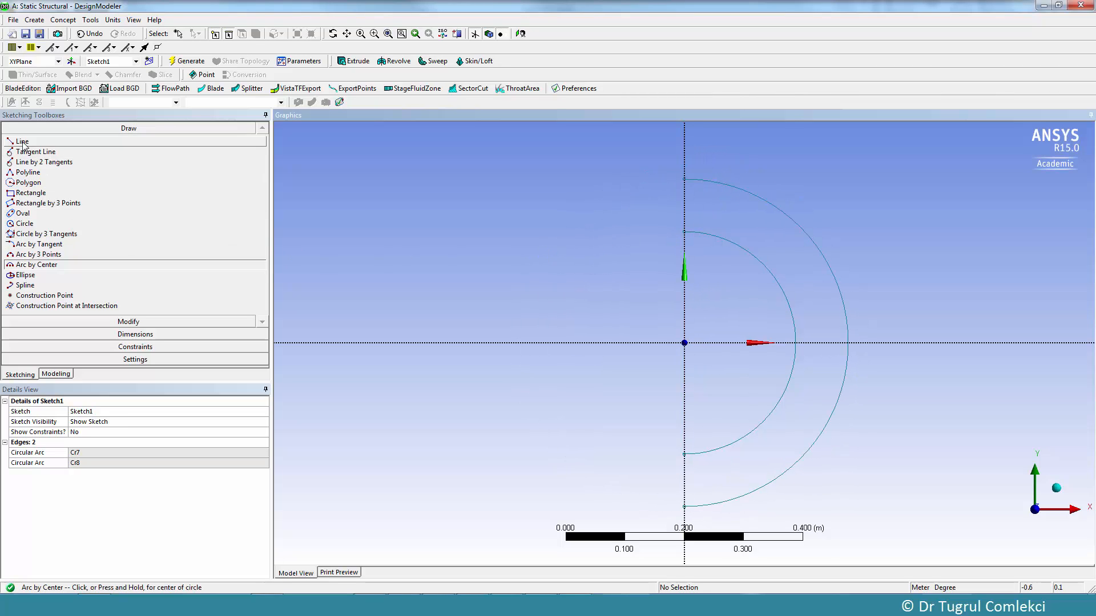
left_click(22, 140)
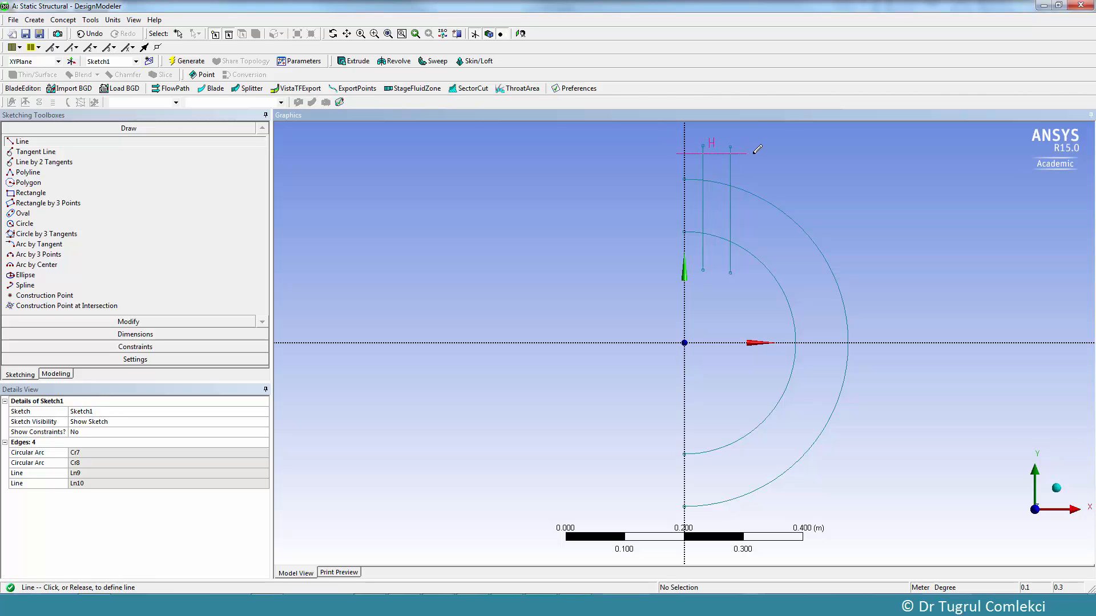
Draw the horizontal top line and begin the axis line from the inner arc's lower end.
left_click(745, 149)
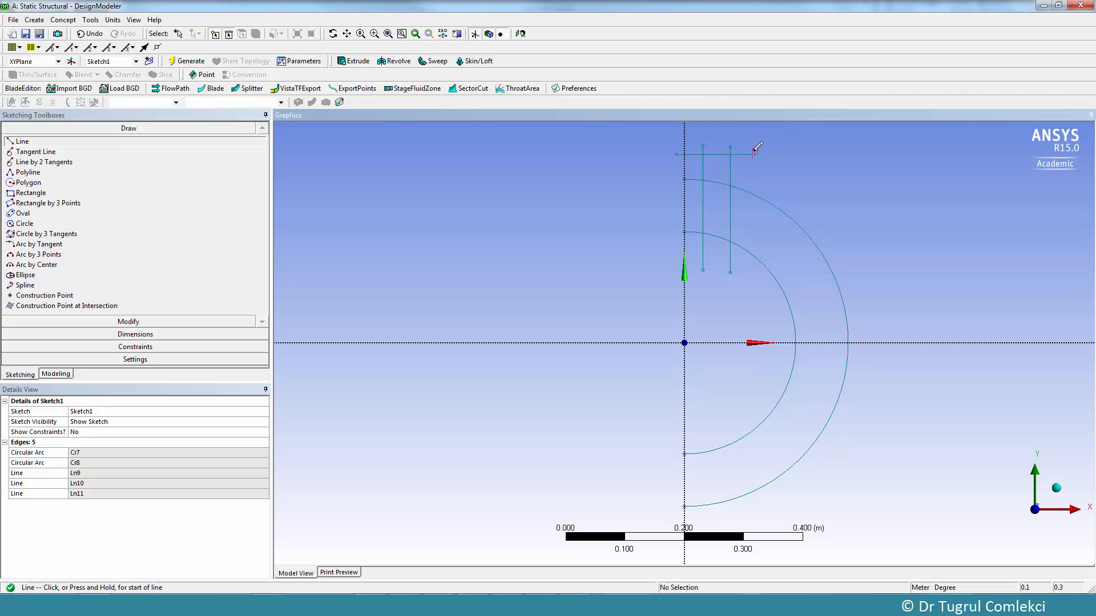
mouse_move(768, 194)
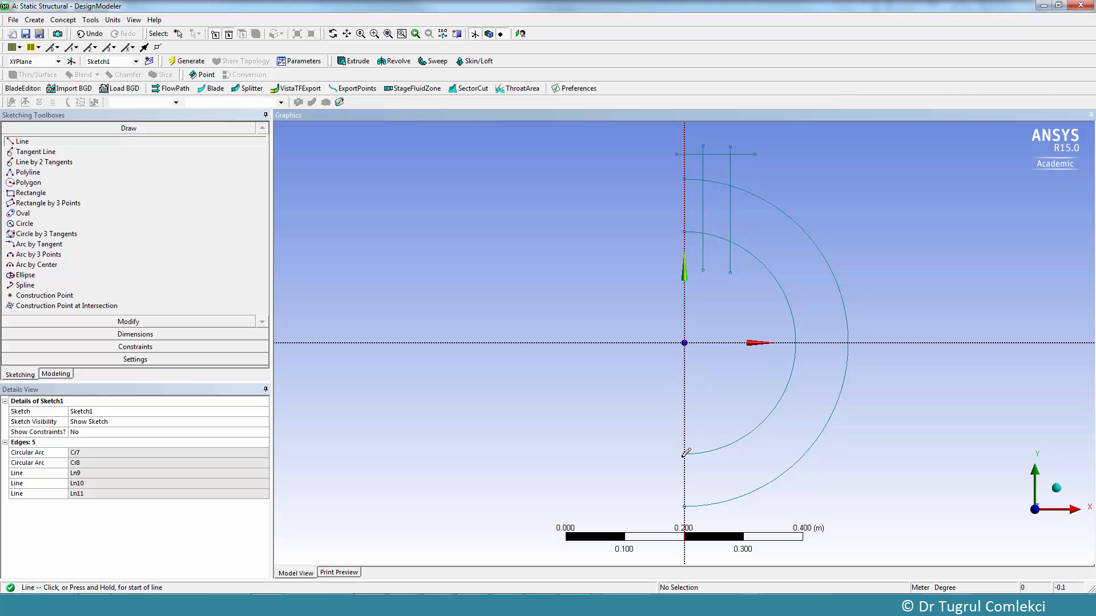
left_click(684, 452)
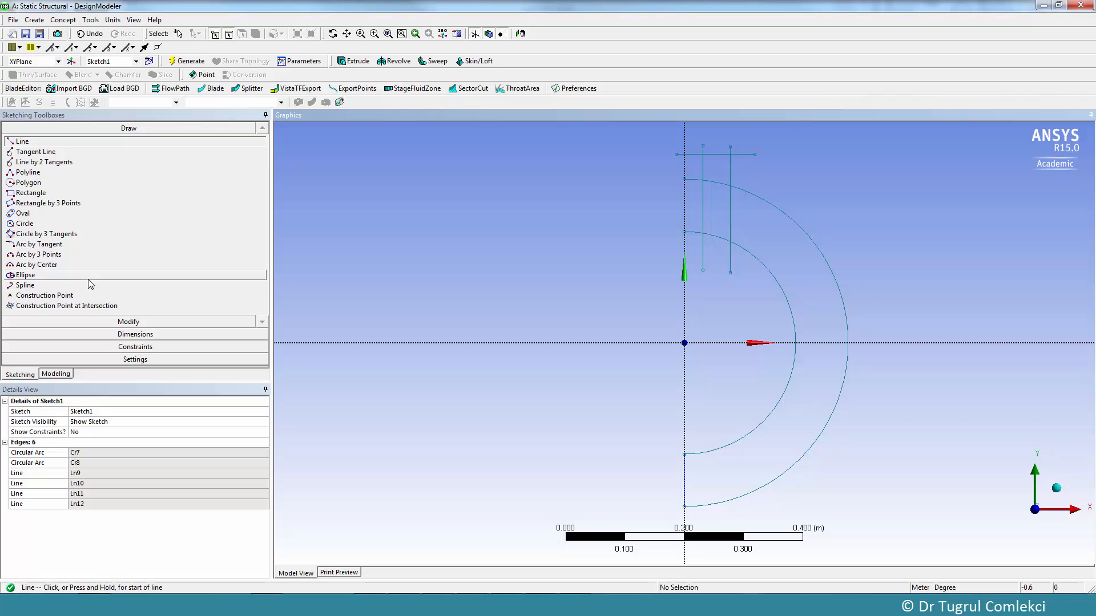
mouse_move(28, 193)
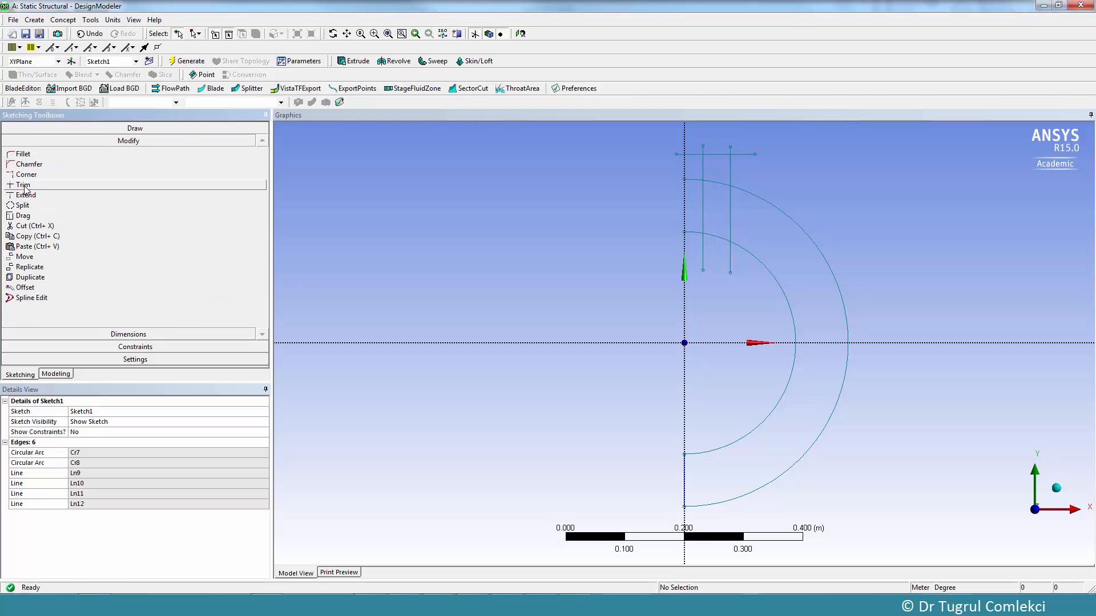
Trim the outer arc's top portion and the leftover edge pieces below the neck.
left_click(22, 184)
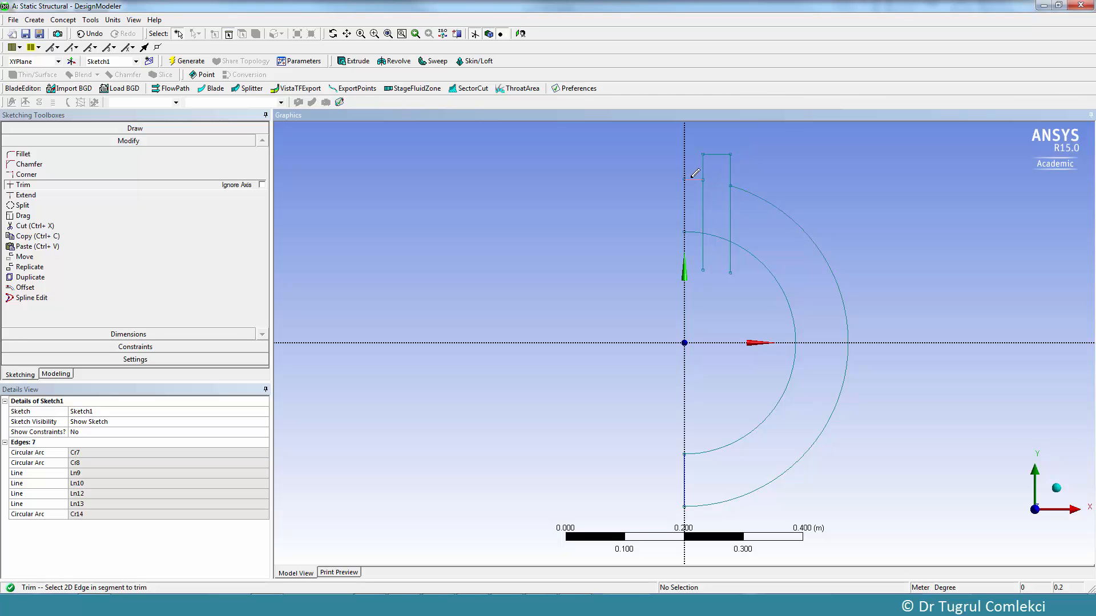
left_click(696, 173)
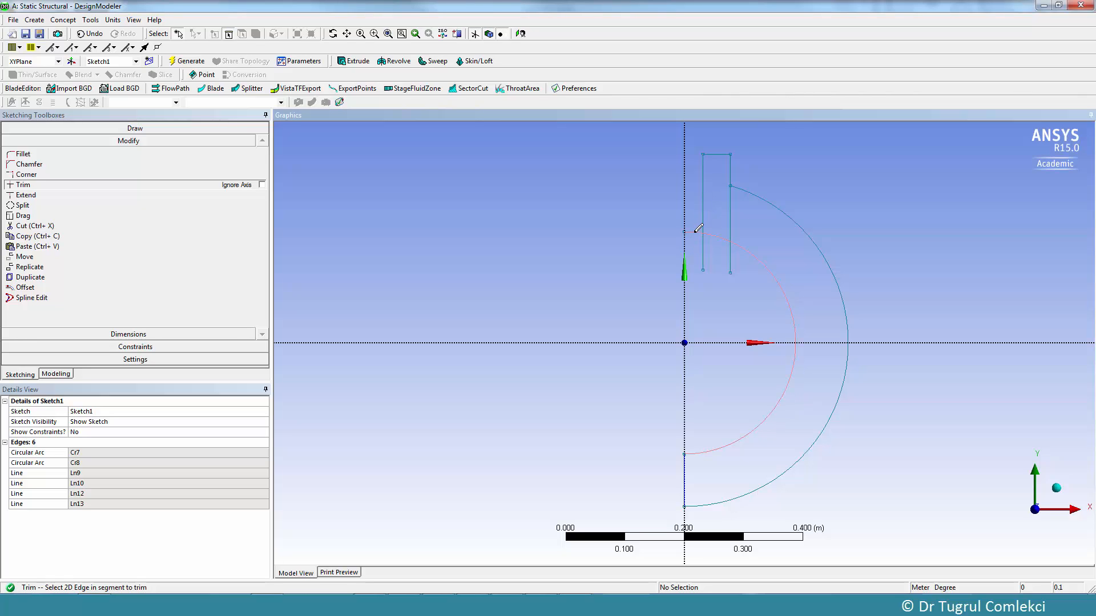
left_click(705, 243)
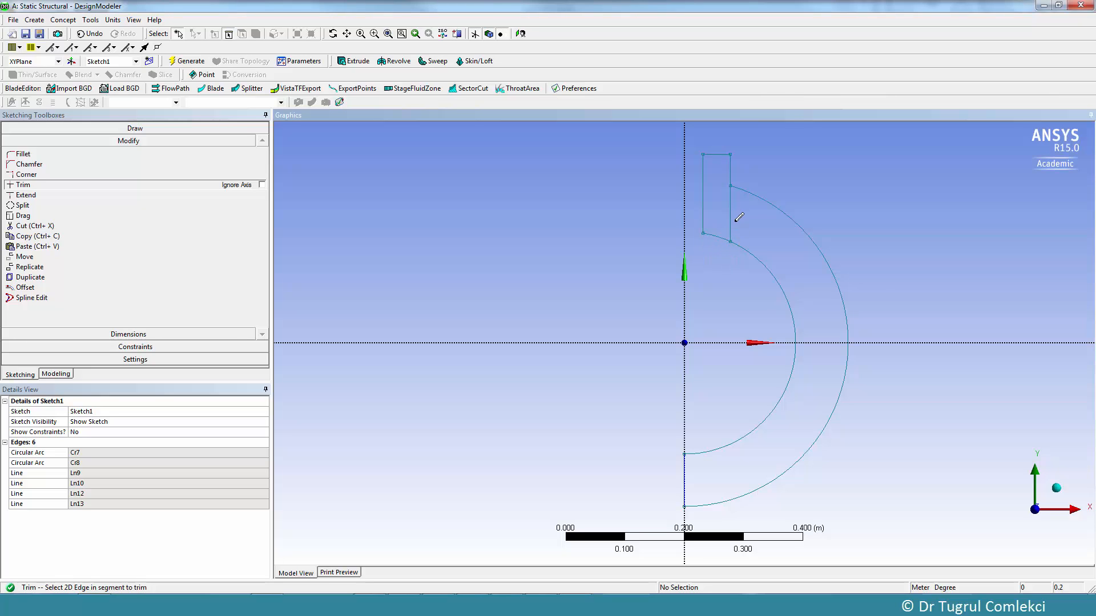
left_click(732, 203)
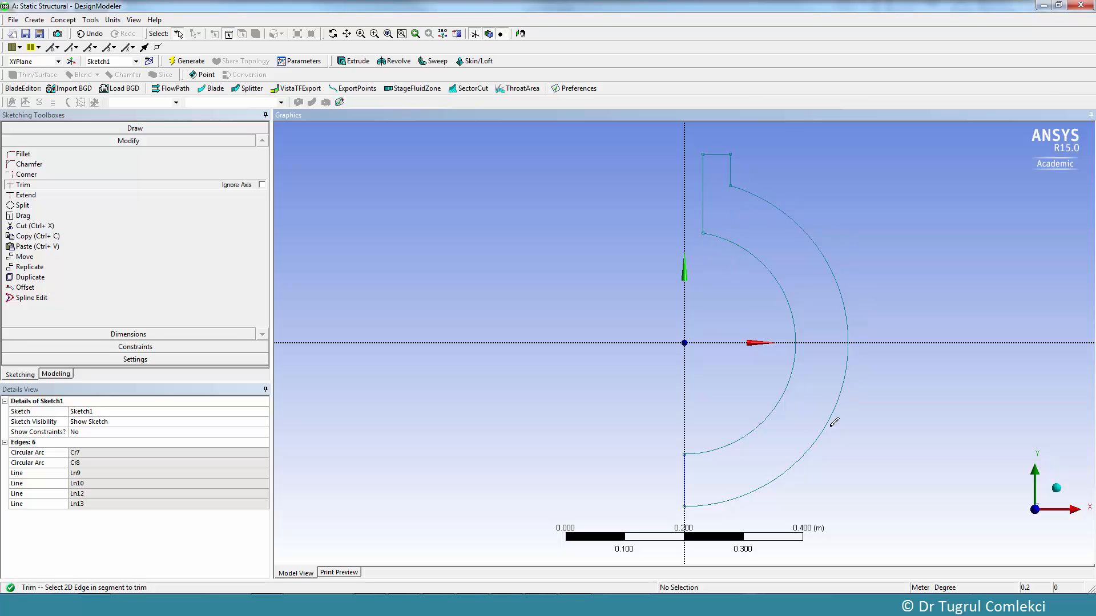
mouse_move(715, 131)
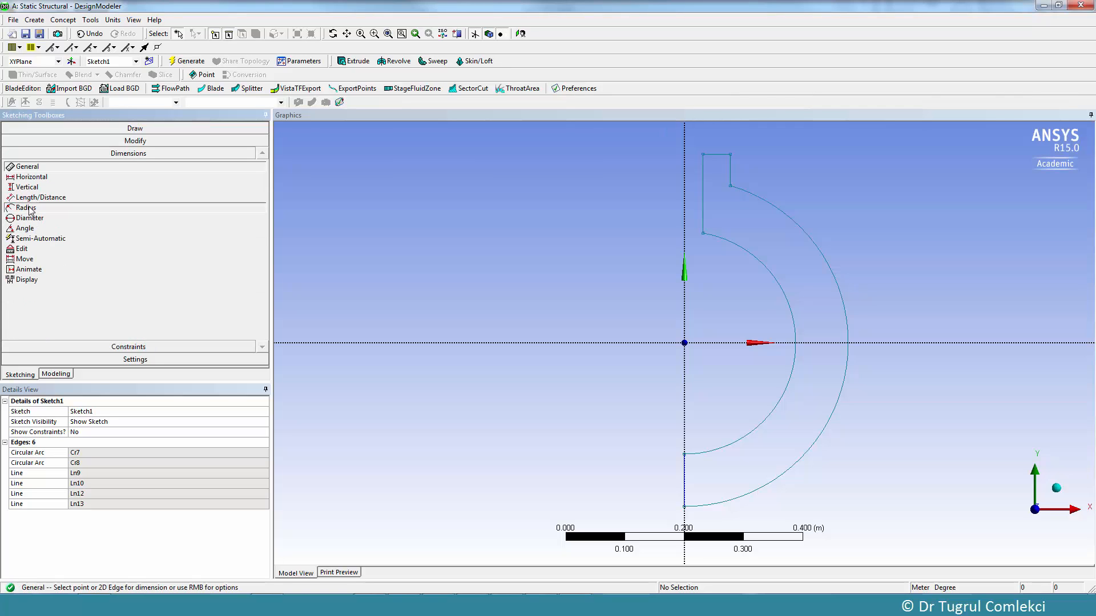
Add radius, horizontal and vertical dimensions to the arcs and the neck.
left_click(26, 208)
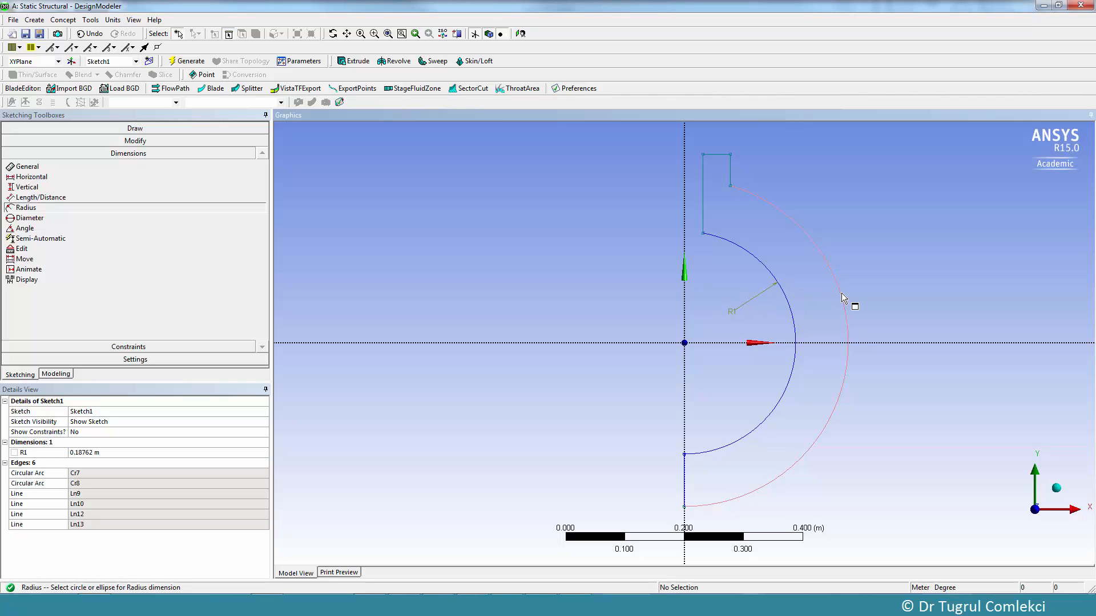
left_click(846, 301)
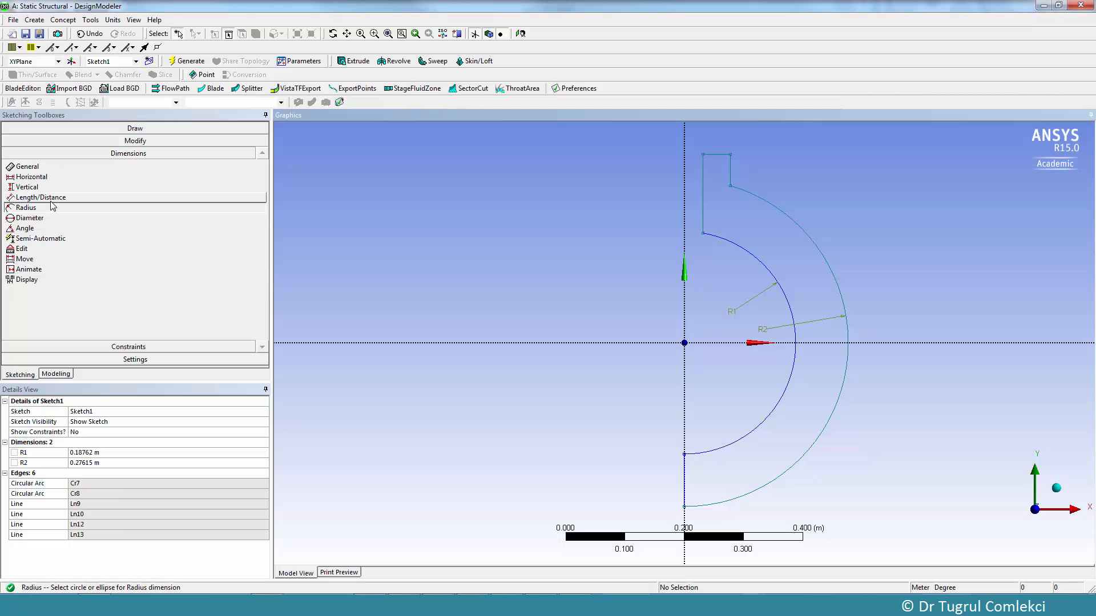
left_click(30, 177)
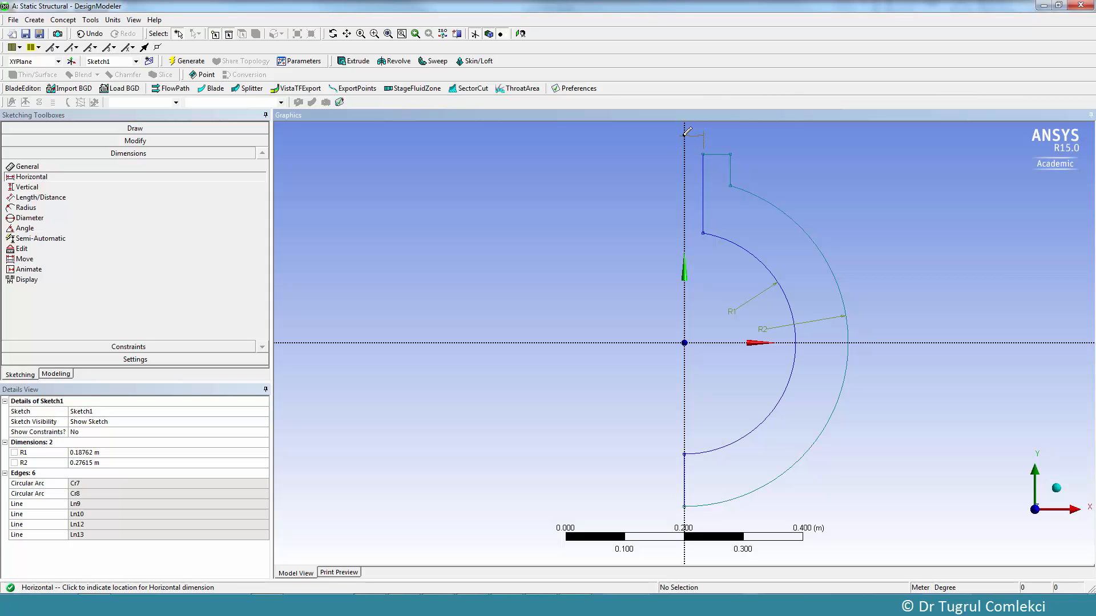
left_click(703, 152)
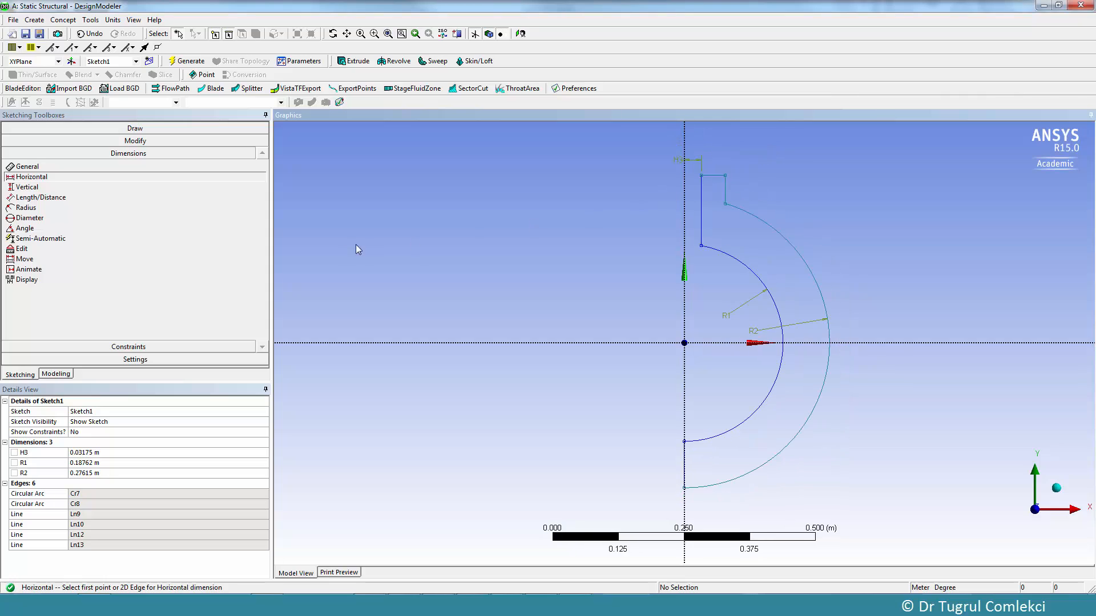
mouse_move(726, 189)
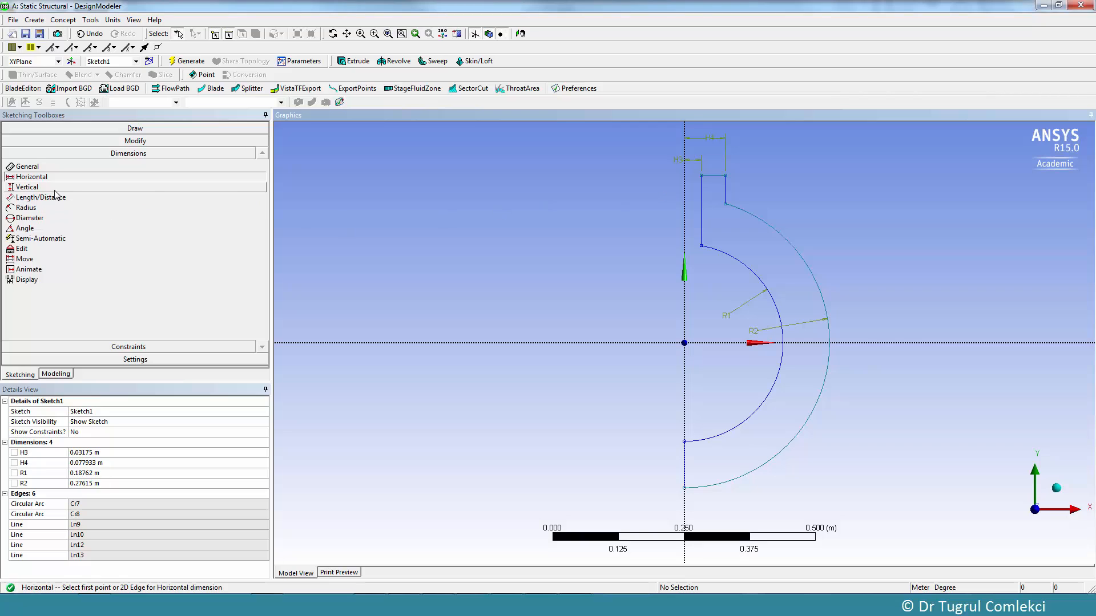
left_click(27, 187)
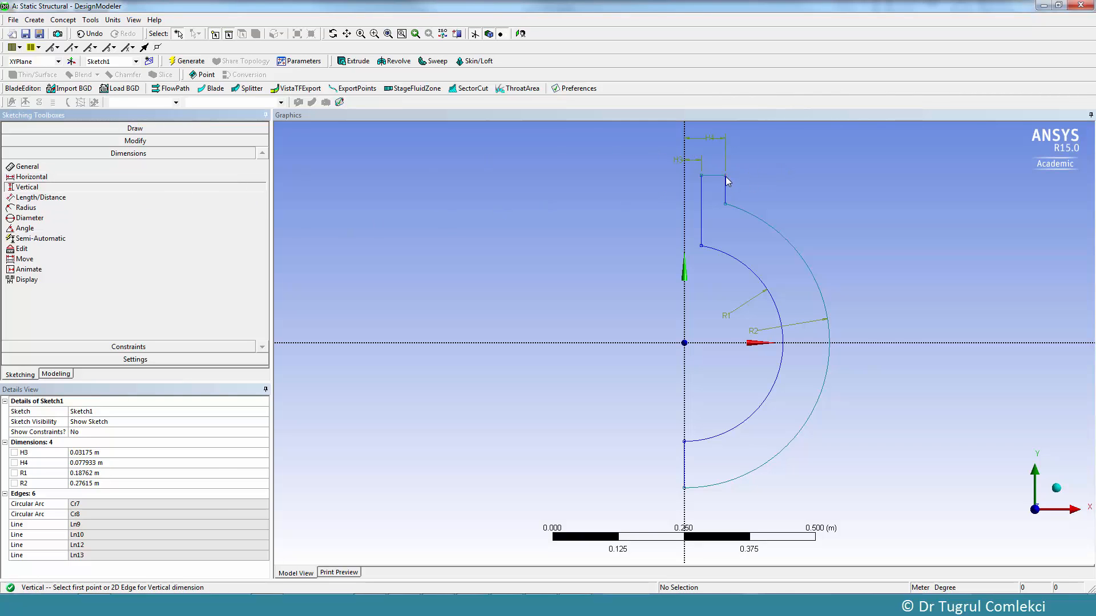
left_click(726, 177)
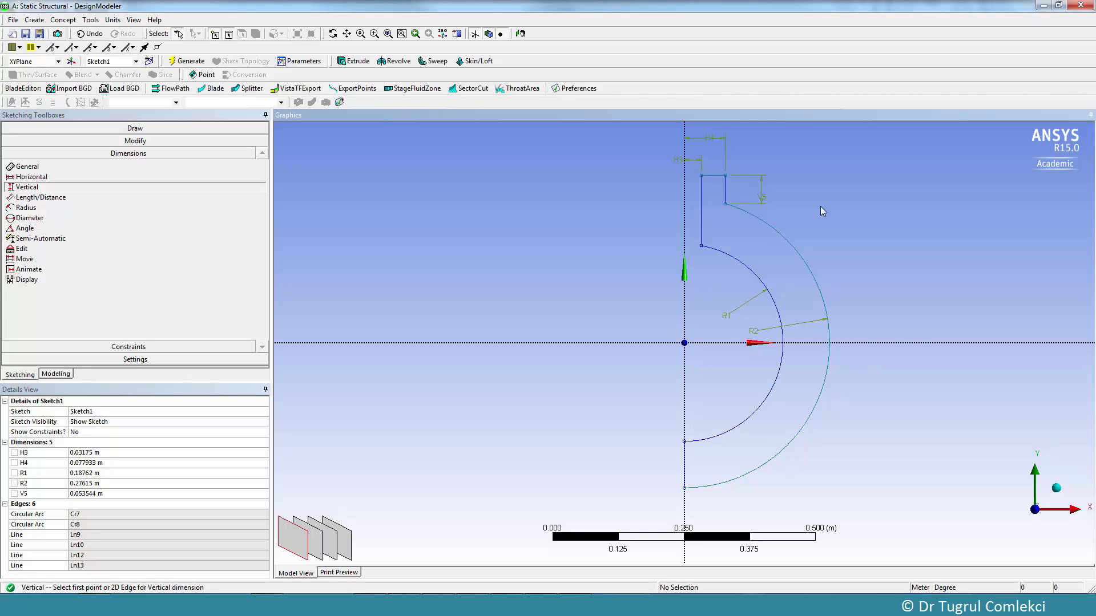
mouse_move(489, 451)
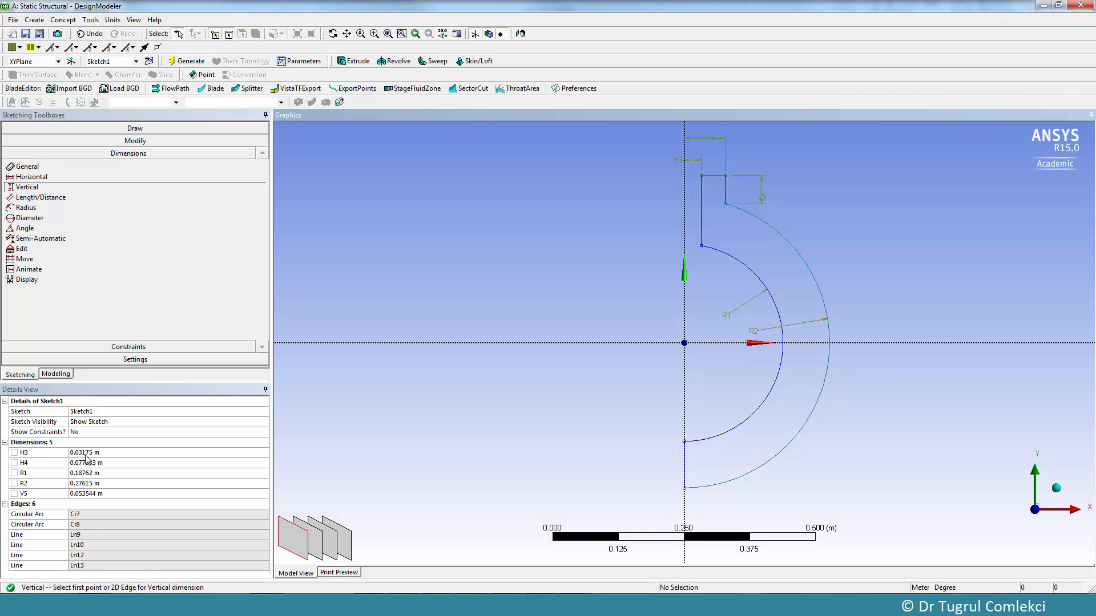
Set dimensions R1 0.18, R2 0.2, H3 0.03, H4 0.05 and V5 0.07 m.
left_click(23, 473)
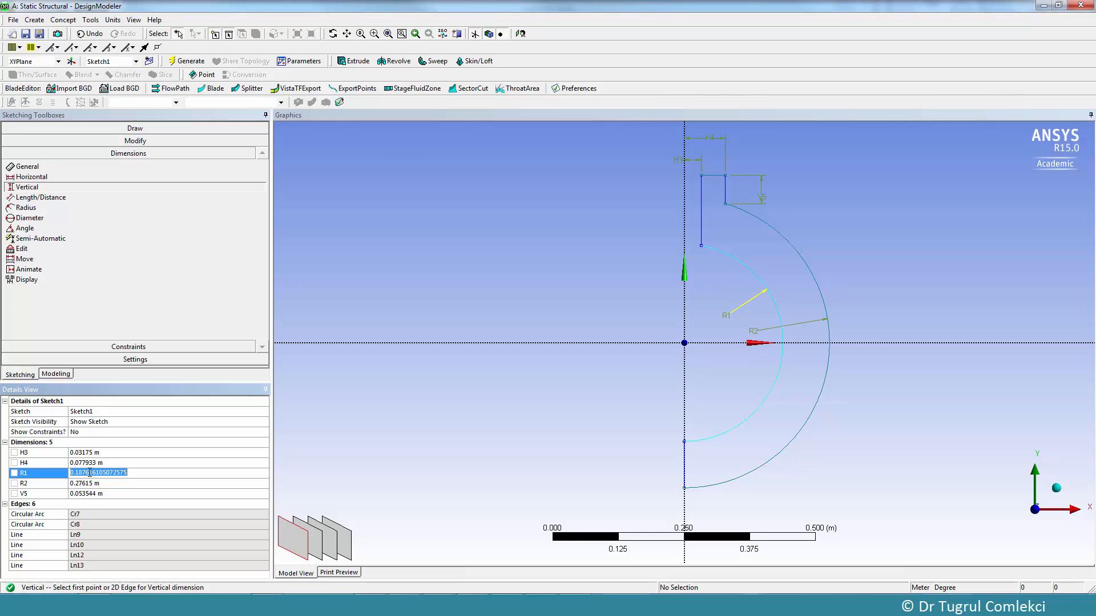
type(".18 m")
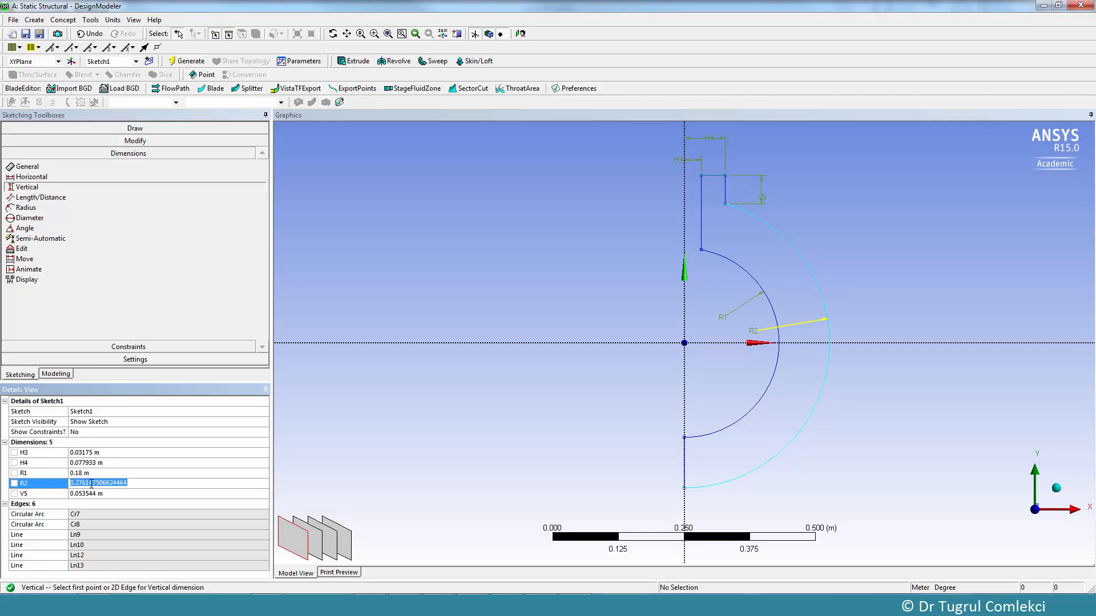
type("0.2 m")
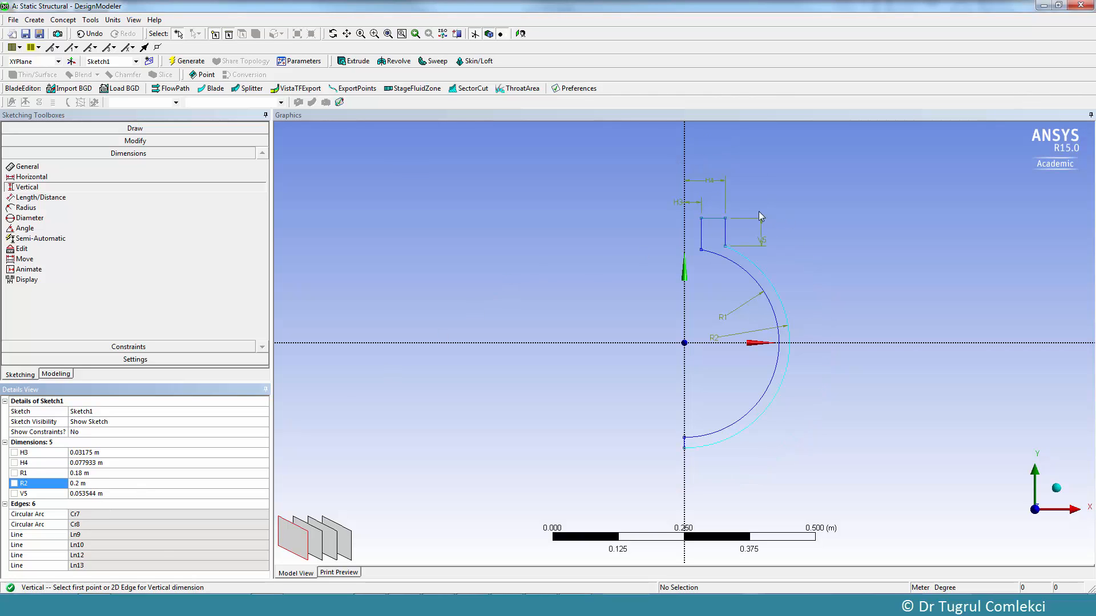
mouse_move(156, 436)
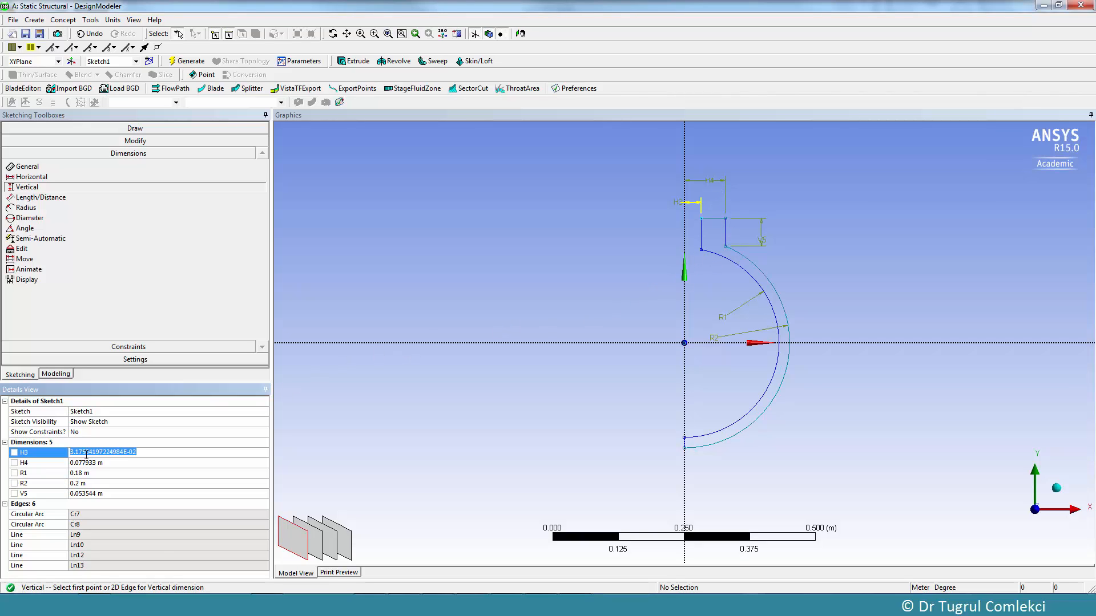
type("0.04")
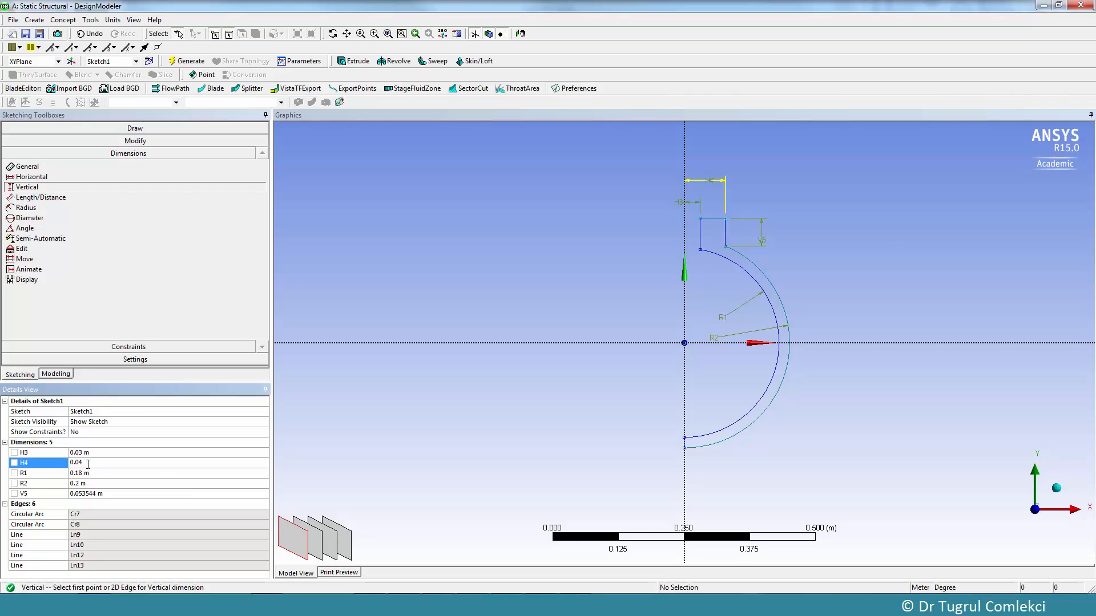
type("0.05 m")
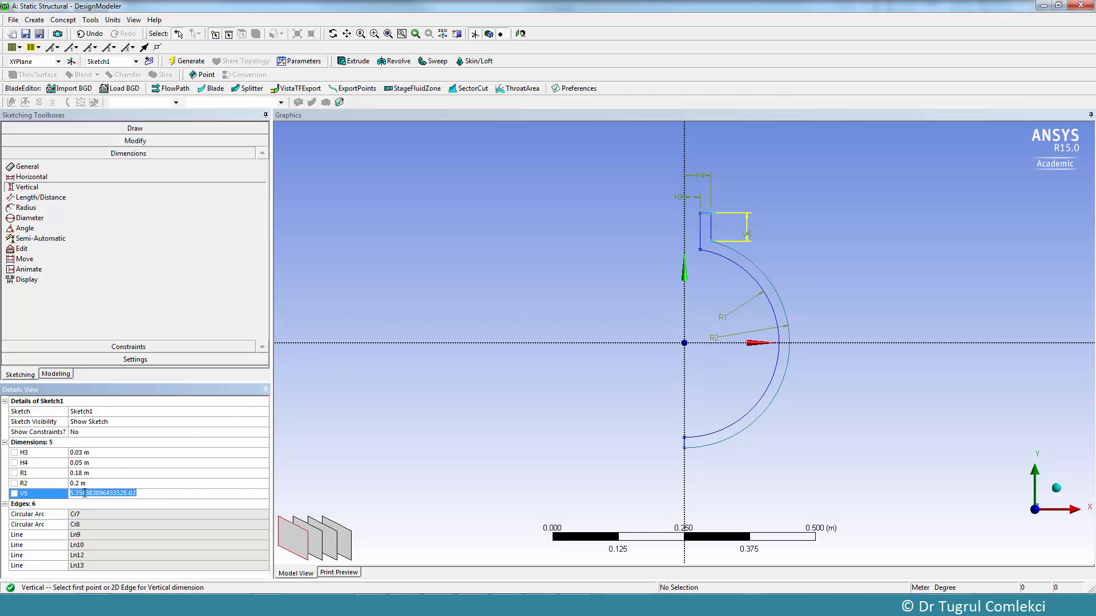
type("0.07 m")
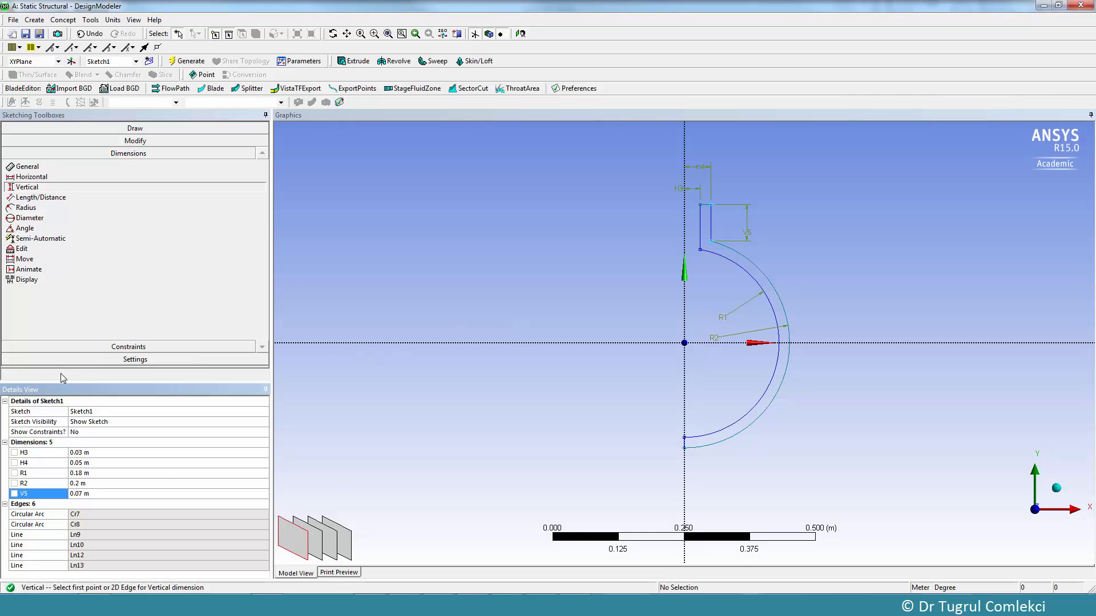
Generate a surface body from the sketch using Concept > Surfaces From Sketches.
left_click(55, 373)
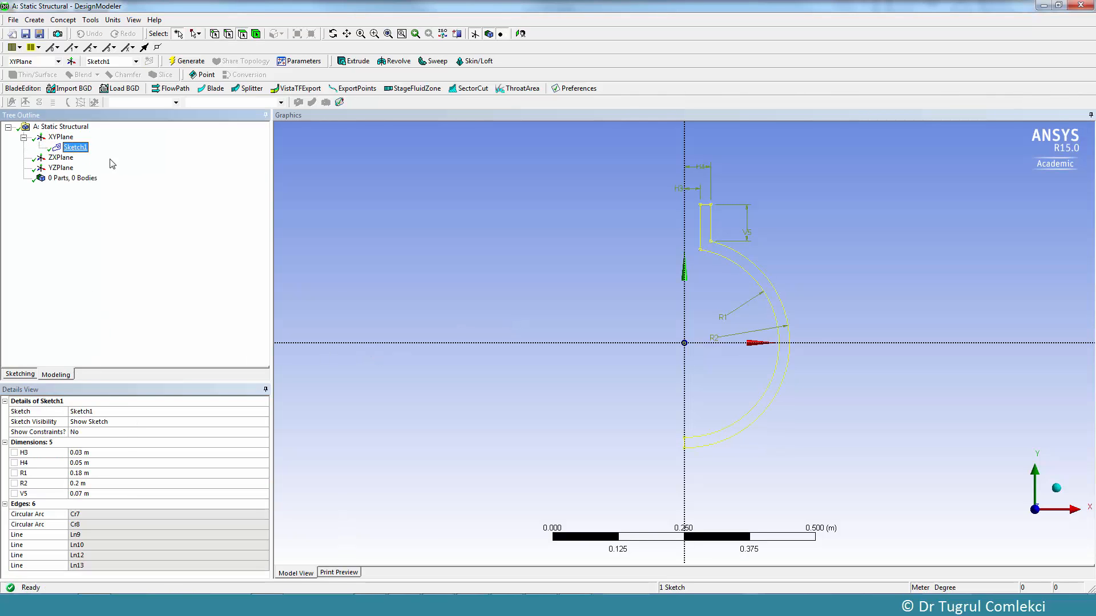
left_click(63, 20)
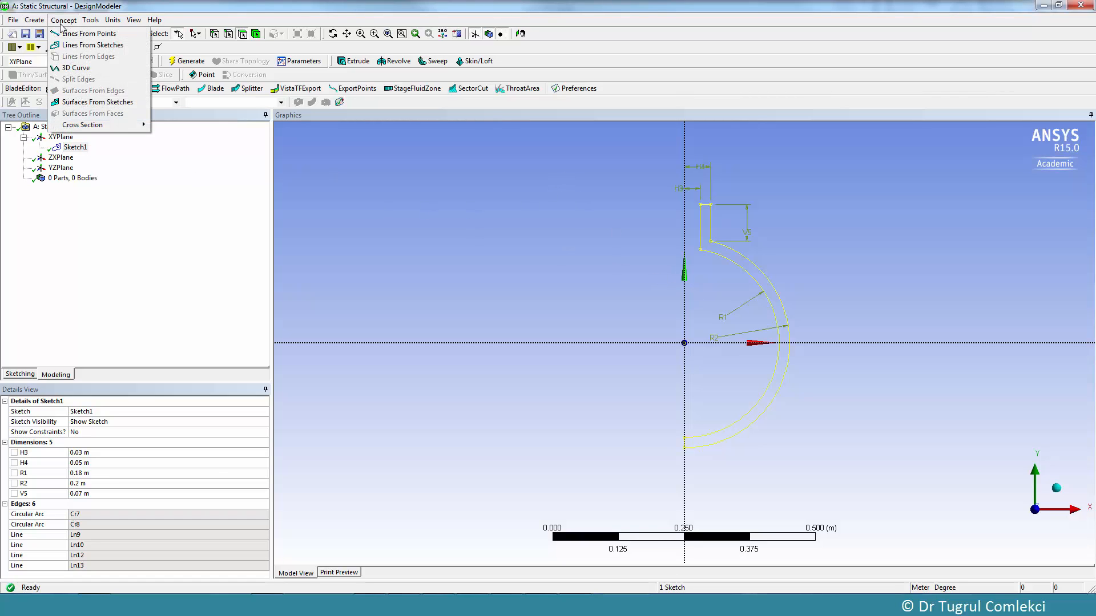
left_click(97, 102)
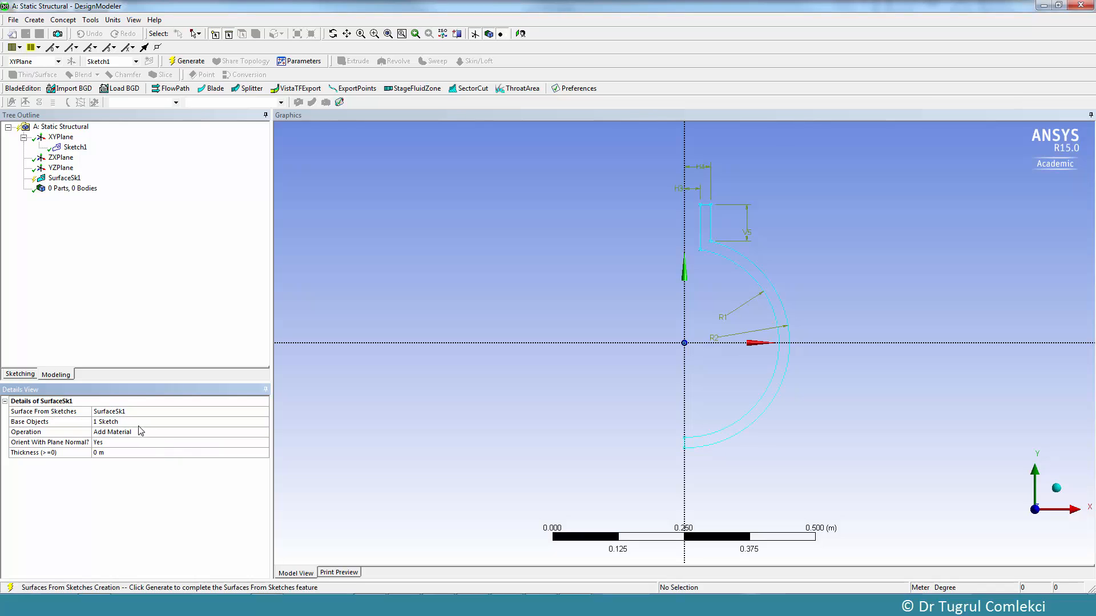
mouse_move(84, 455)
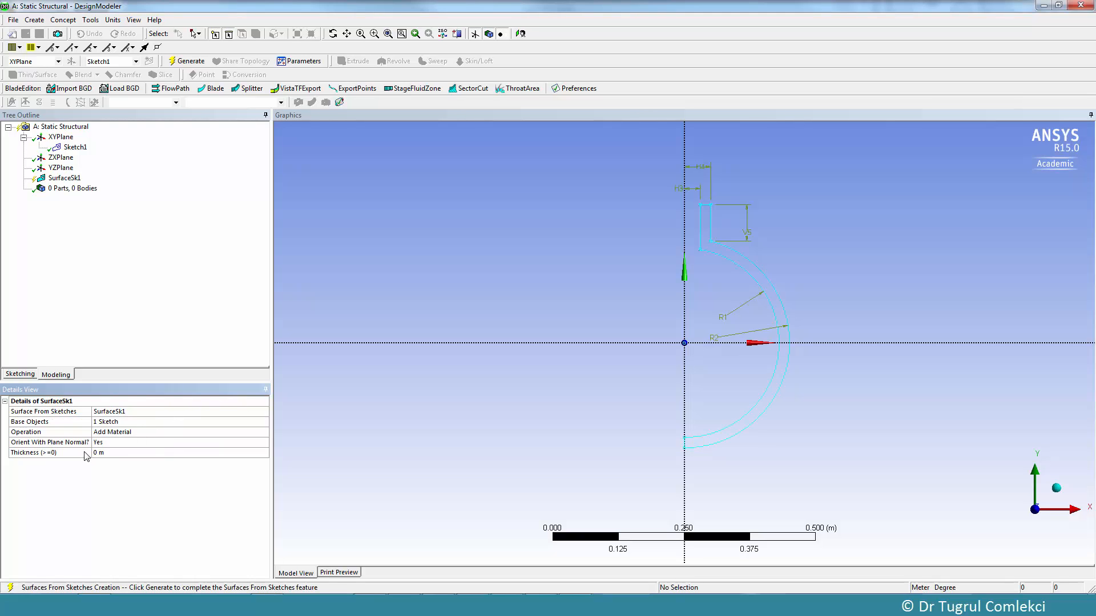
mouse_move(106, 461)
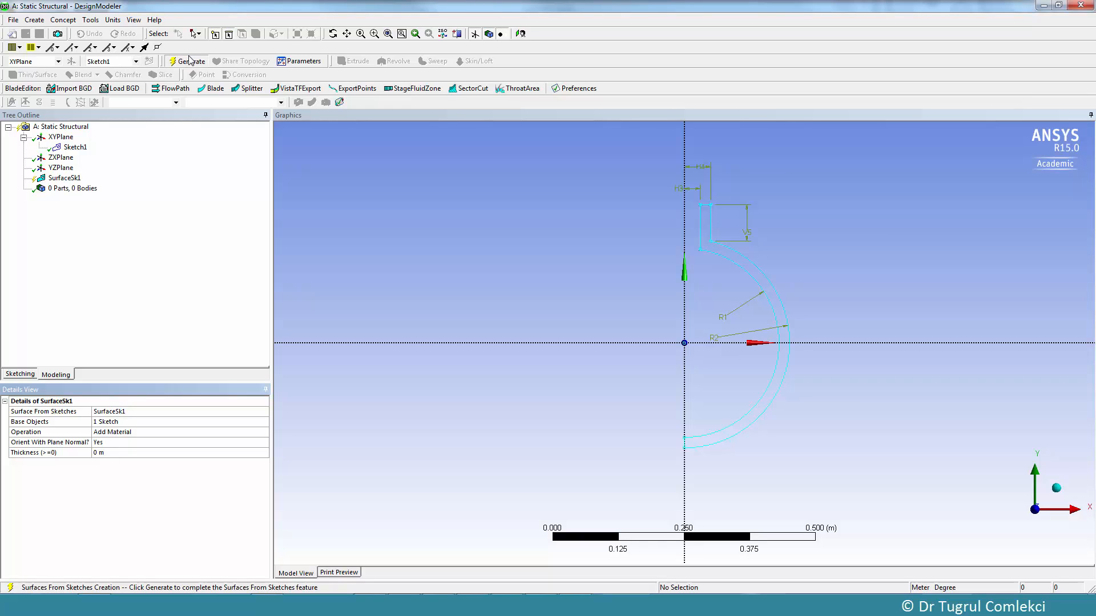
left_click(186, 61)
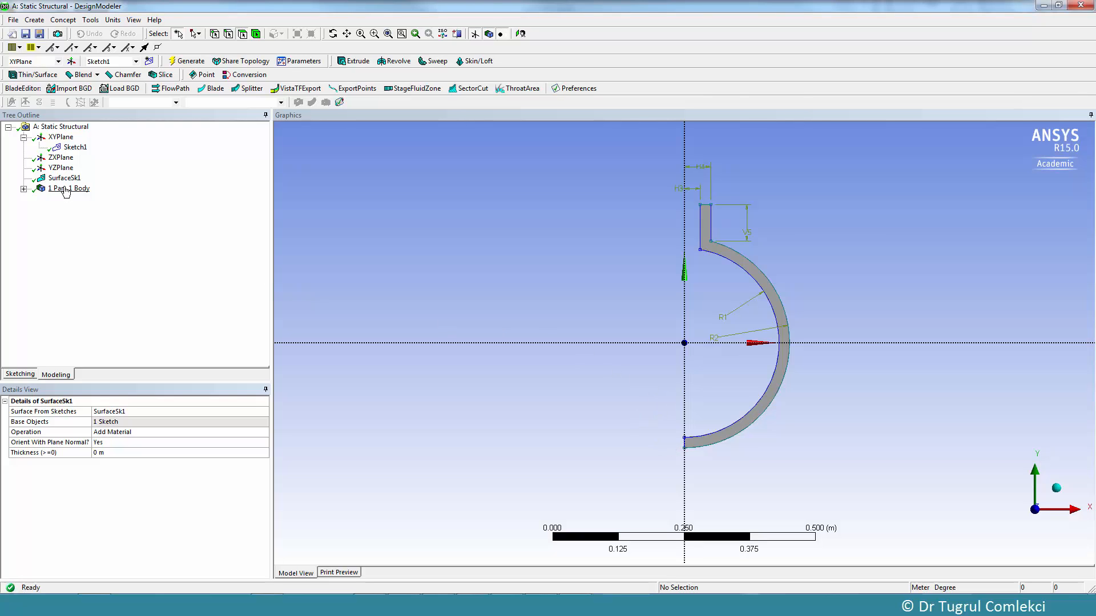
left_click(22, 188)
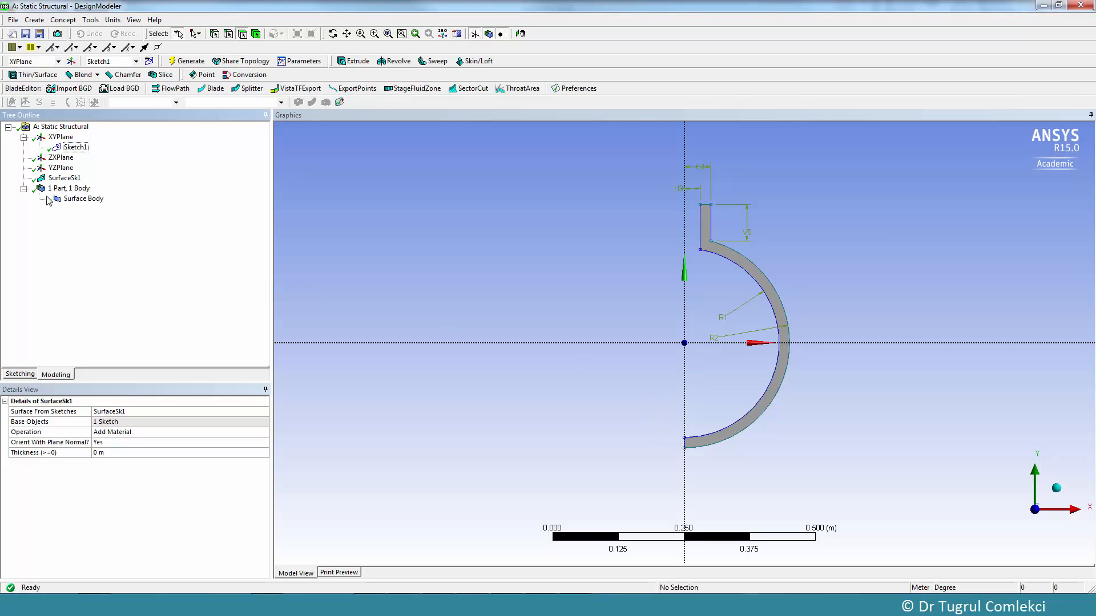
left_click(82, 198)
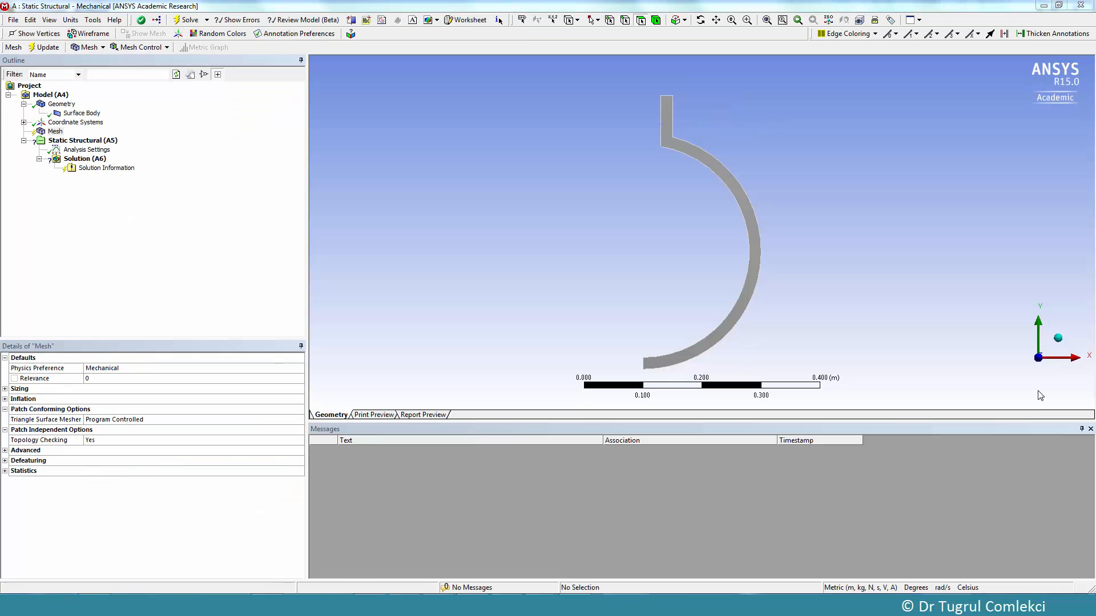
mouse_move(908, 236)
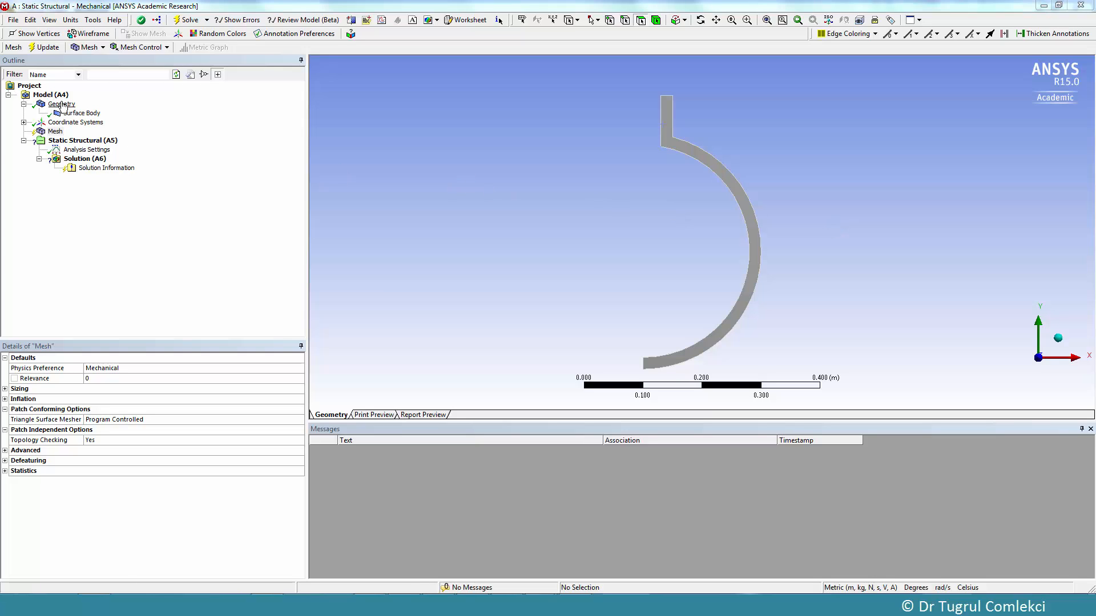
Apply a 0.004 m face sizing to the surface body and generate the mesh.
left_click(81, 113)
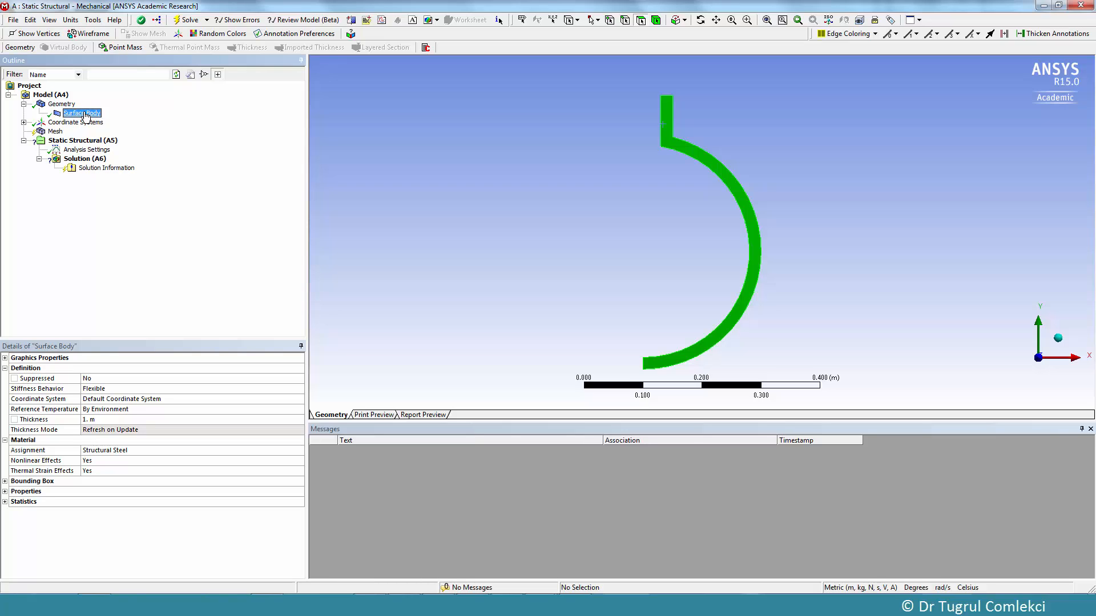
left_click(55, 131)
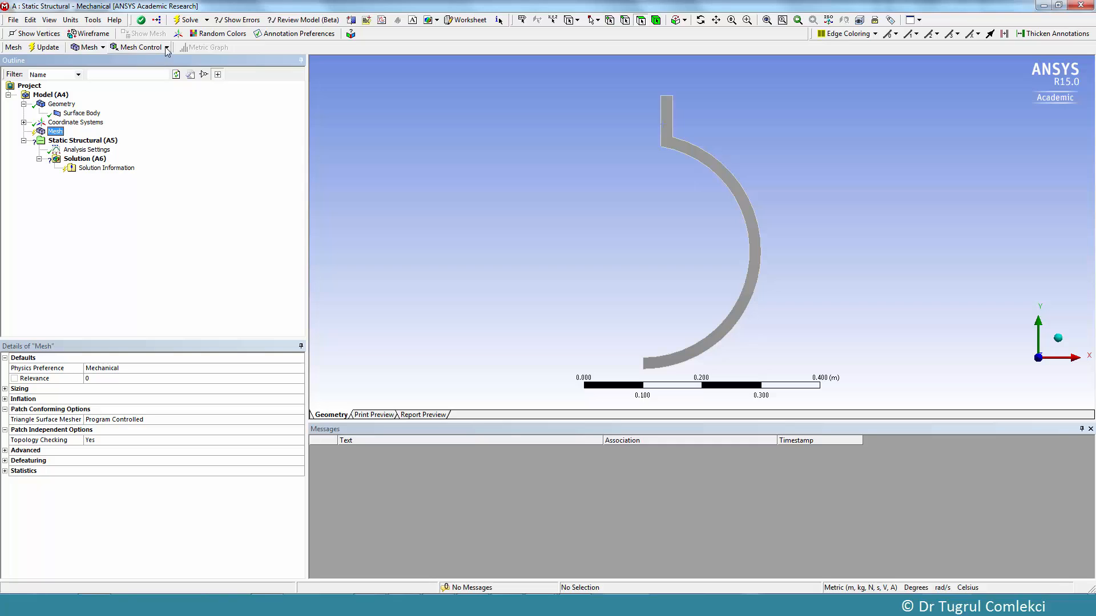
left_click(137, 46)
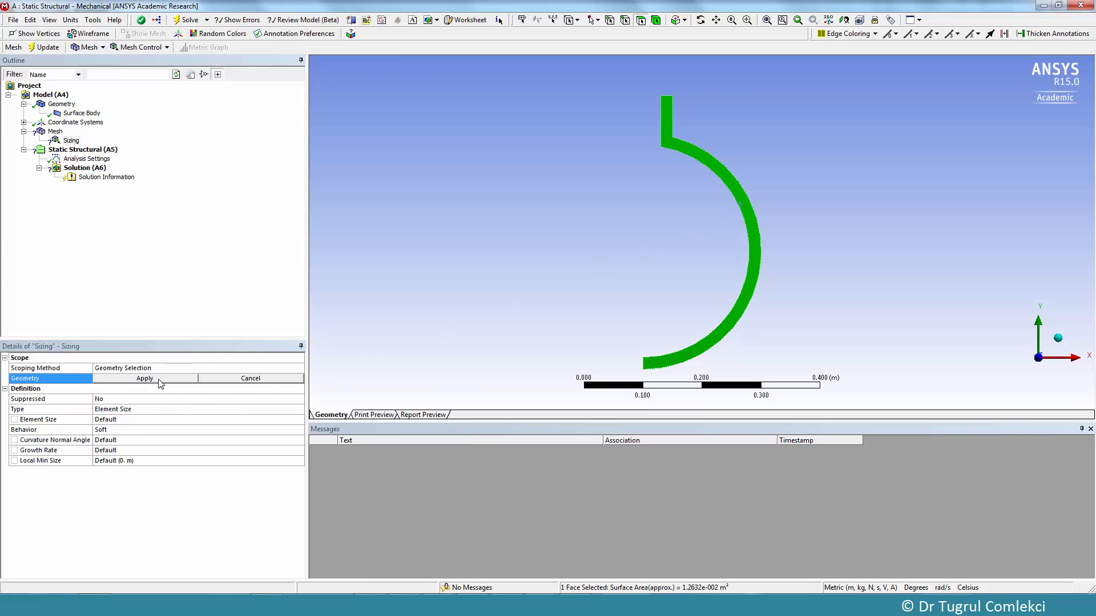
left_click(144, 377)
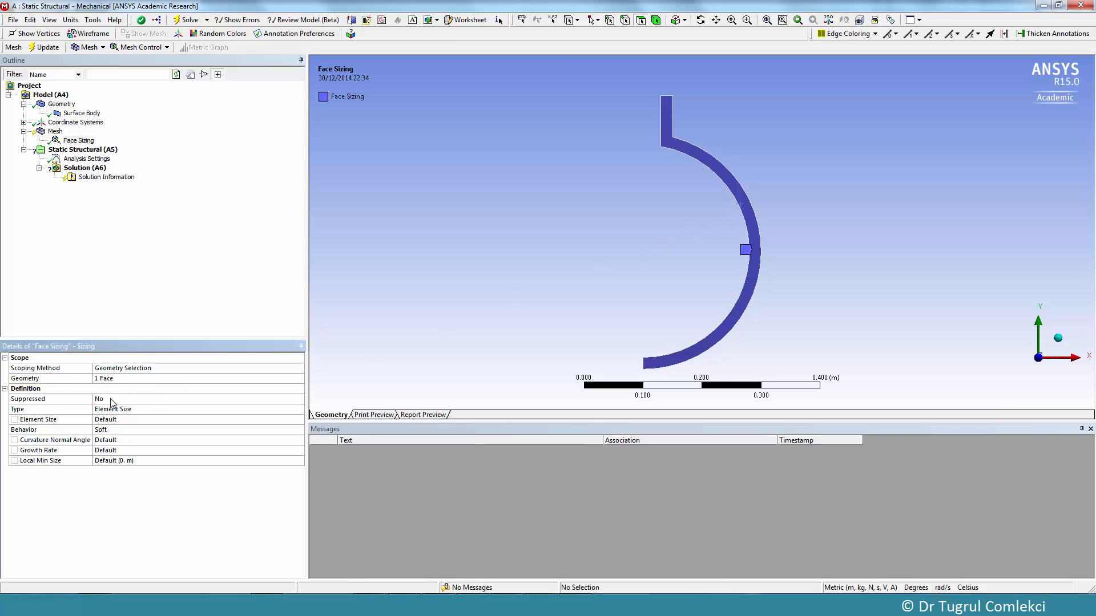
left_click(112, 409)
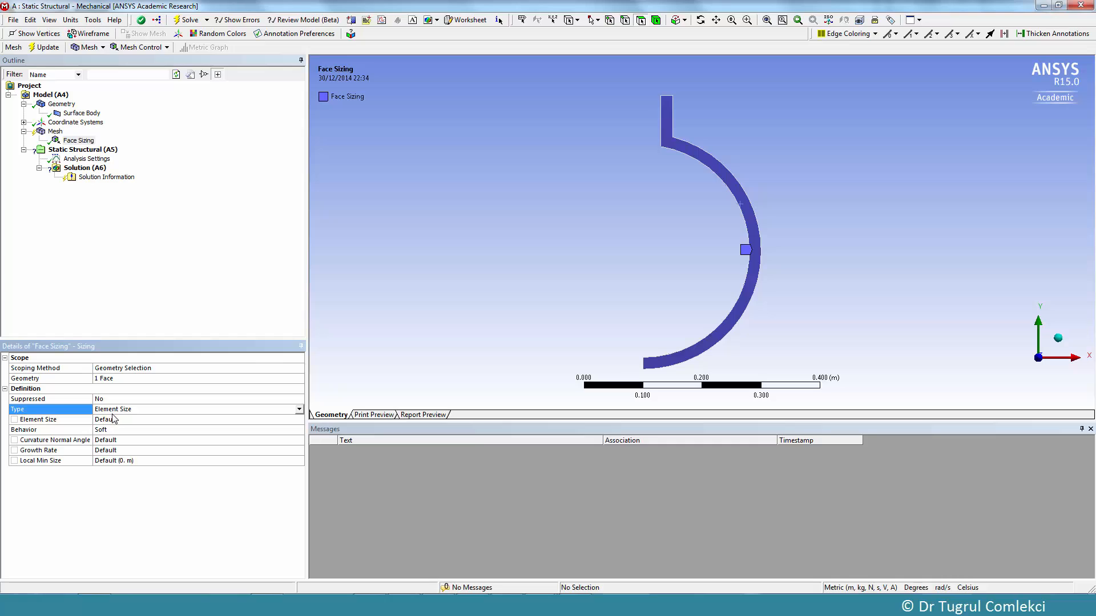
left_click(175, 419)
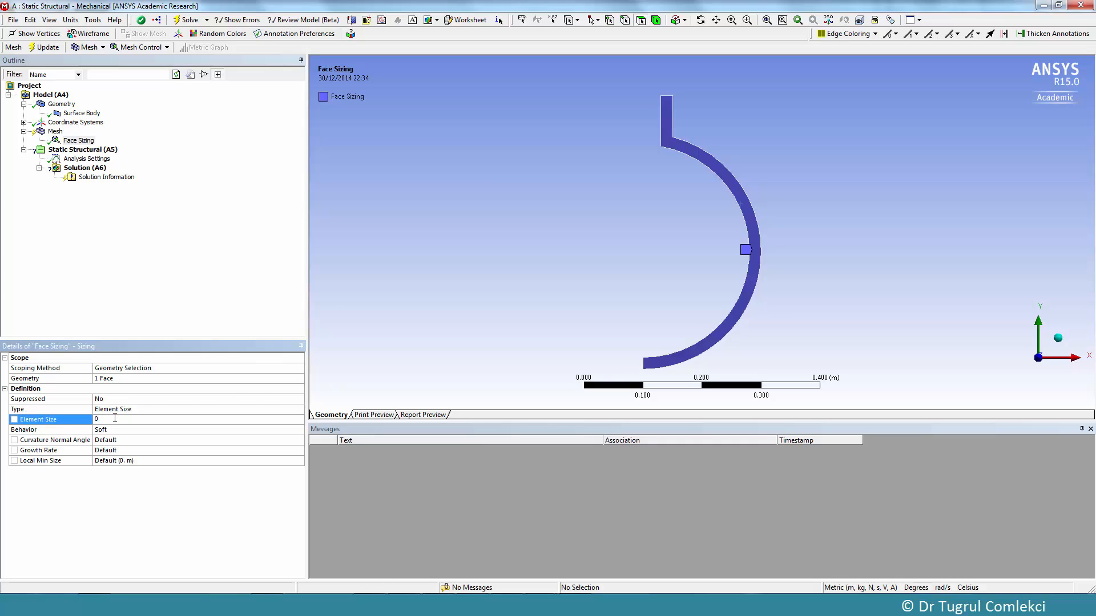
type(".0")
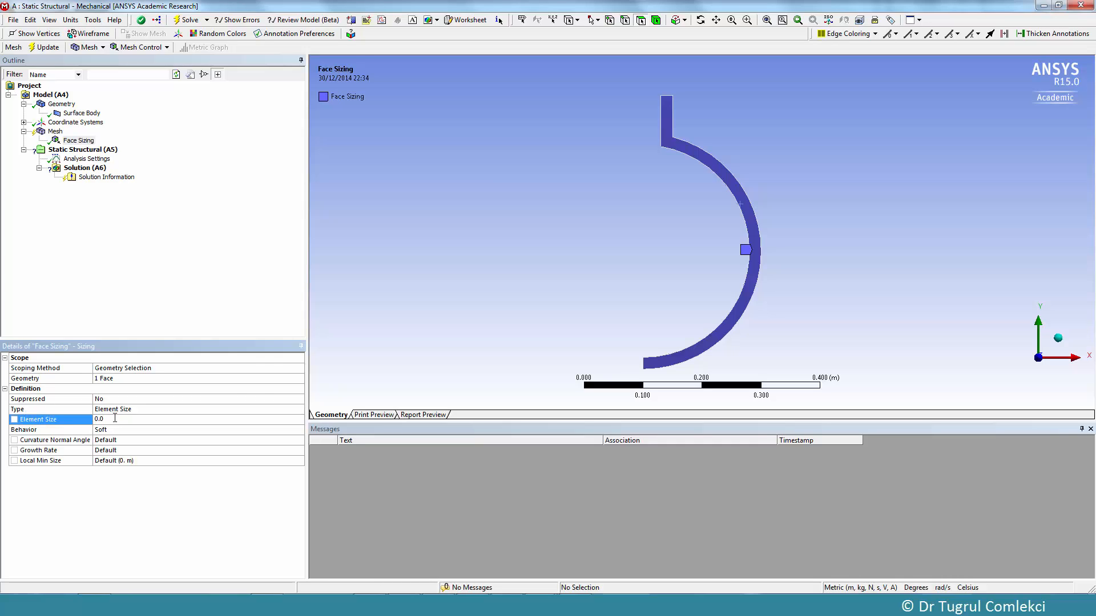
type("0.004")
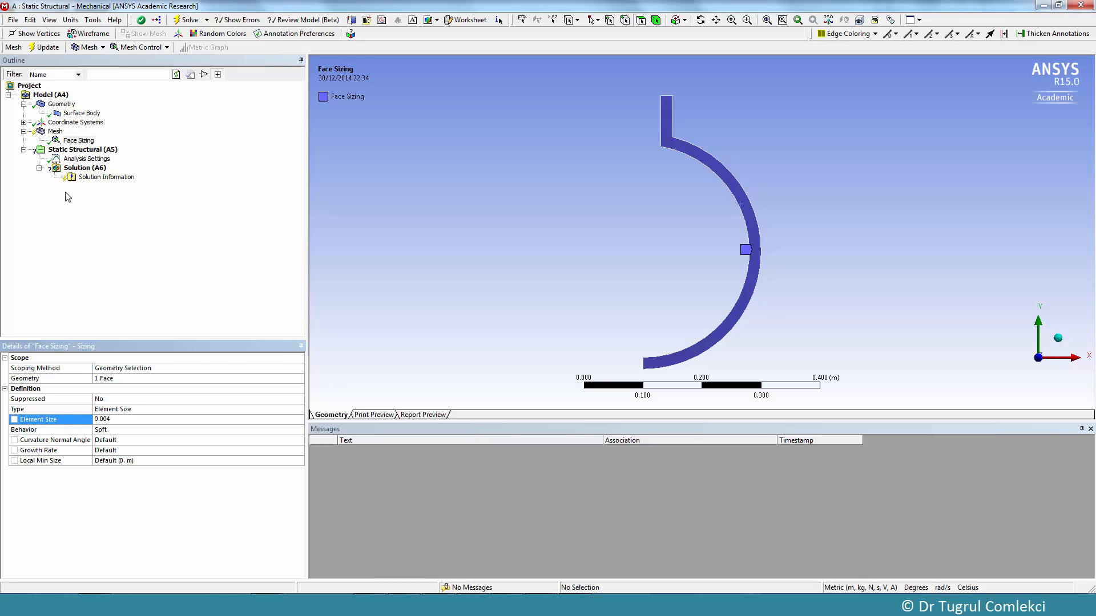
left_click(55, 132)
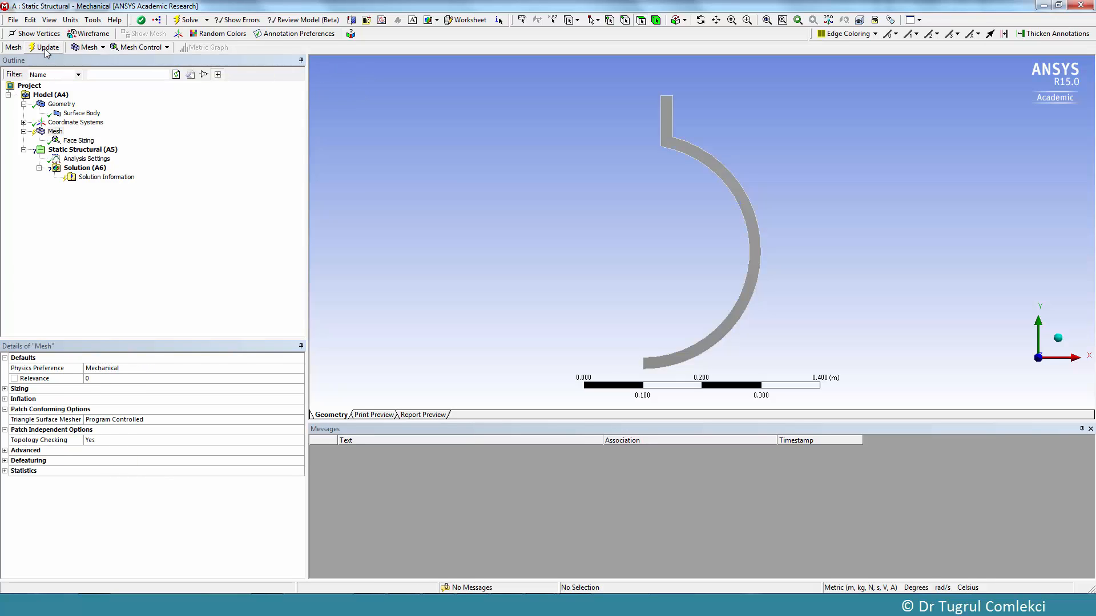
left_click(46, 47)
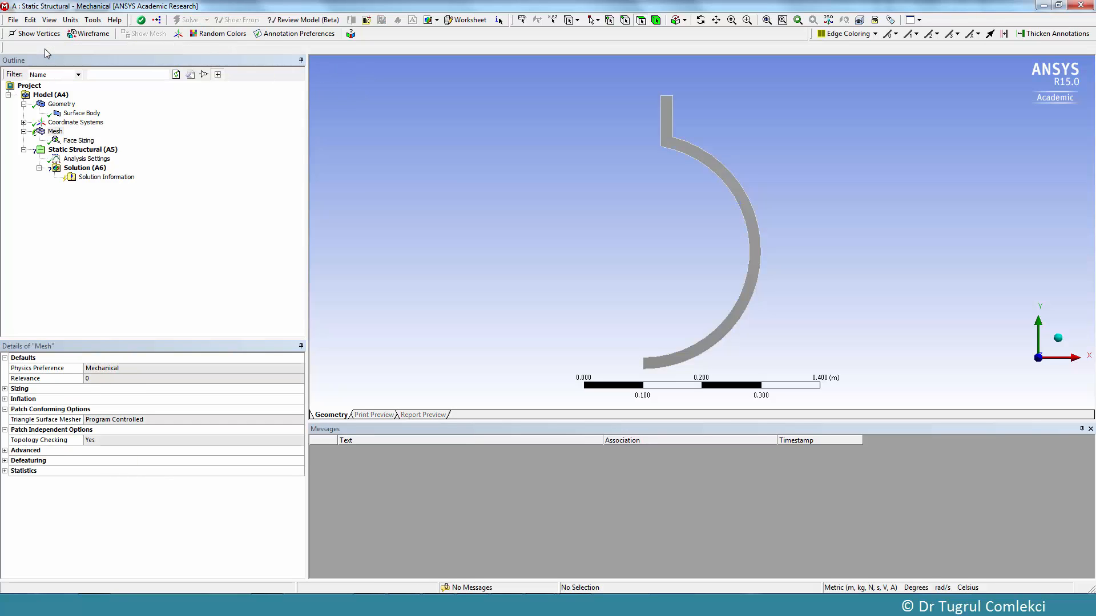
left_click(53, 131)
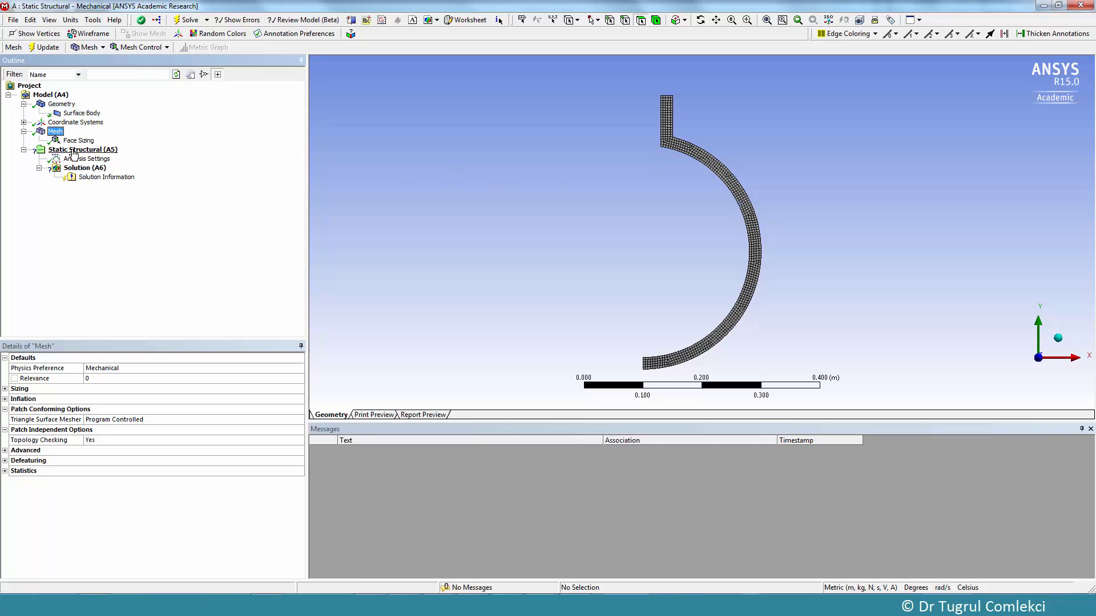
left_click(83, 149)
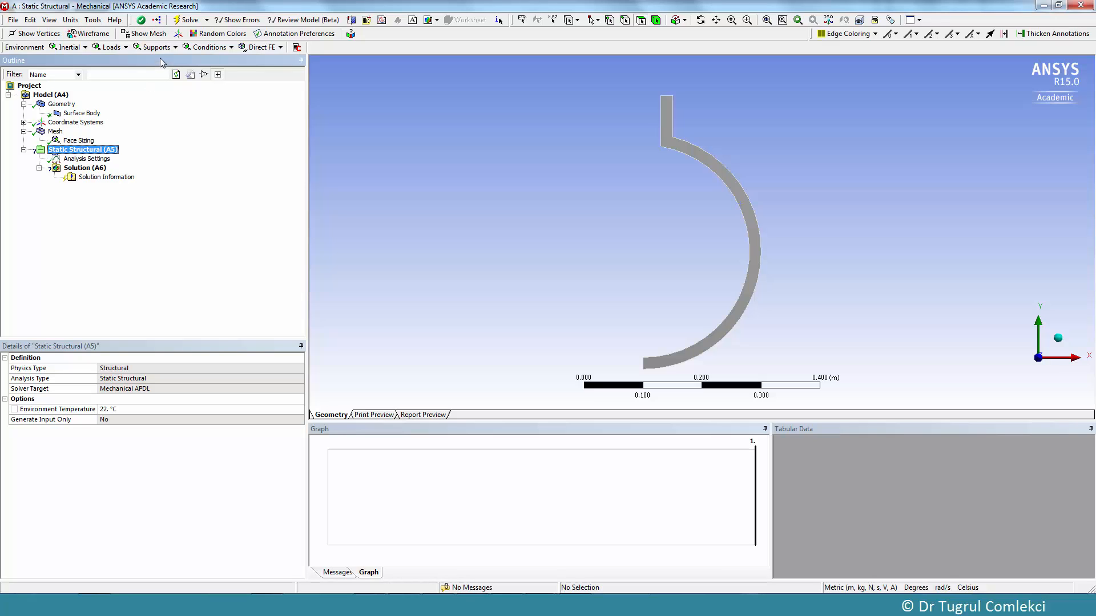
mouse_move(153, 46)
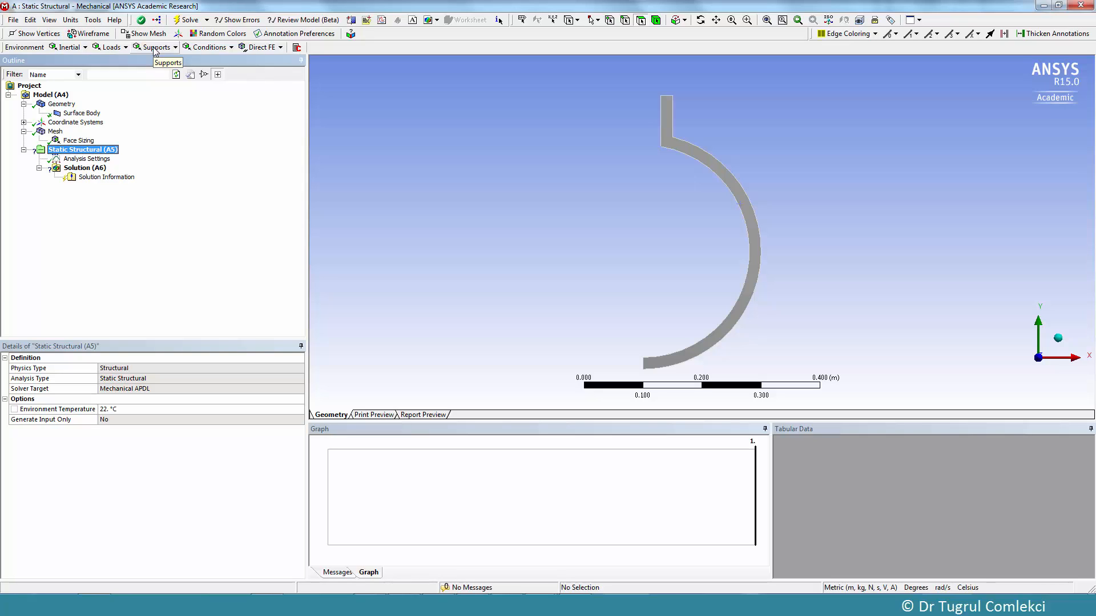
mouse_move(108, 47)
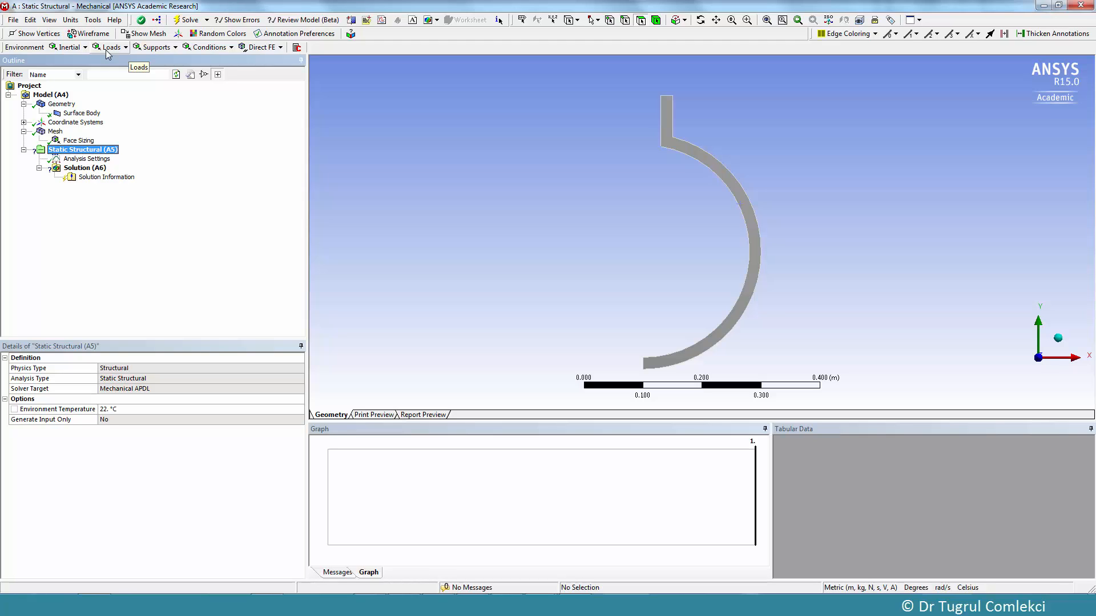
mouse_move(631, 100)
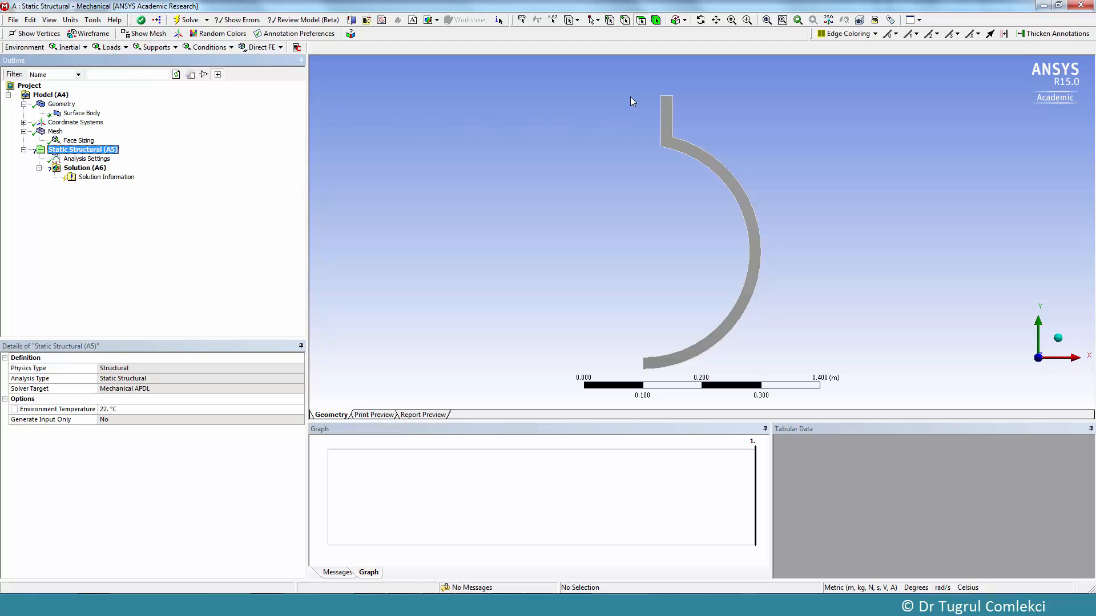
mouse_move(637, 92)
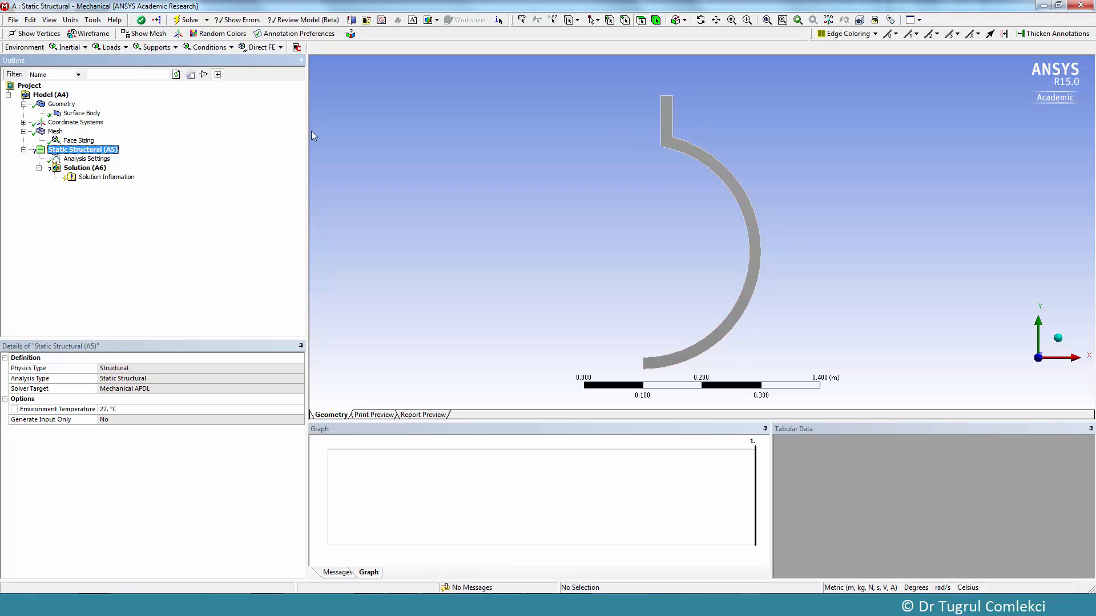
left_click(50, 94)
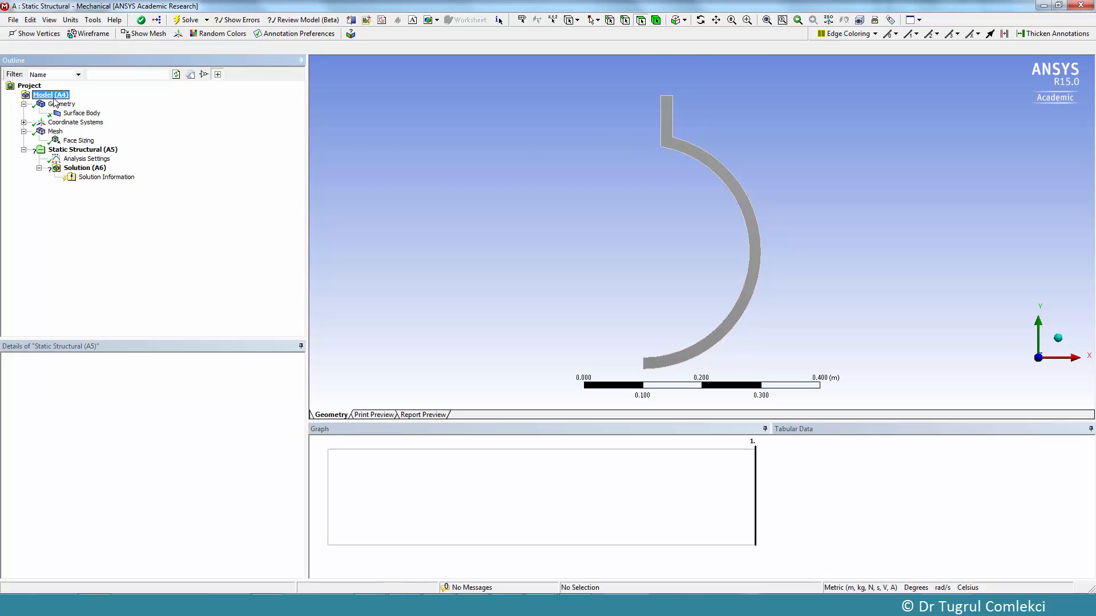
Set the geometry's 2D Behavior to Axisymmetric, then select Mesh and Static Structural.
left_click(64, 103)
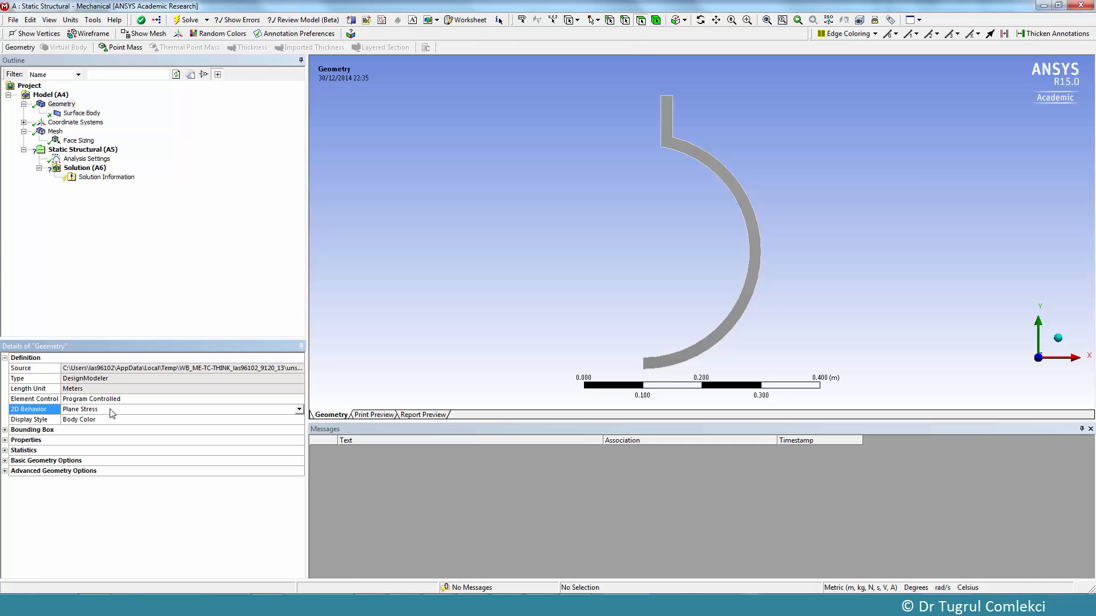
left_click(299, 408)
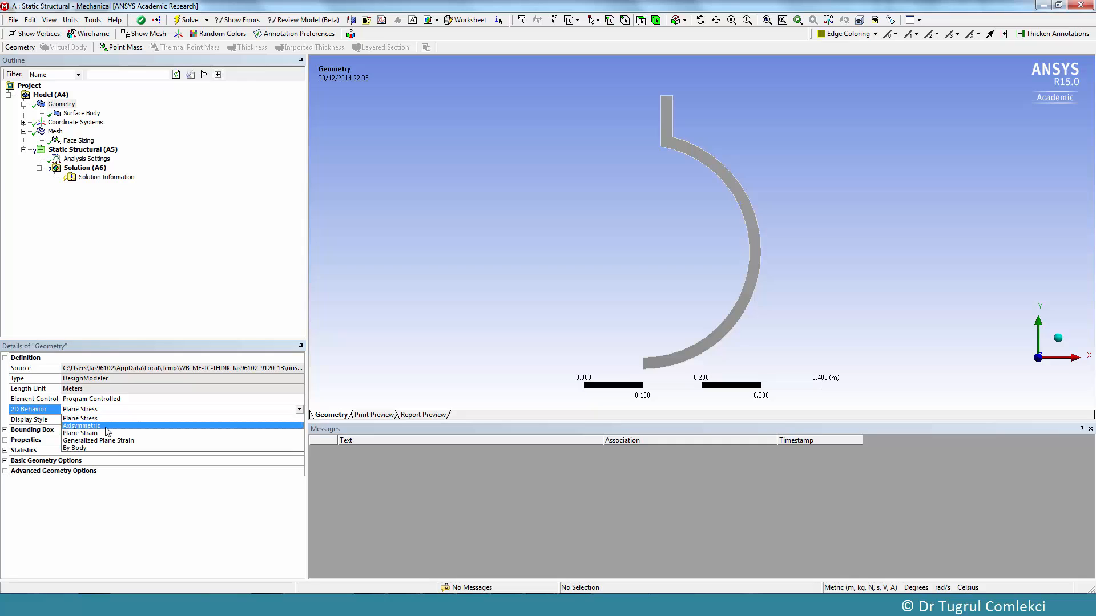
left_click(82, 425)
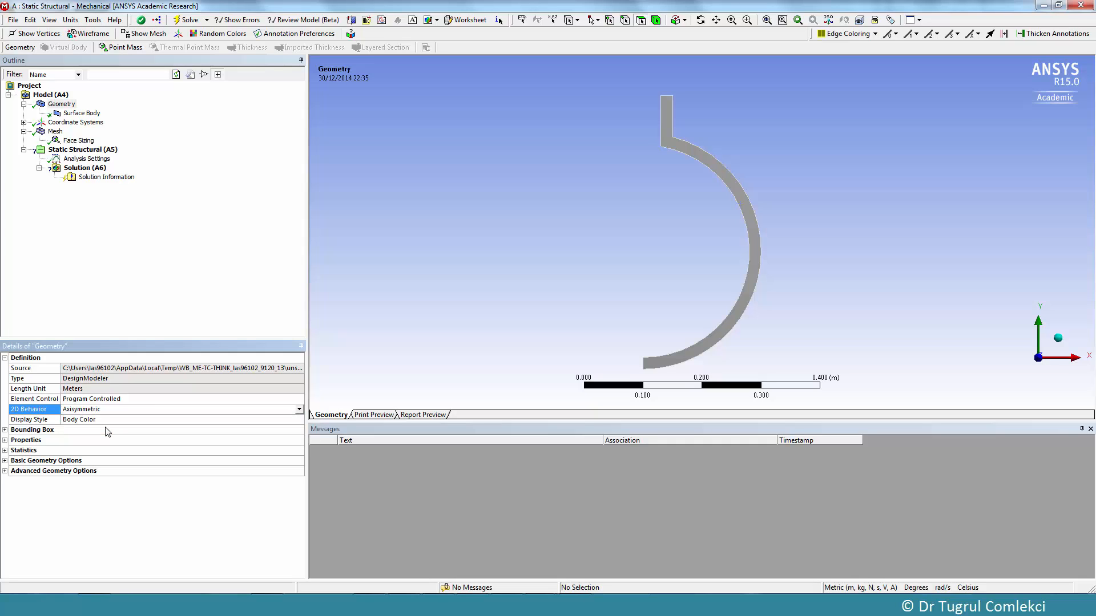
mouse_move(78, 140)
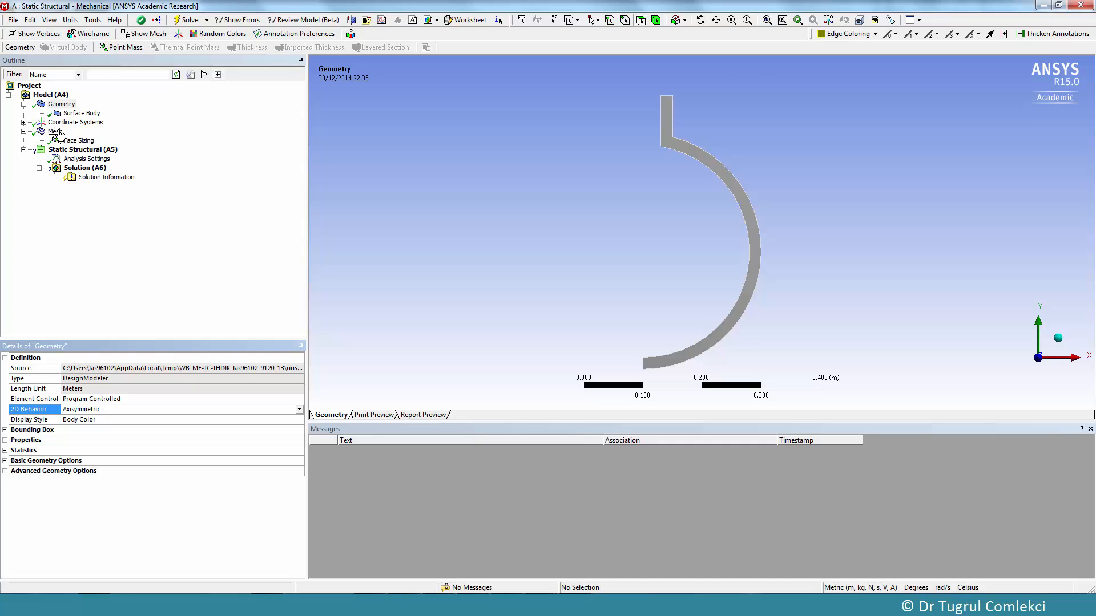
left_click(56, 131)
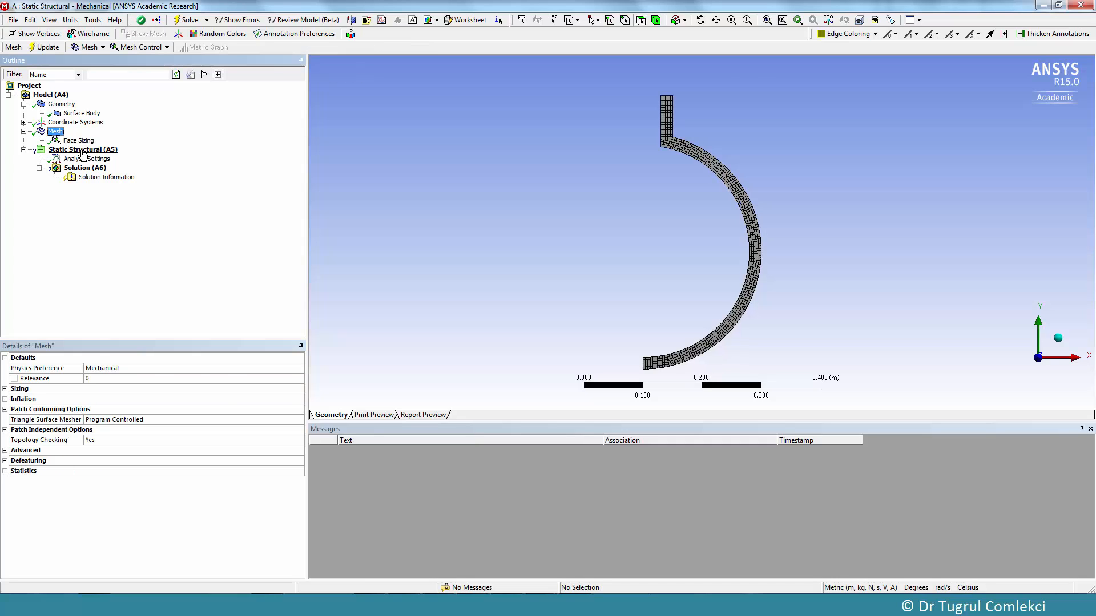
left_click(82, 149)
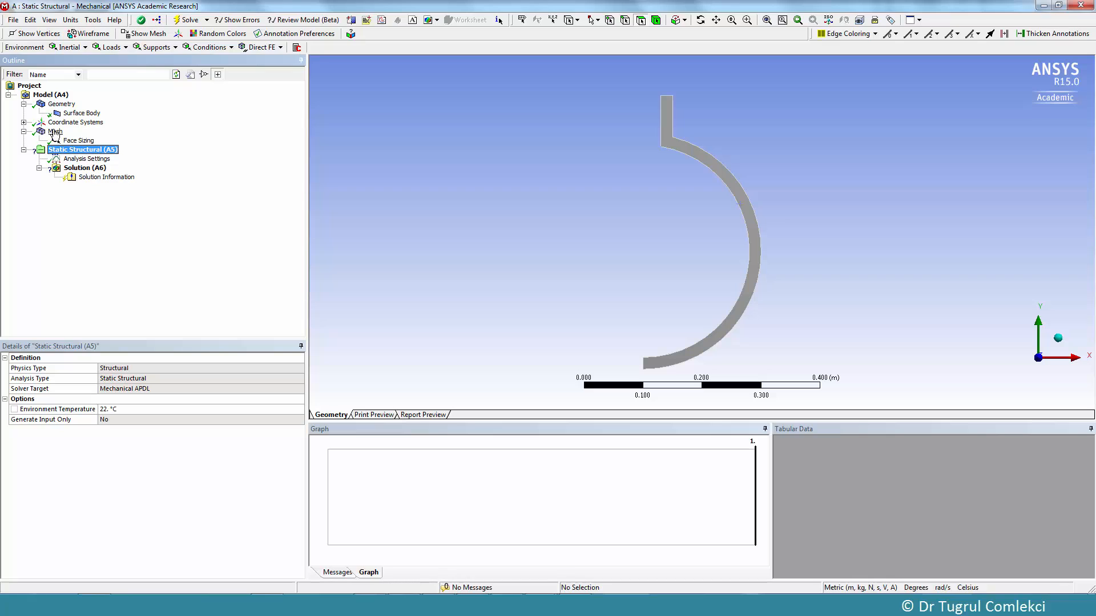
left_click(54, 132)
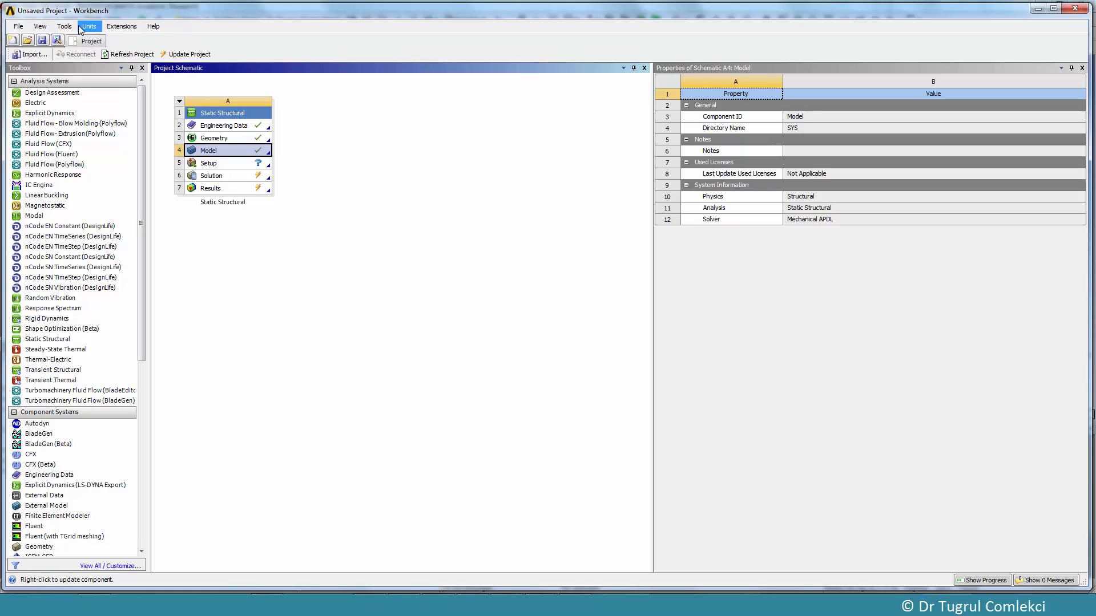
Check that the Mechanical APDL solver option uses 4 processors and accept the options.
left_click(63, 25)
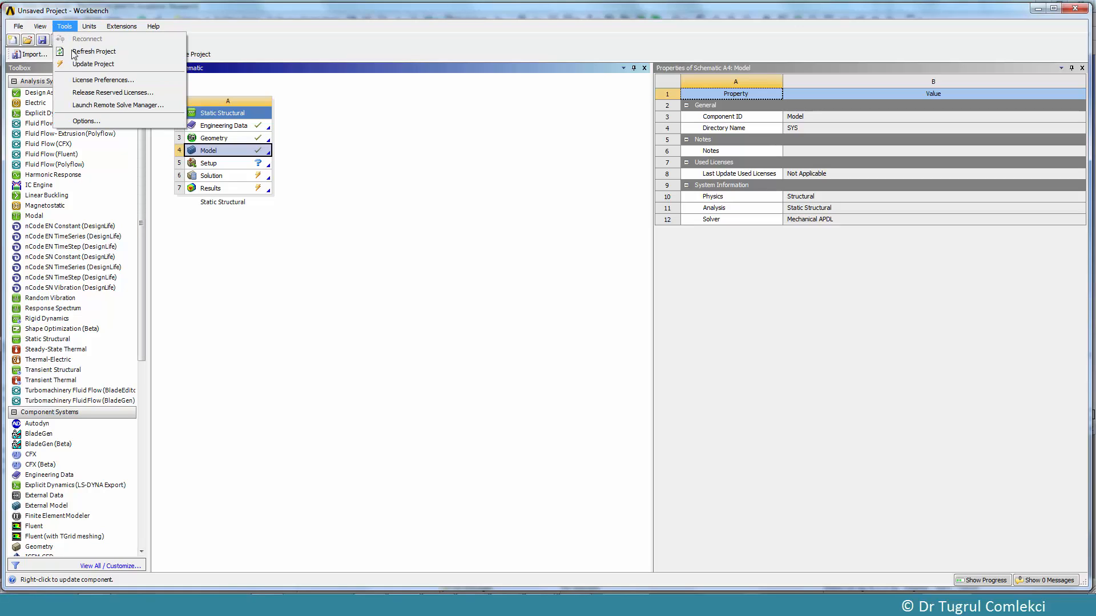
left_click(85, 121)
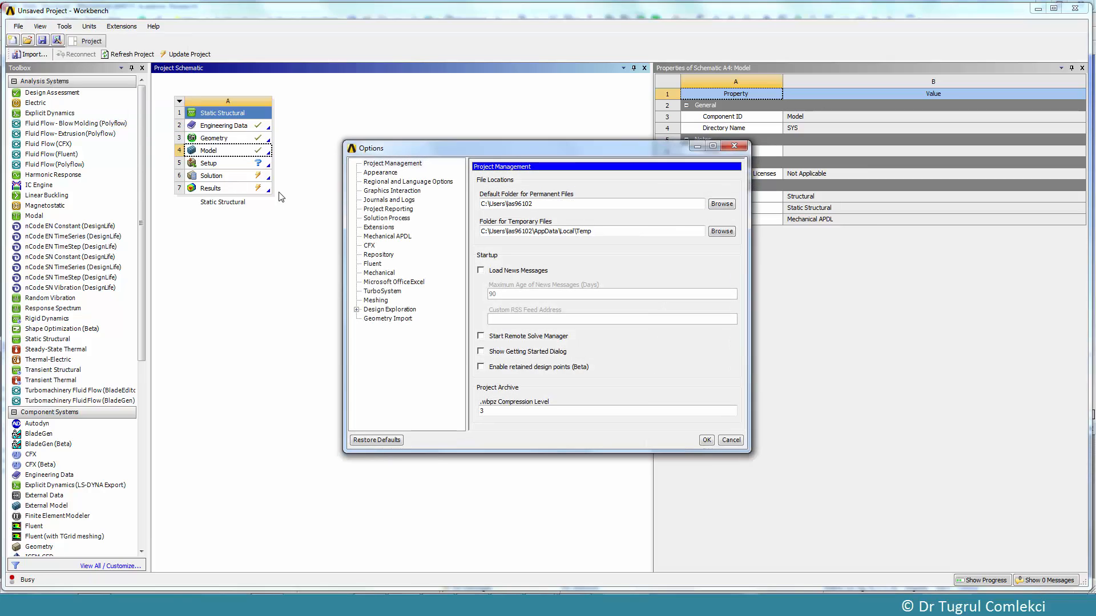
left_click(380, 172)
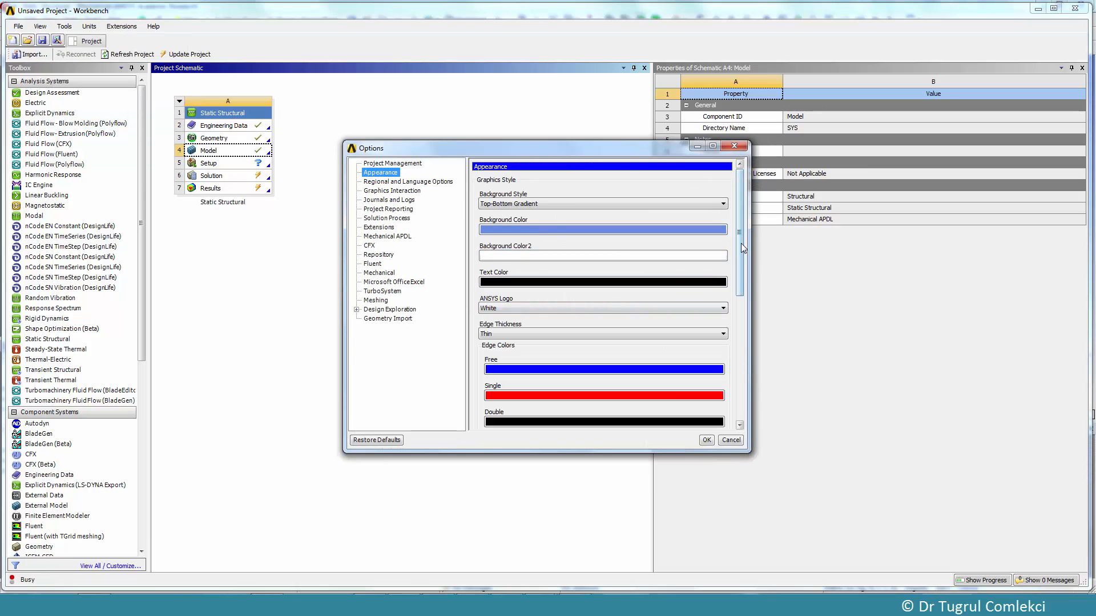
scroll("down", 3)
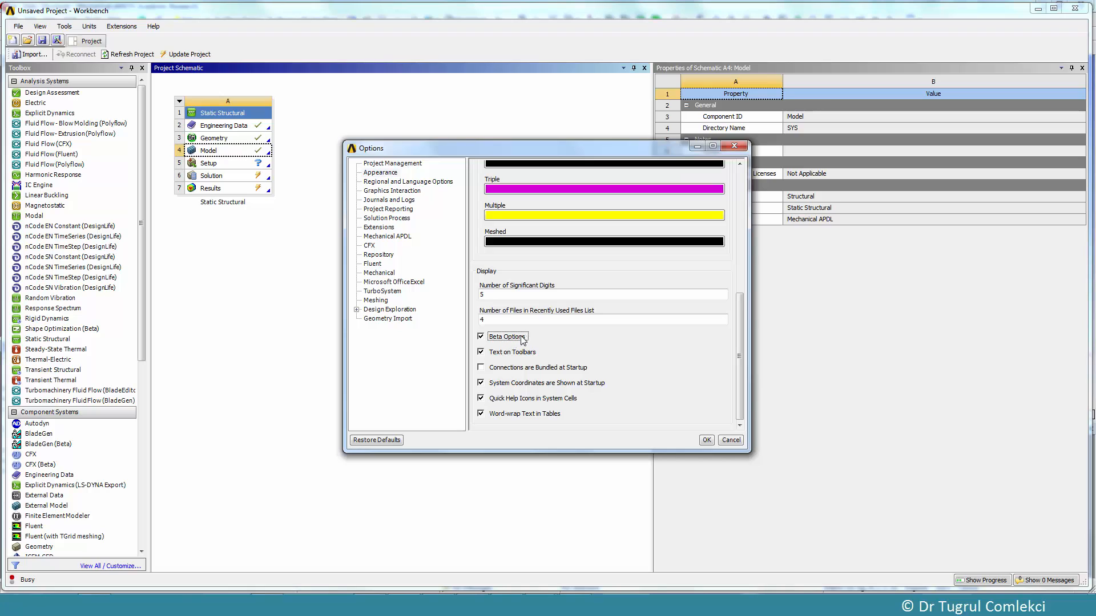
mouse_move(389, 243)
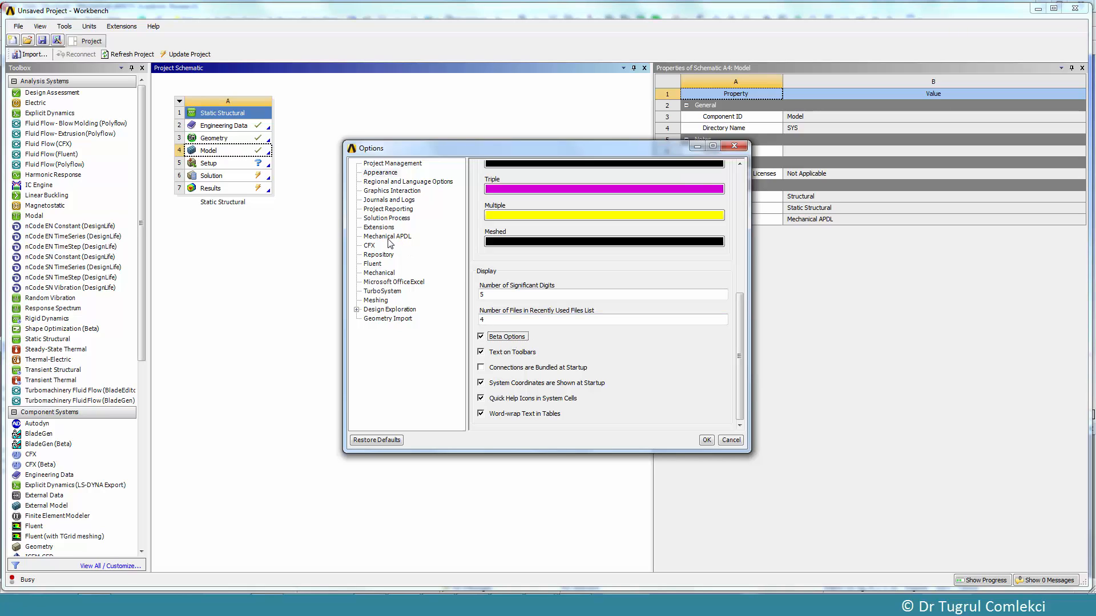
left_click(387, 237)
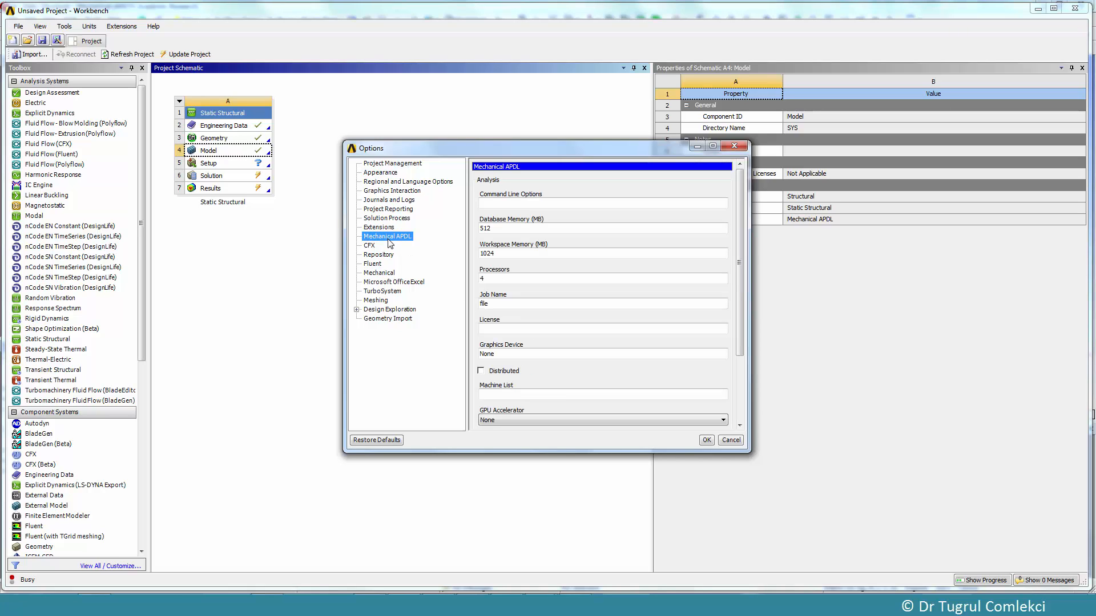
left_click(601, 278)
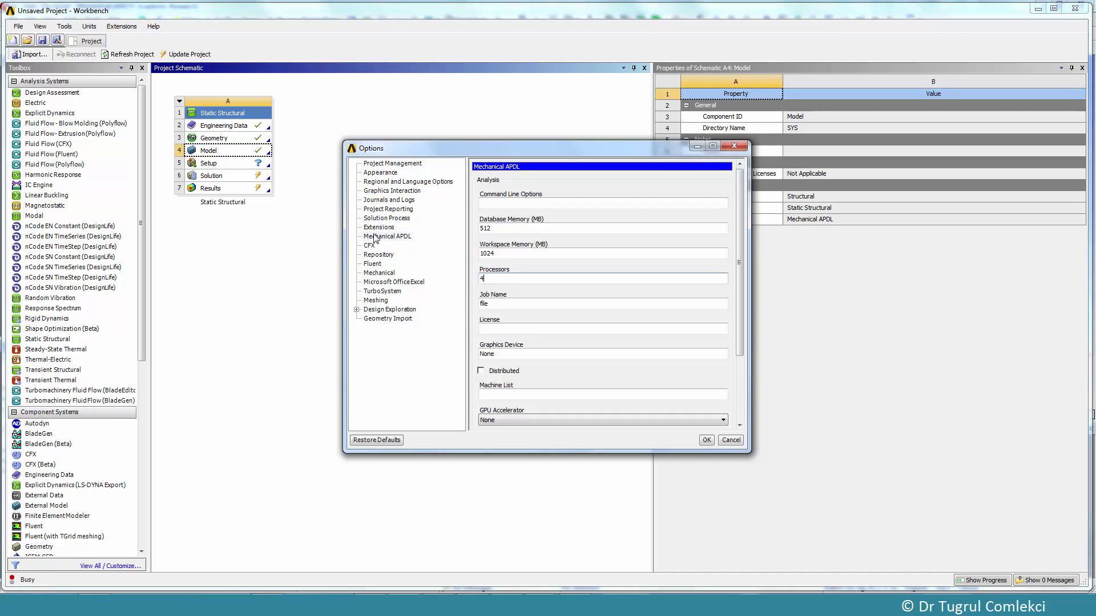
mouse_move(538, 246)
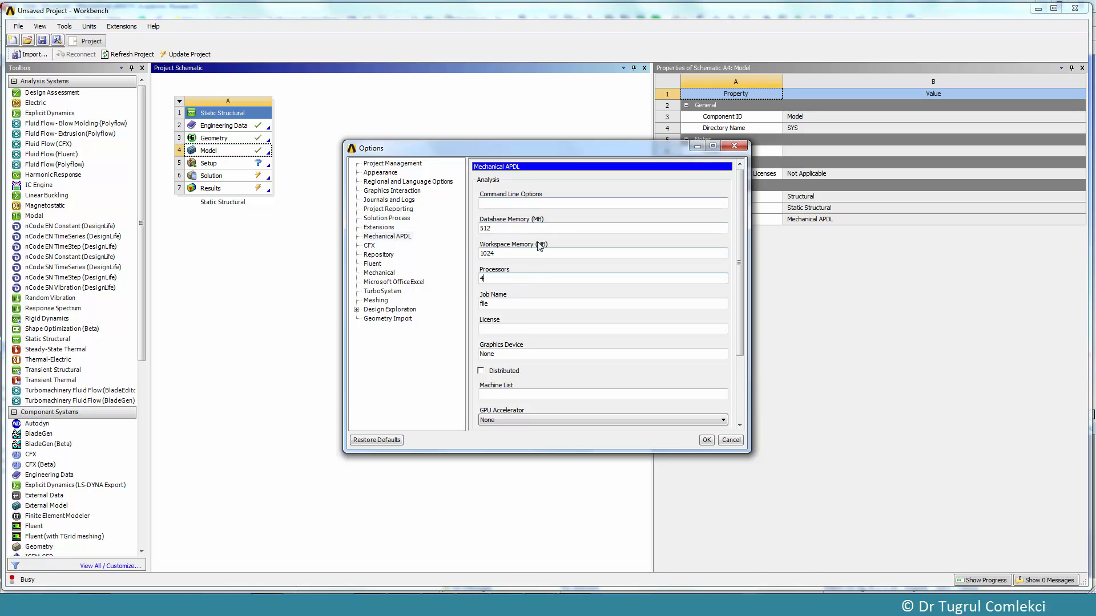
mouse_move(523, 200)
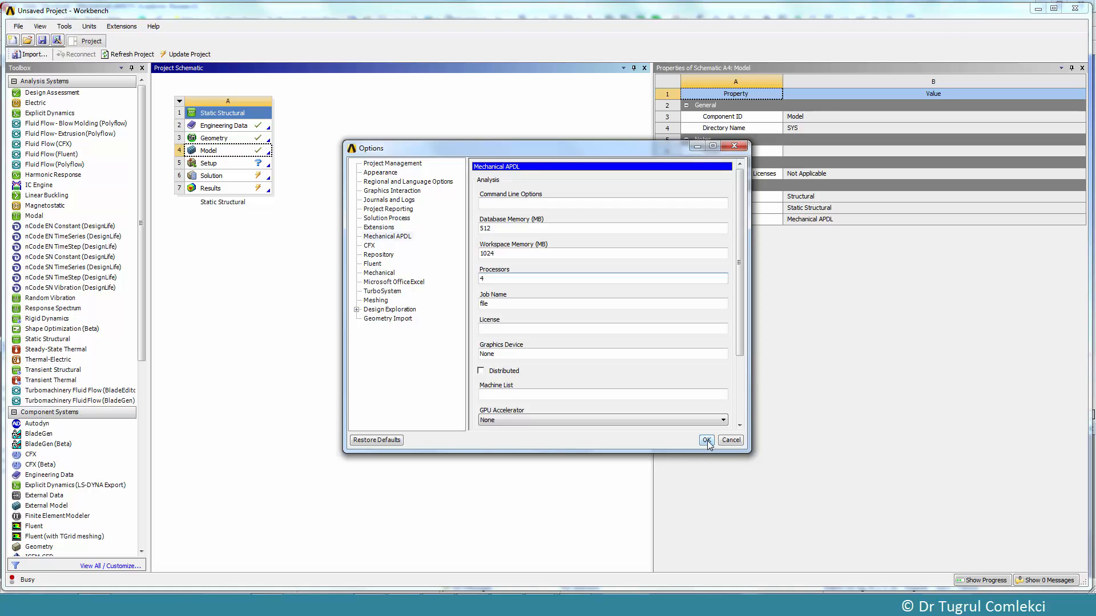
left_click(706, 440)
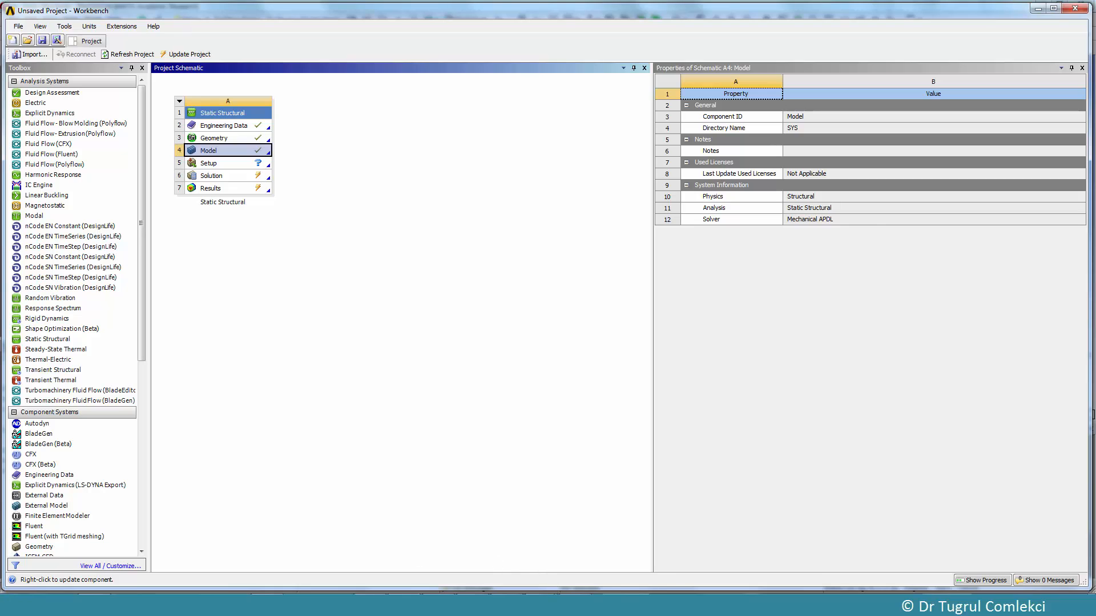
Add a 2D axisymmetric Symmetry object with 10 repeats at 10° and view the revolved mesh.
double_click(227, 149)
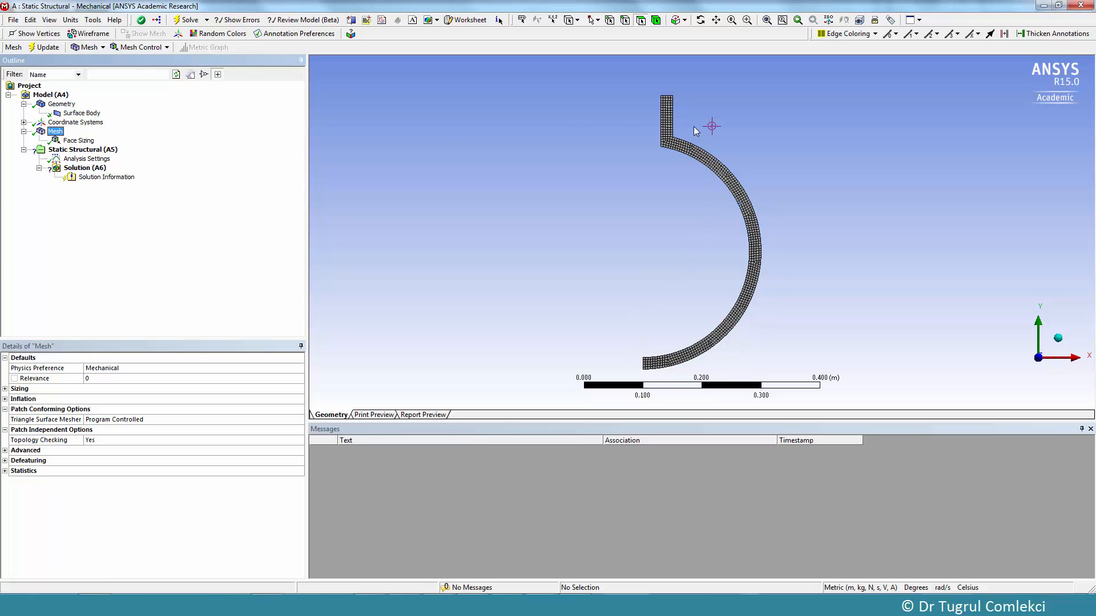
left_click(49, 94)
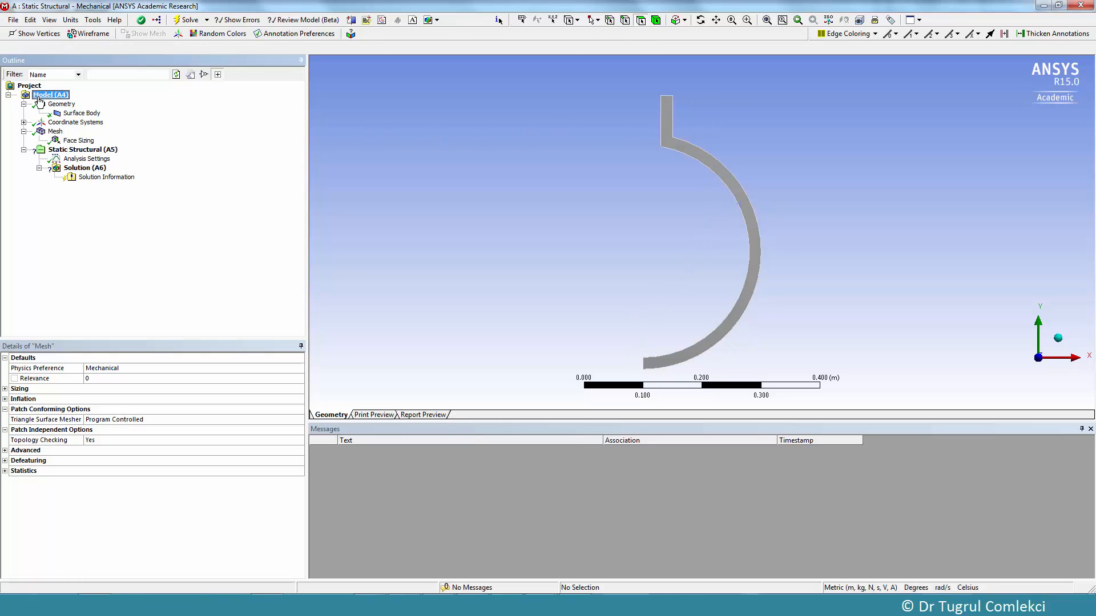
right_click(49, 94)
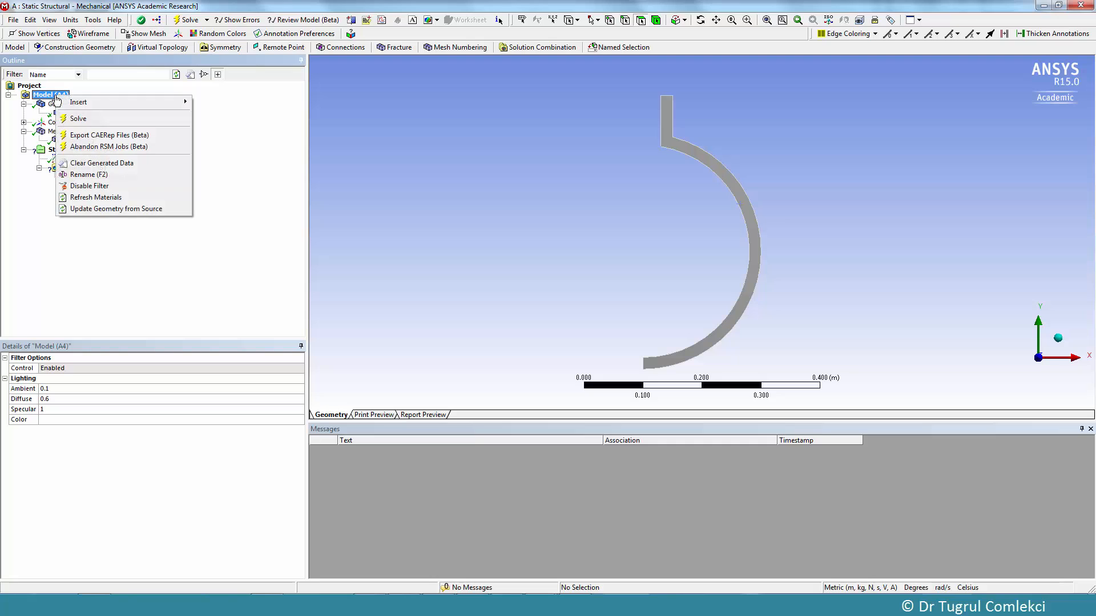
mouse_move(78, 102)
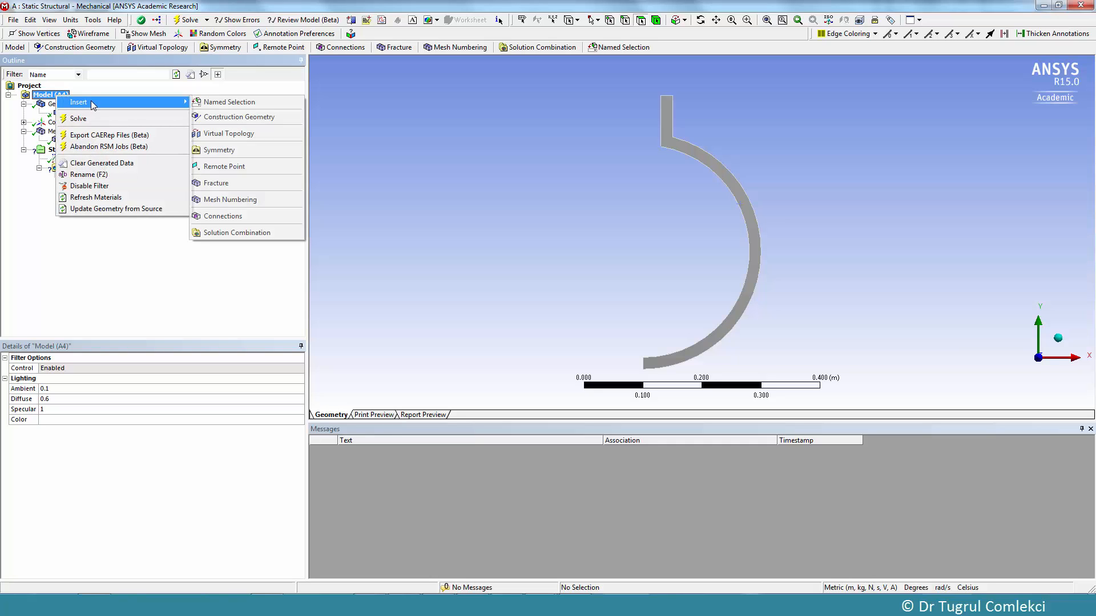
left_click(218, 150)
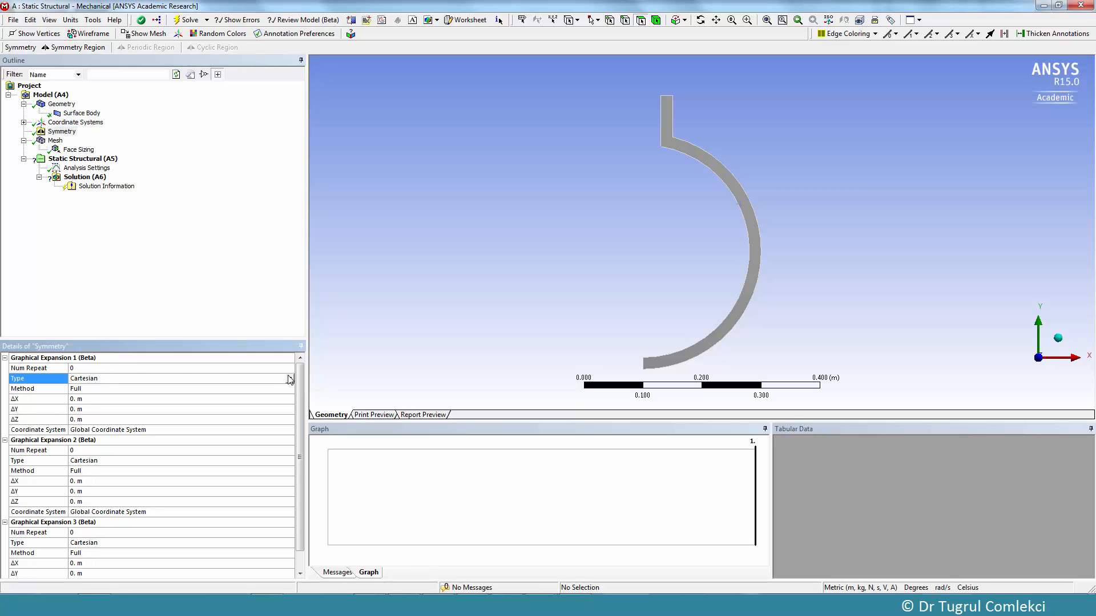
left_click(299, 378)
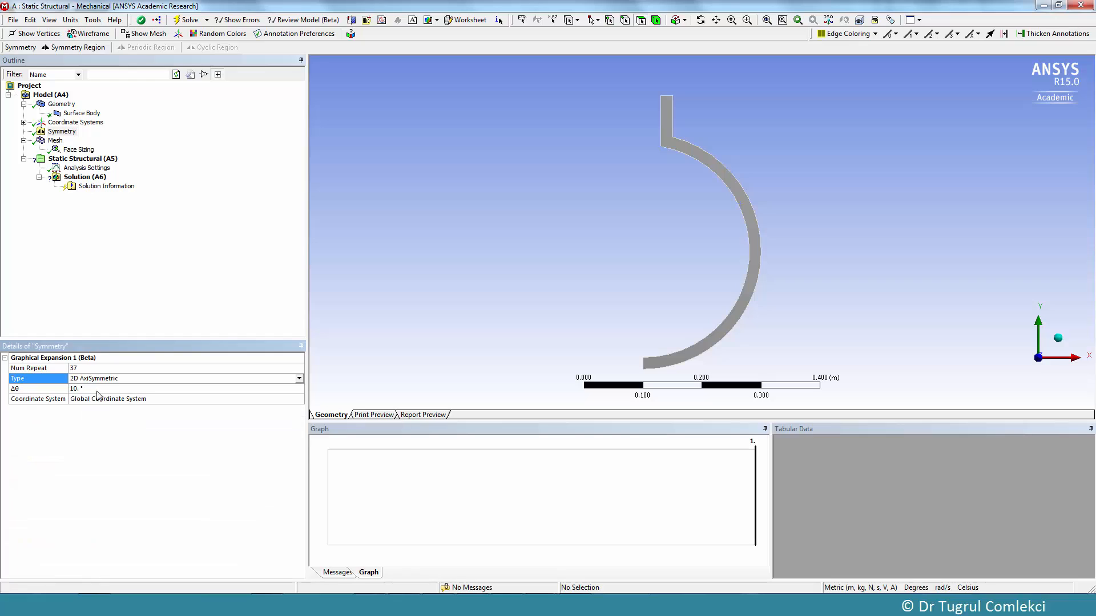
mouse_move(79, 371)
type("10")
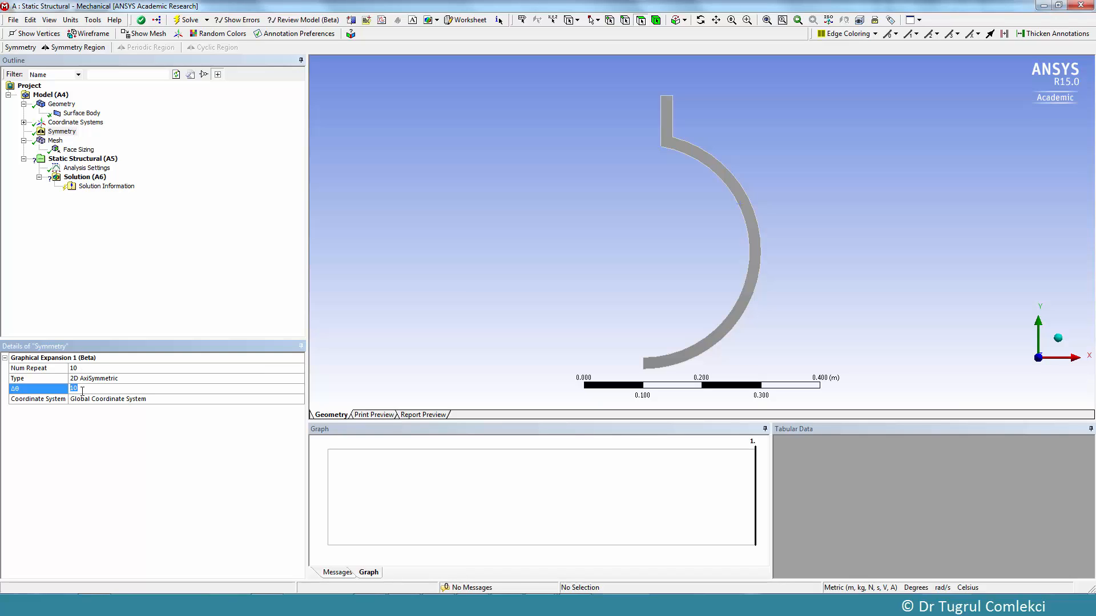
left_click(137, 421)
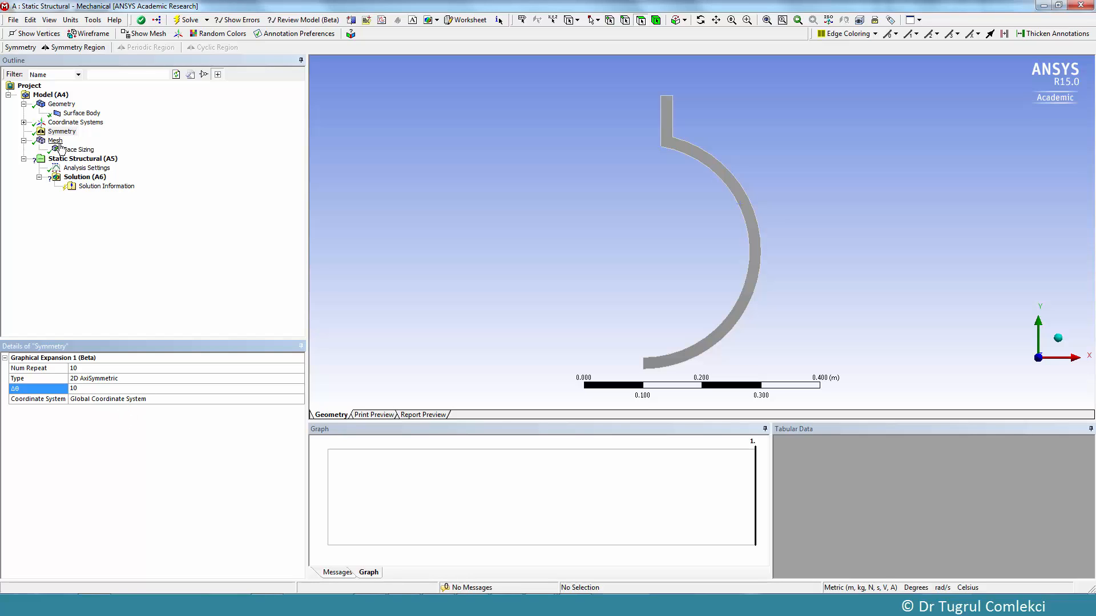
left_click(55, 140)
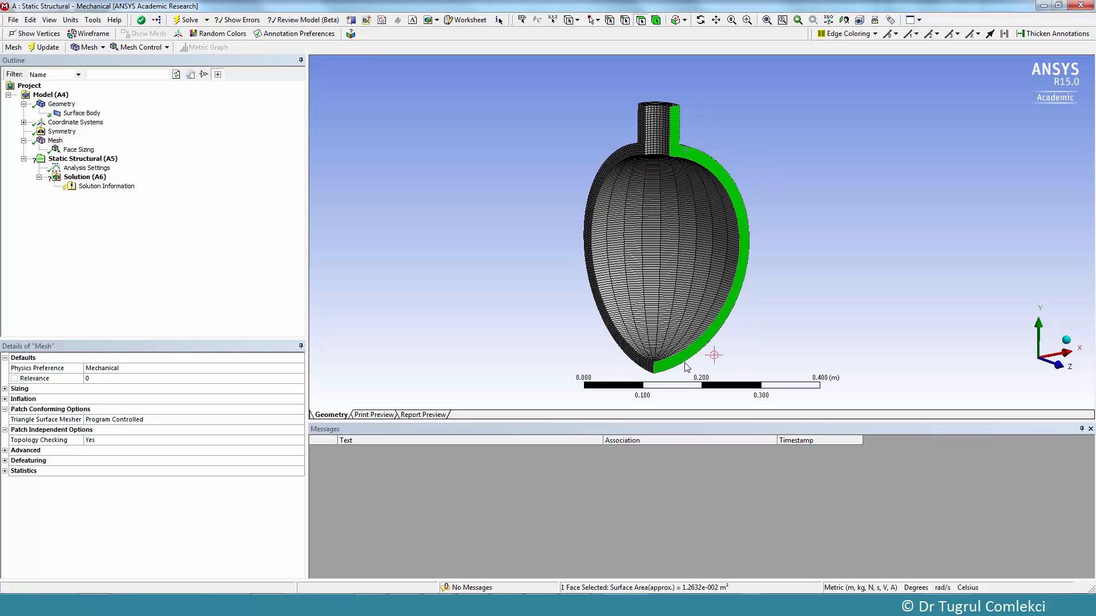
Clear the face selection and reactivate the Static Structural (A5) analysis.
left_click(797, 264)
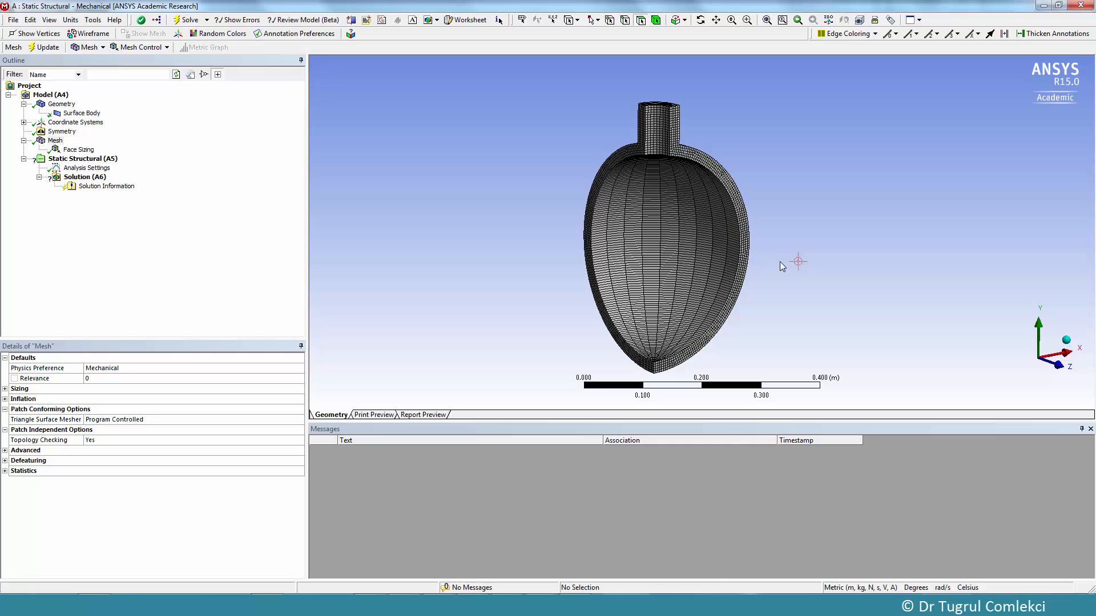
left_click(82, 158)
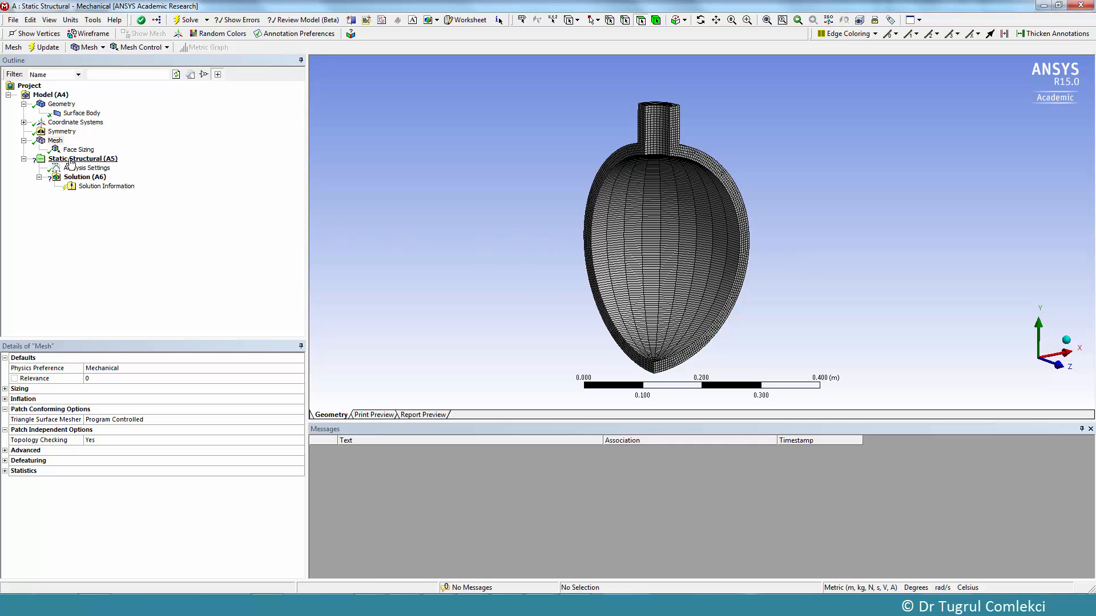
left_click(81, 159)
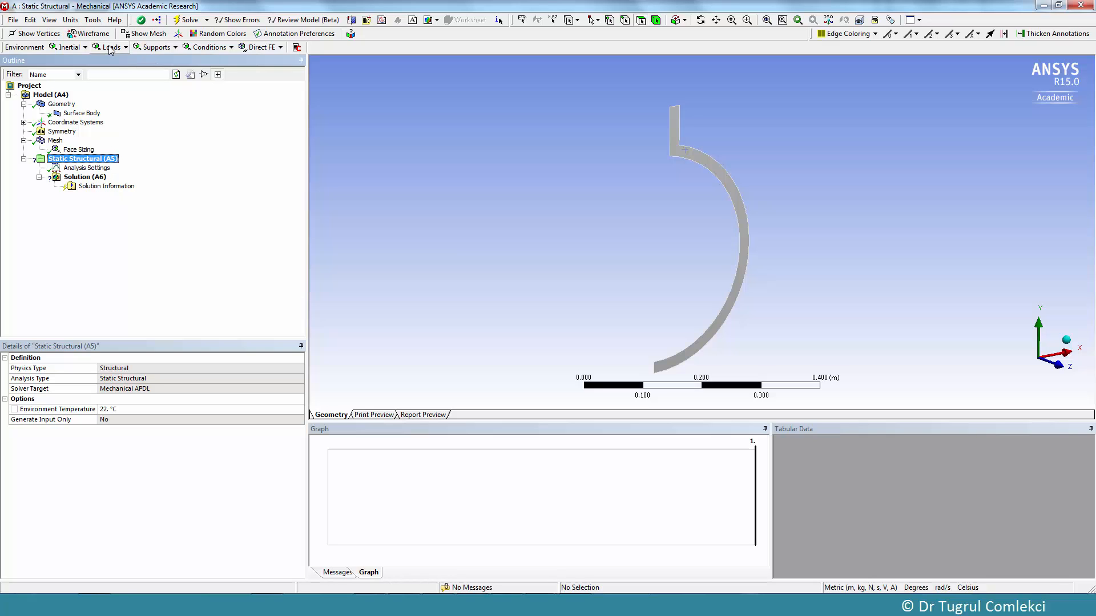
Apply a 1e6 Pa pressure to the inner sphere and nozzle edges.
left_click(111, 47)
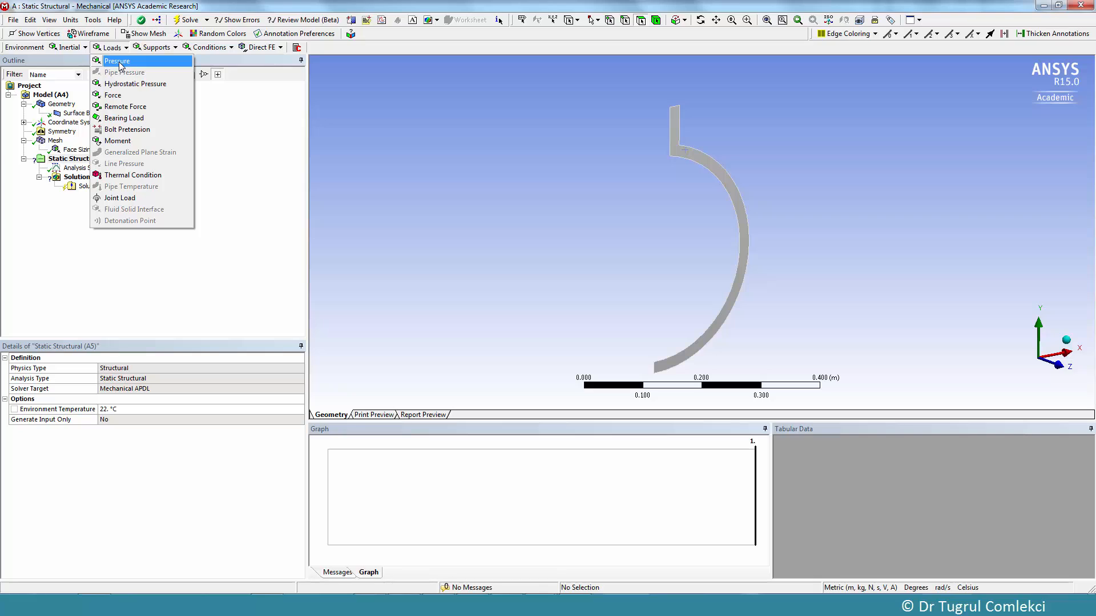
left_click(117, 60)
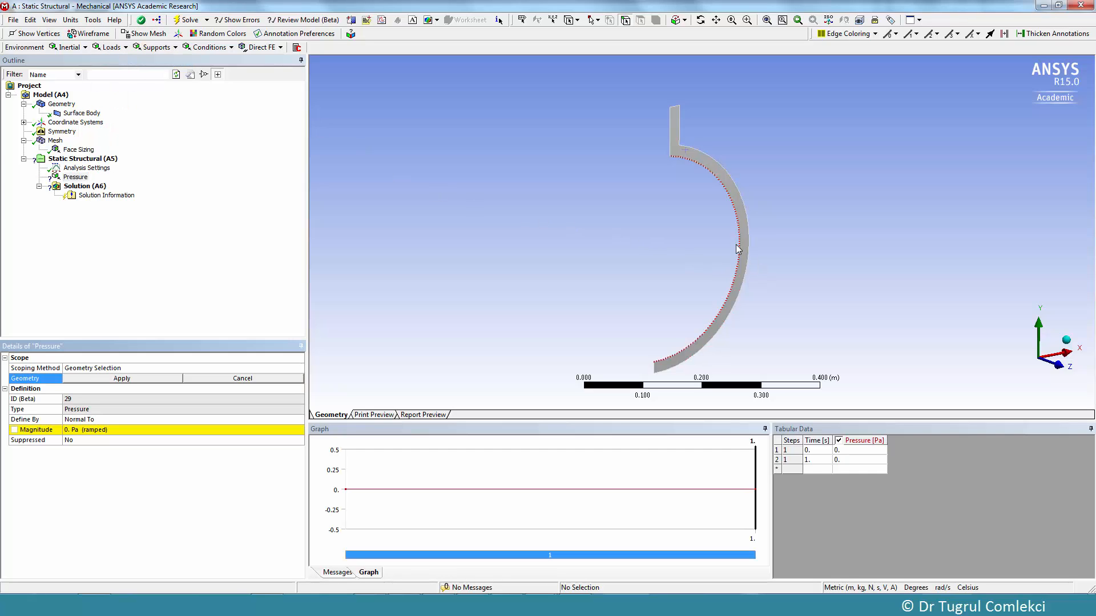
left_click(737, 249)
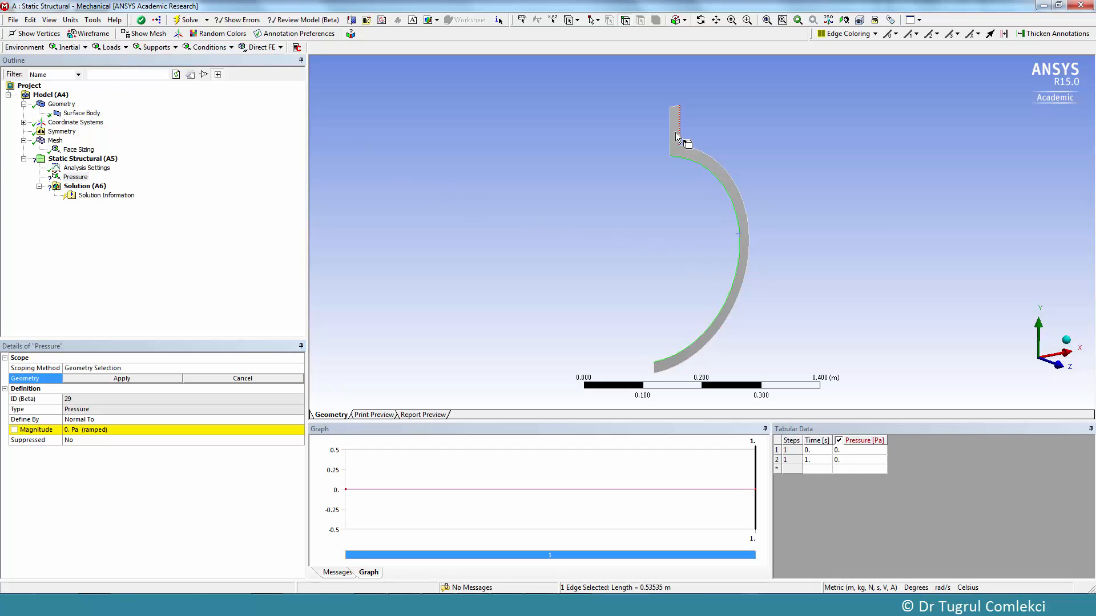
left_click(670, 130)
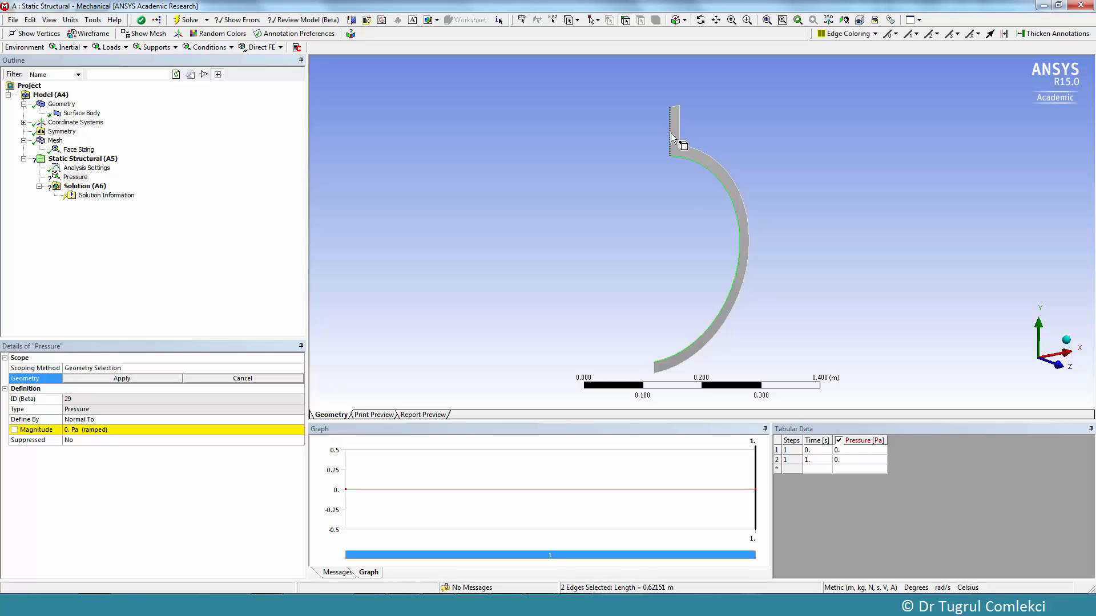
left_click(723, 172)
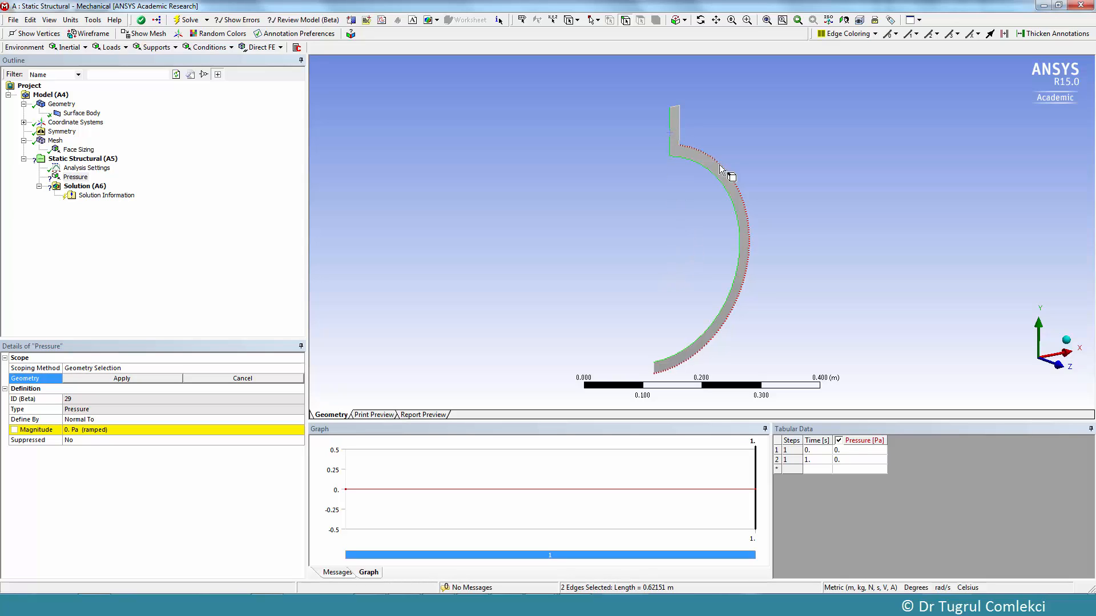
left_click(122, 378)
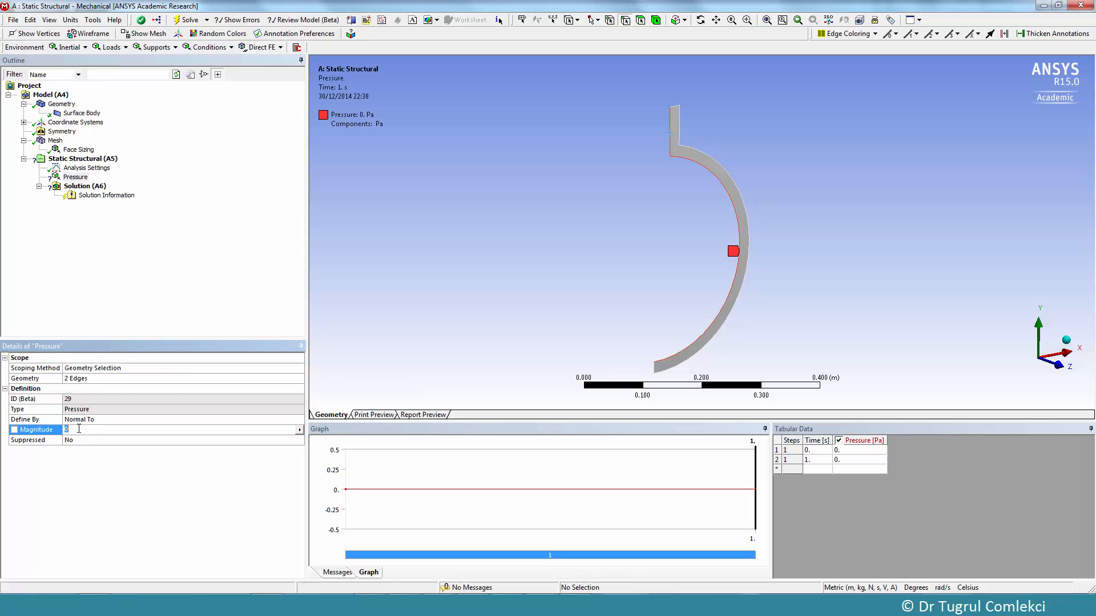
type("1e")
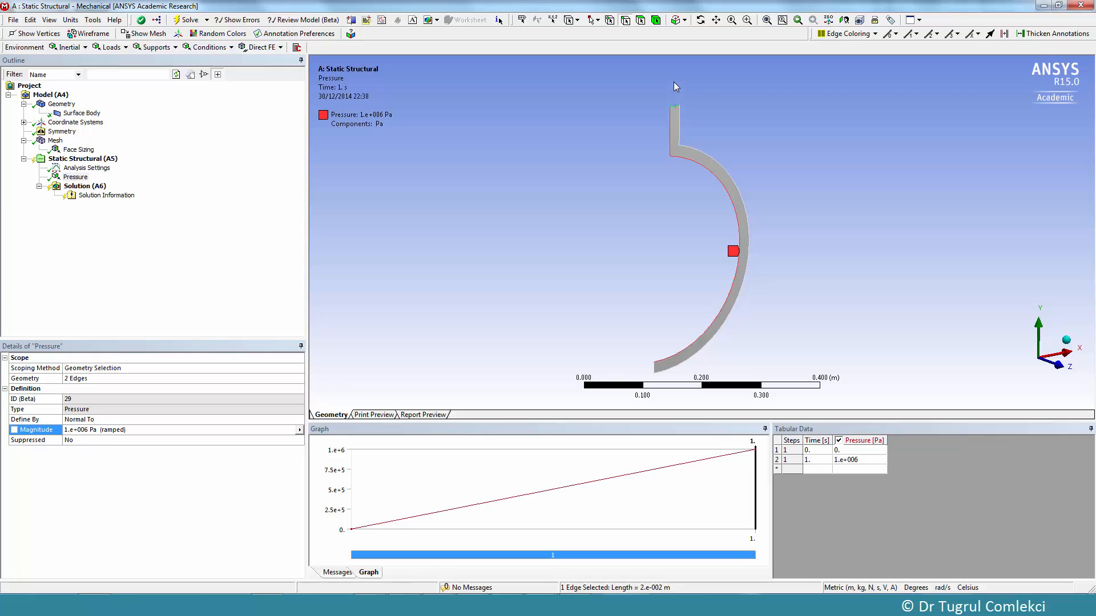
mouse_move(672, 87)
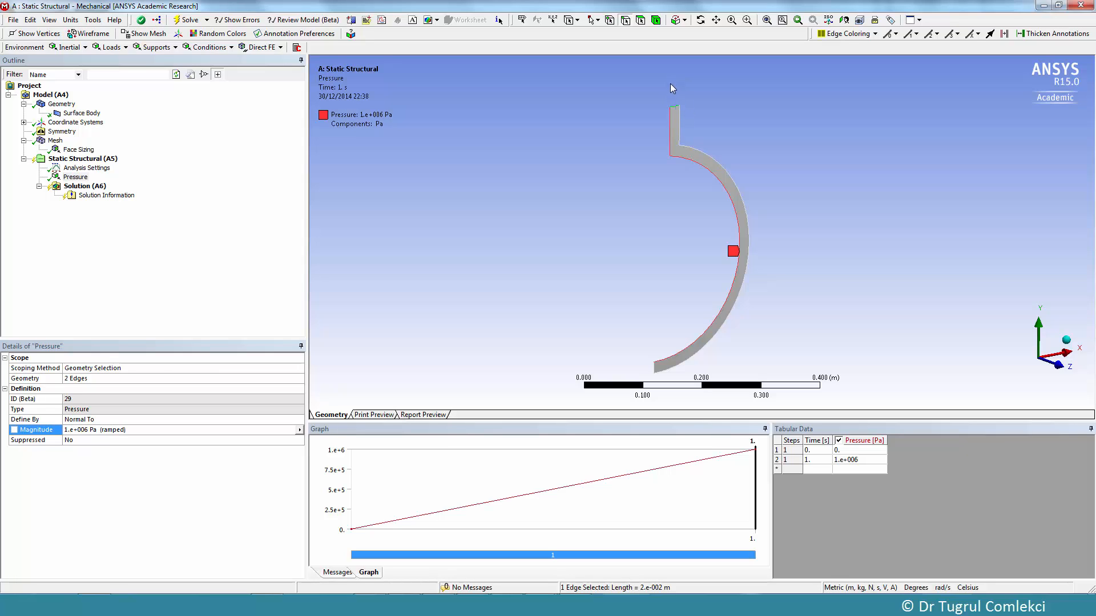
mouse_move(675, 90)
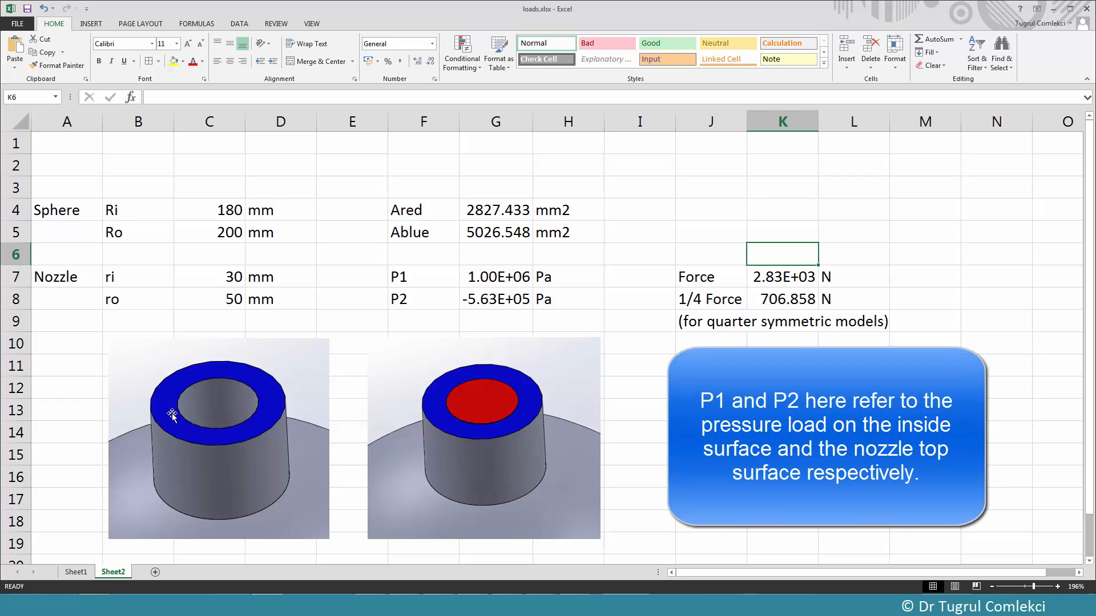
mouse_move(239, 440)
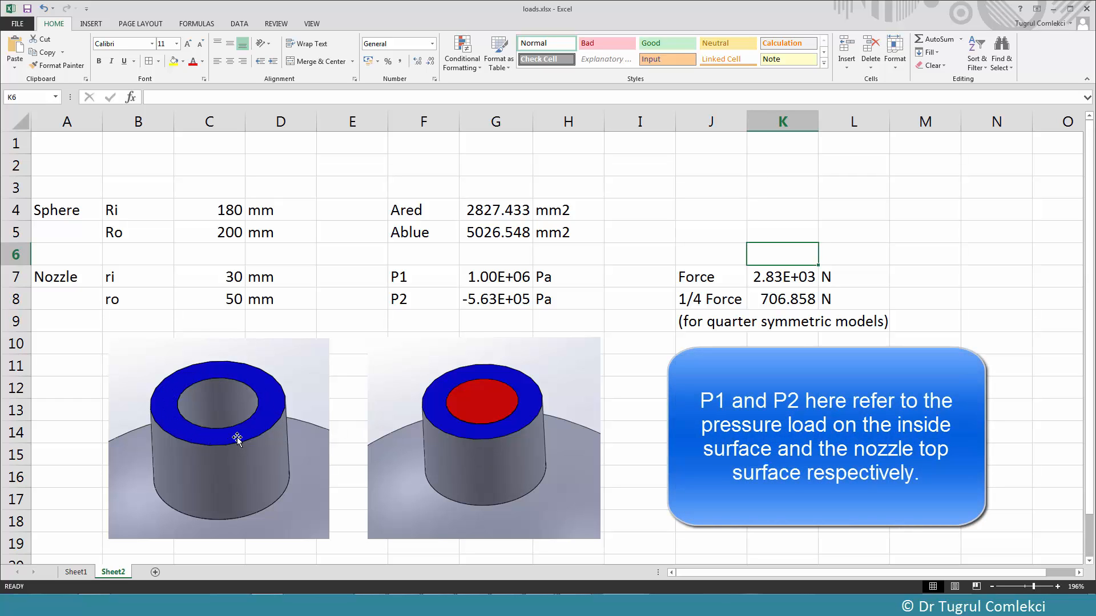
mouse_move(246, 399)
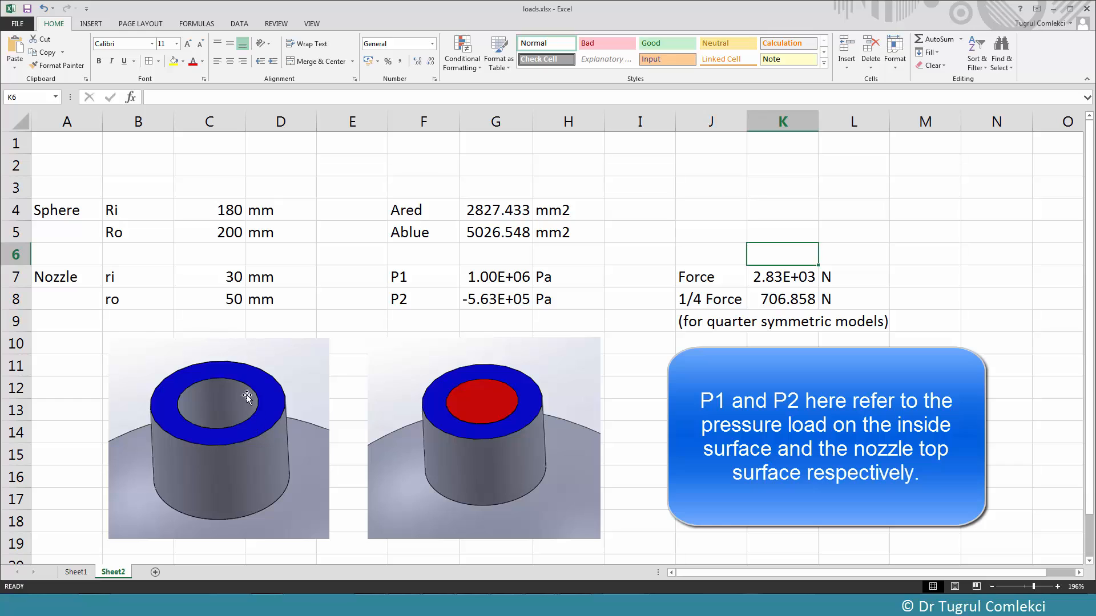
mouse_move(255, 412)
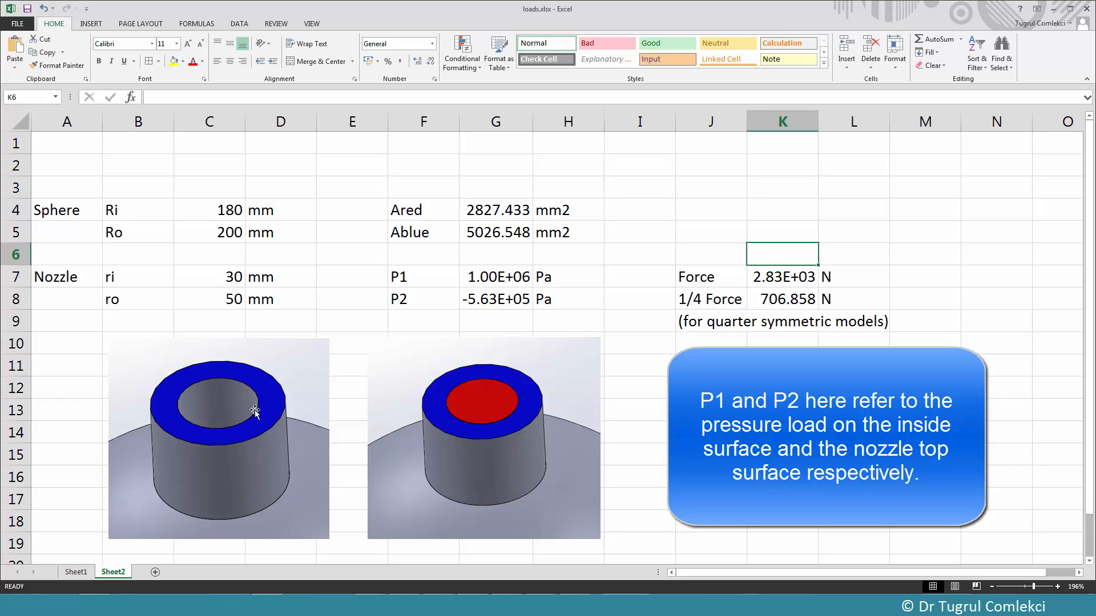
mouse_move(234, 424)
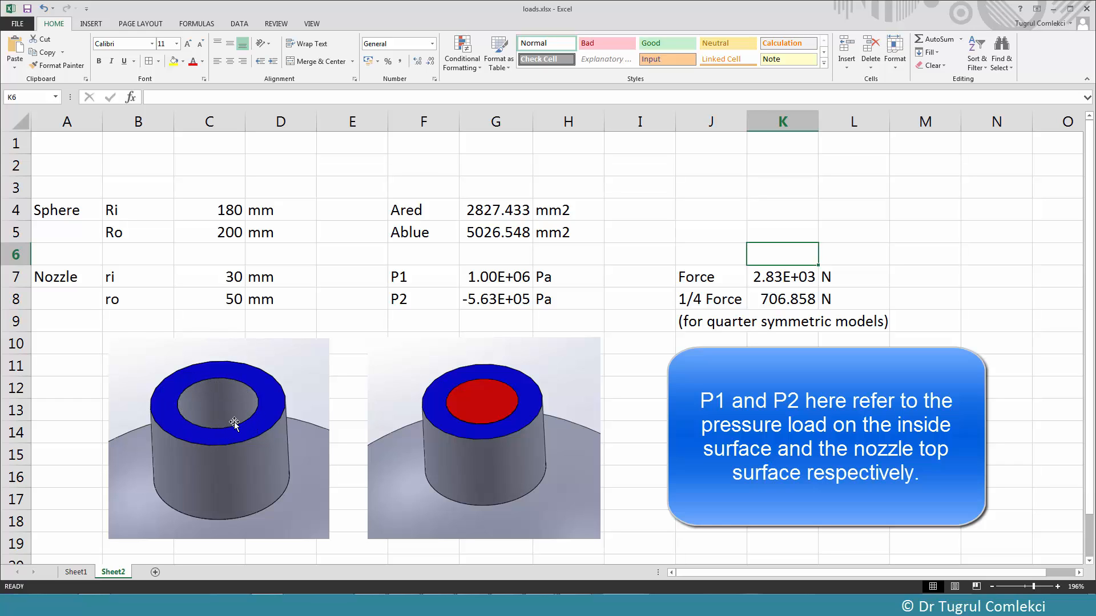
mouse_move(465, 414)
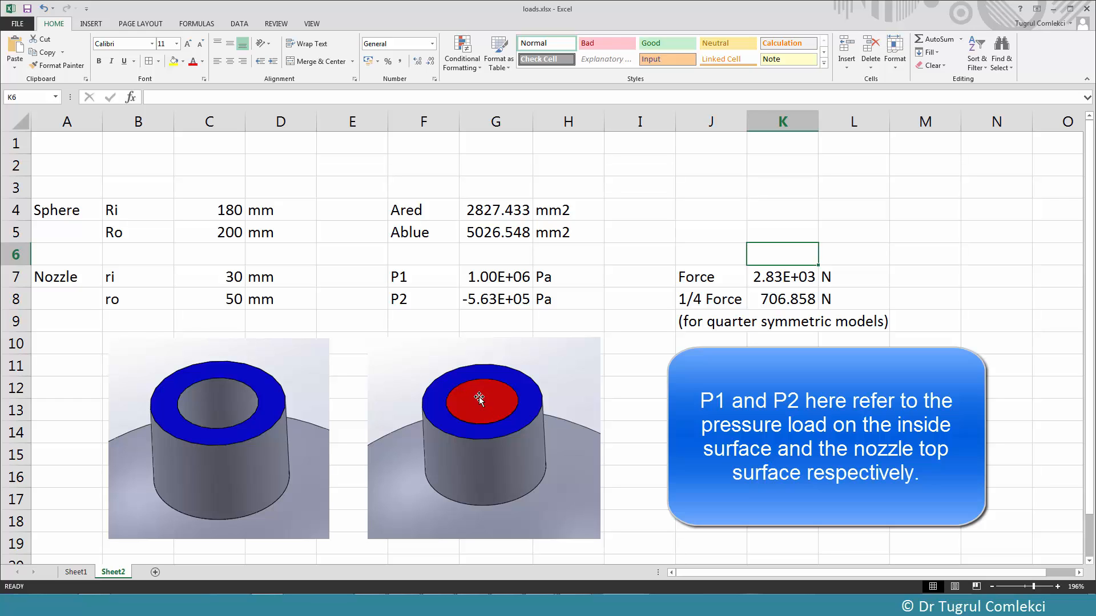
mouse_move(489, 407)
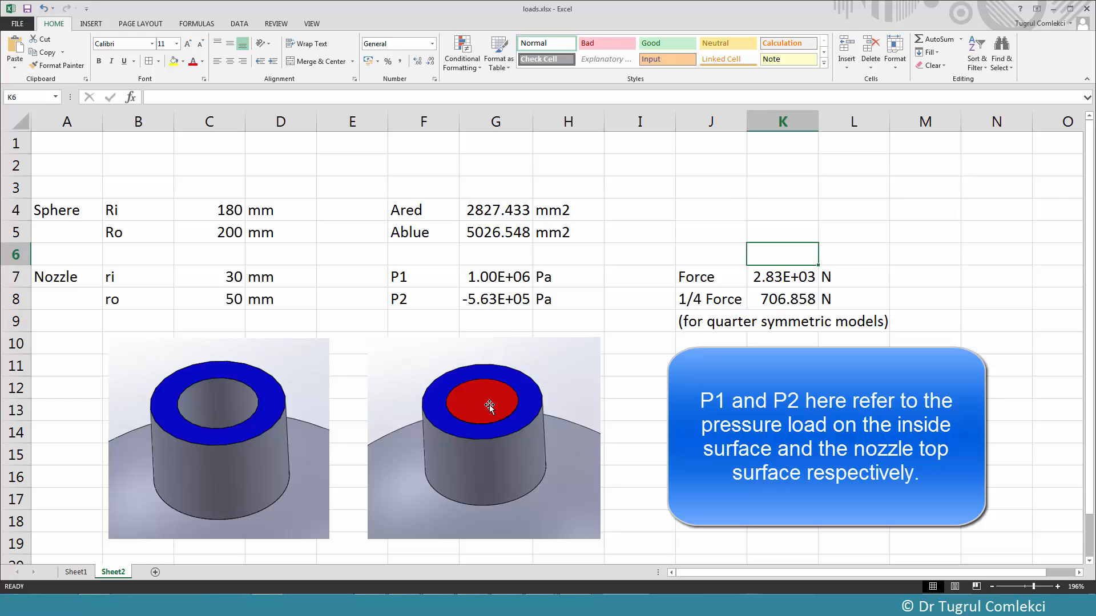
mouse_move(476, 400)
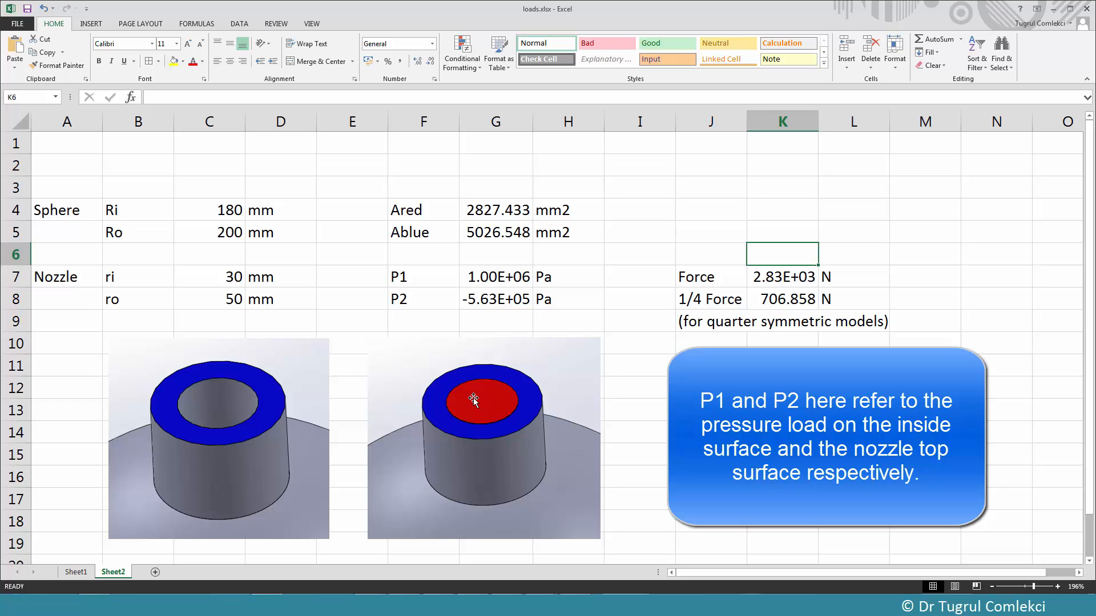
mouse_move(486, 402)
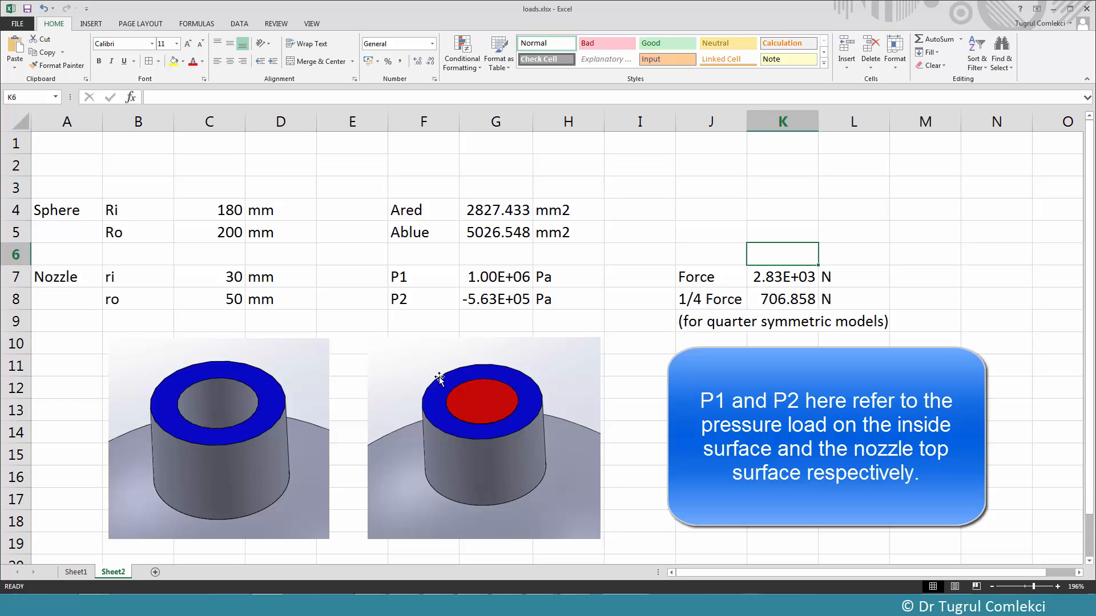
mouse_move(443, 398)
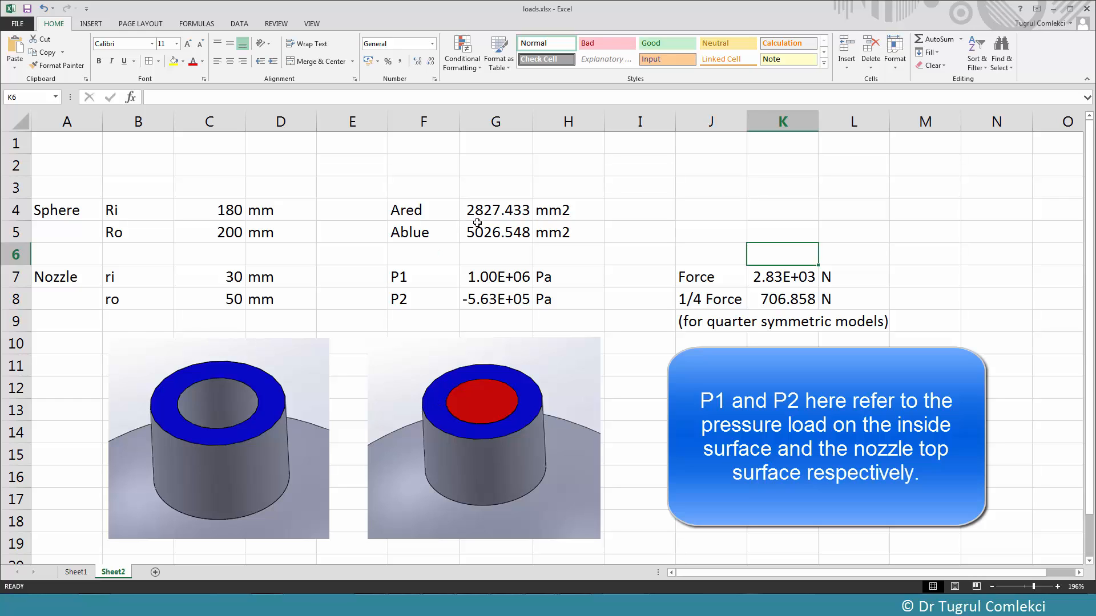
Review the Ared, Ablue, P1, Force and P2 cells, then copy P2 (-5.63E+05 Pa) from G8.
left_click(495, 210)
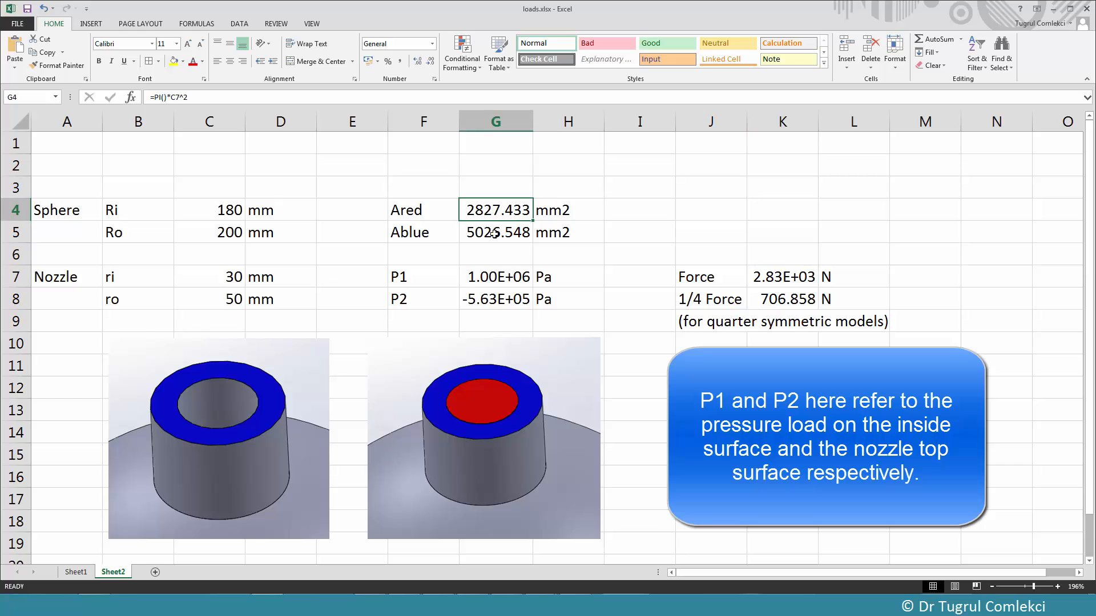
left_click(495, 232)
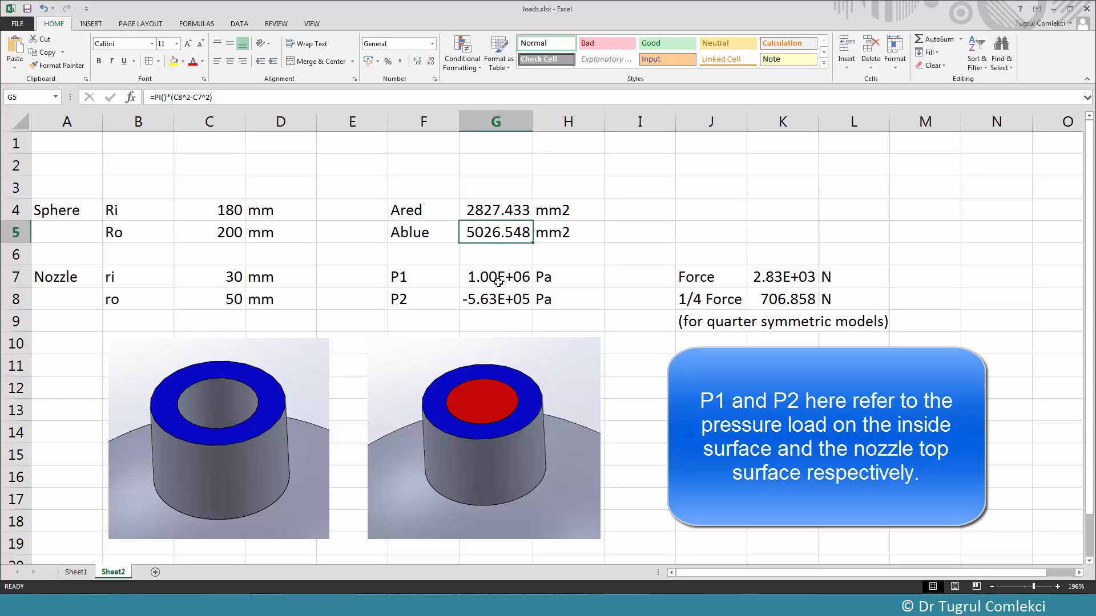
left_click(495, 277)
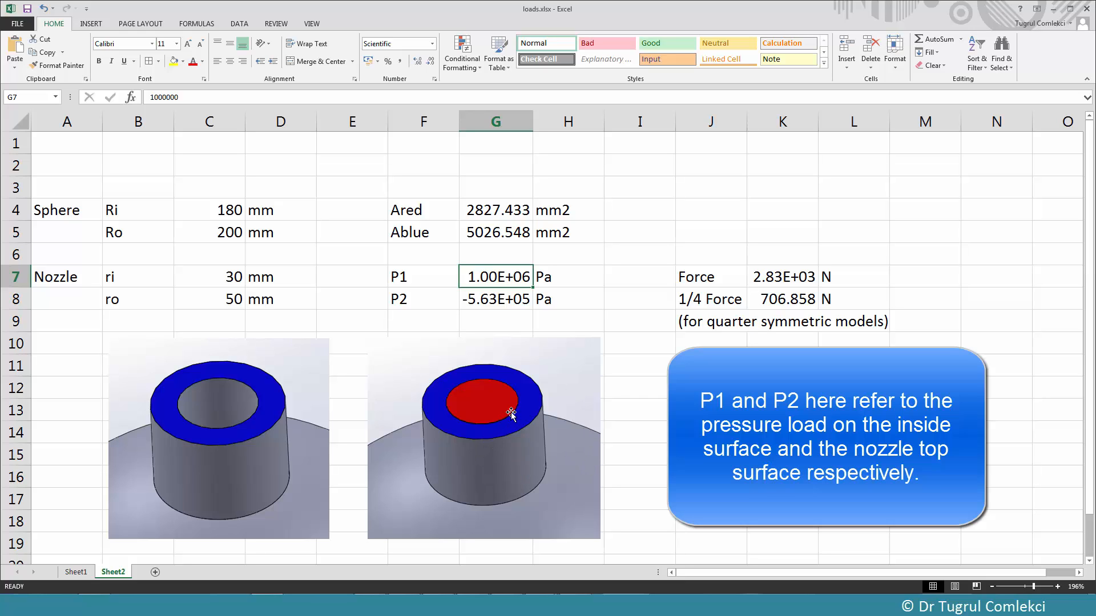
mouse_move(495, 416)
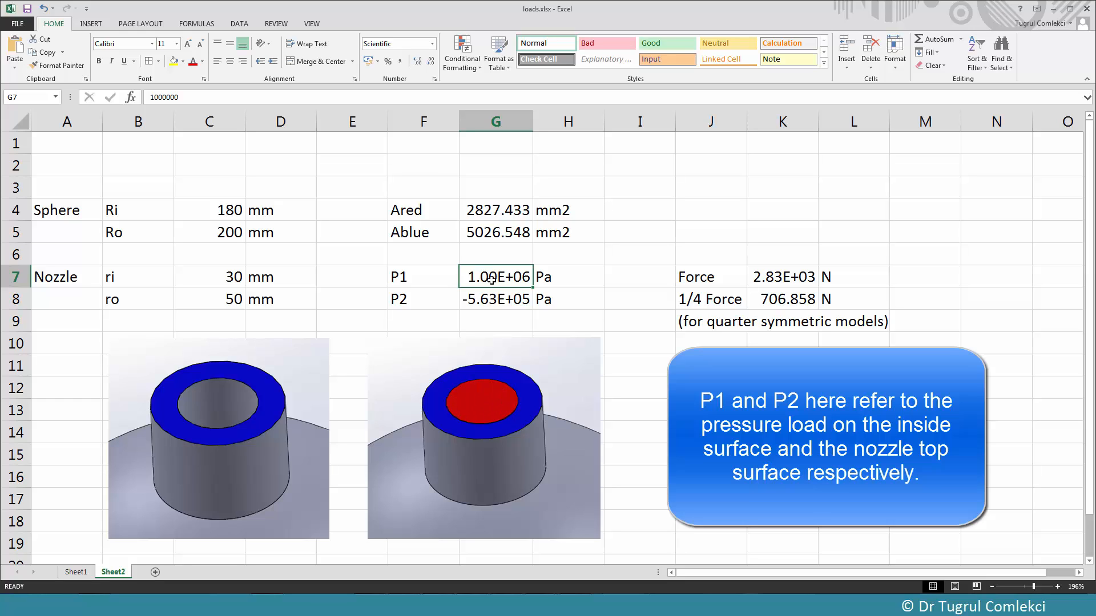
left_click(494, 210)
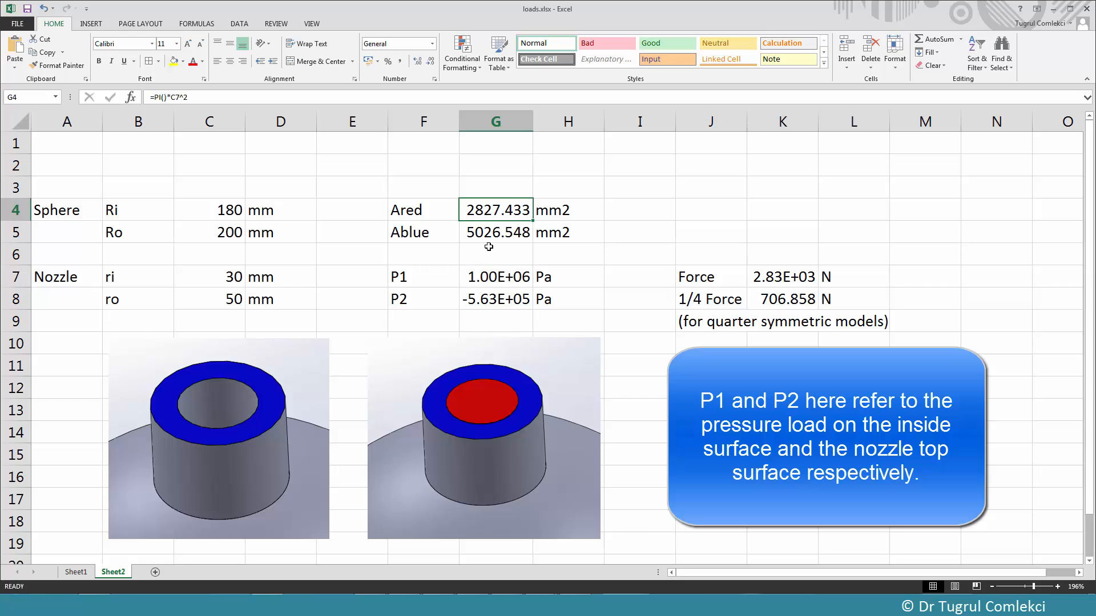
left_click(494, 277)
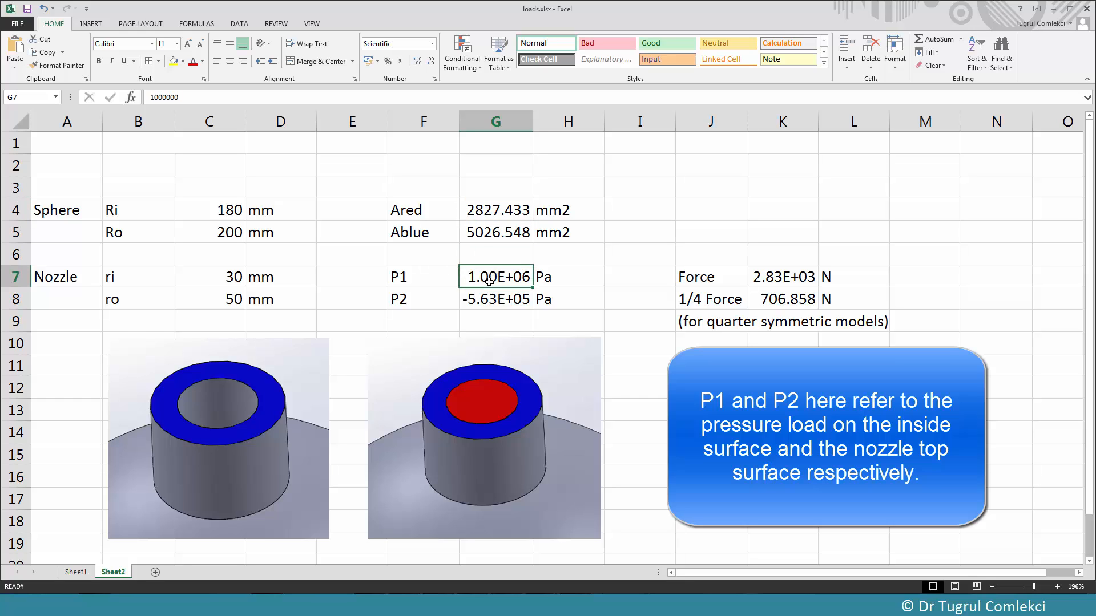
left_click(782, 277)
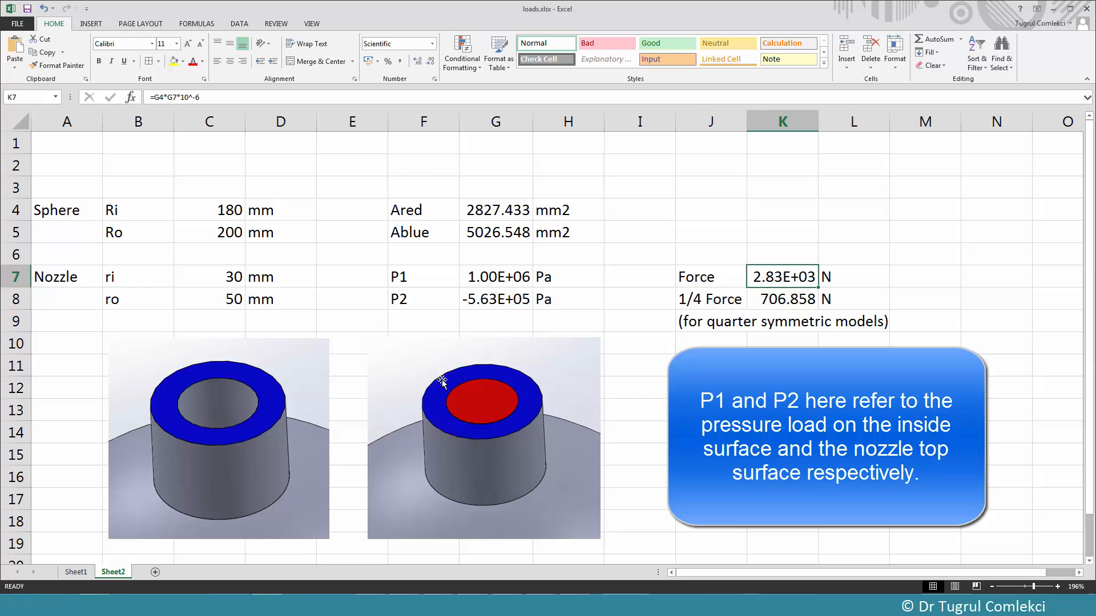
mouse_move(788, 284)
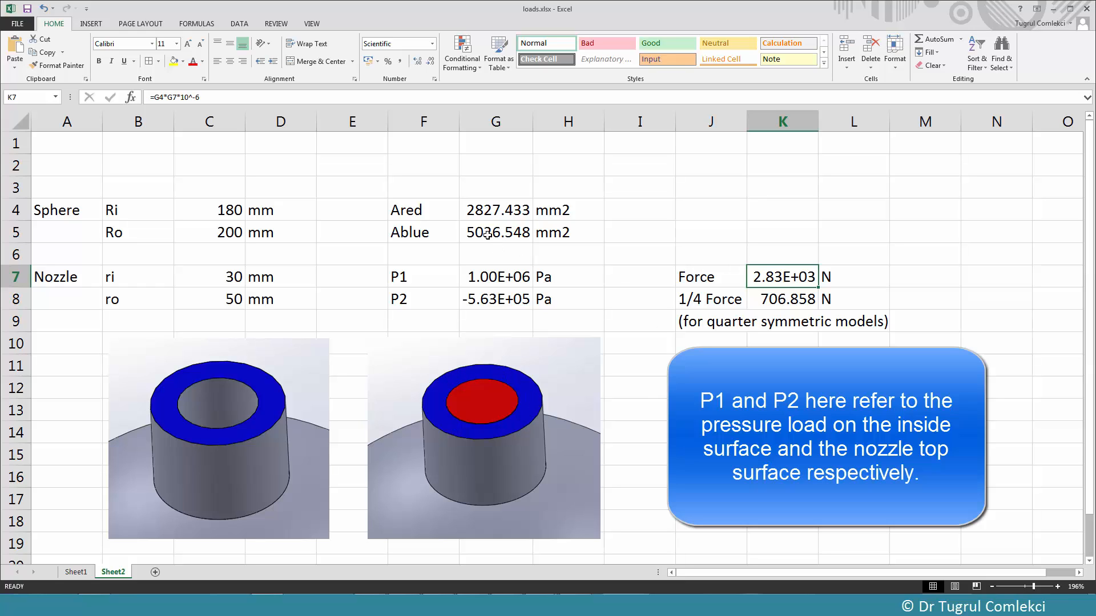
left_click(495, 232)
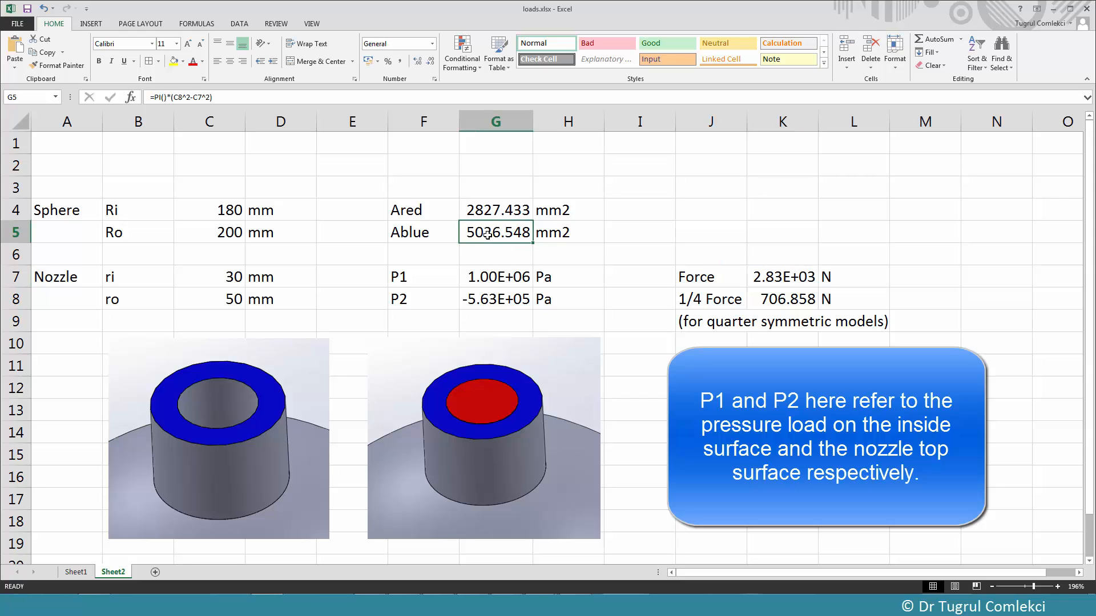
left_click(495, 299)
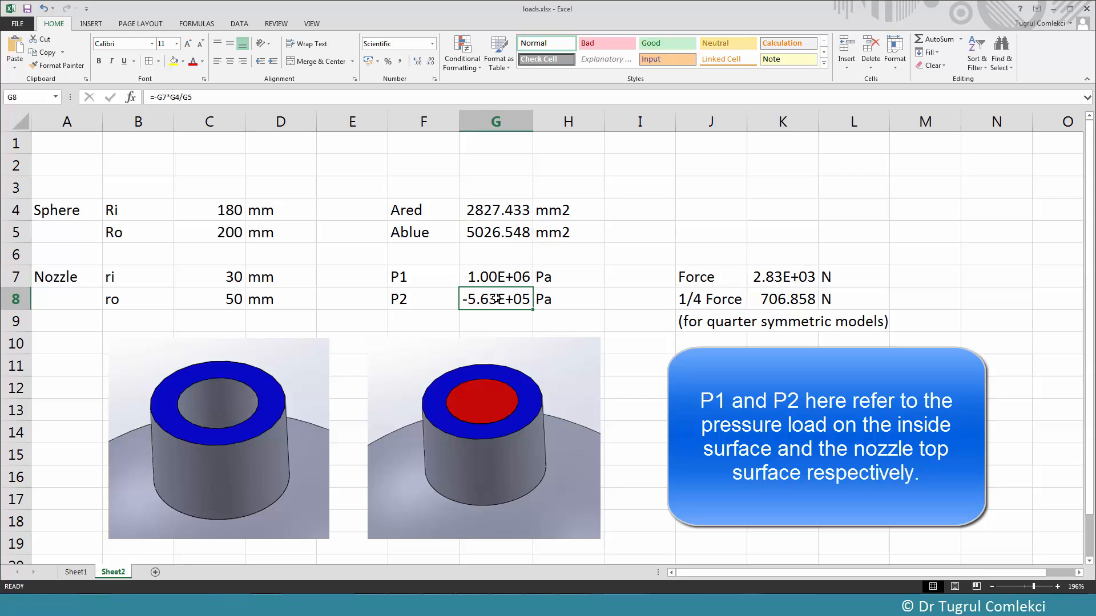
mouse_move(452, 382)
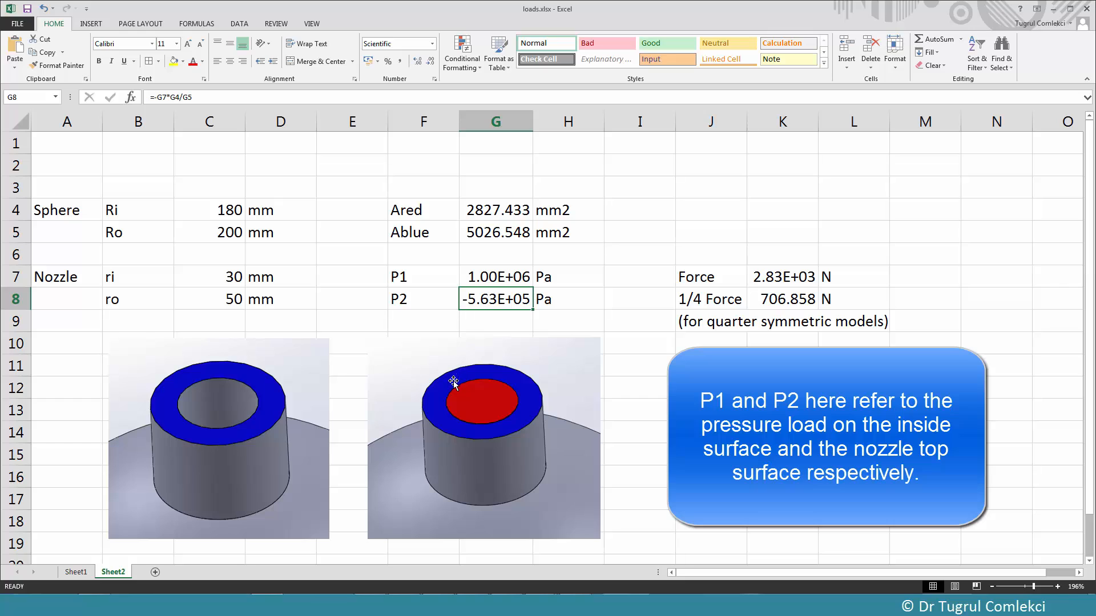
mouse_move(495, 368)
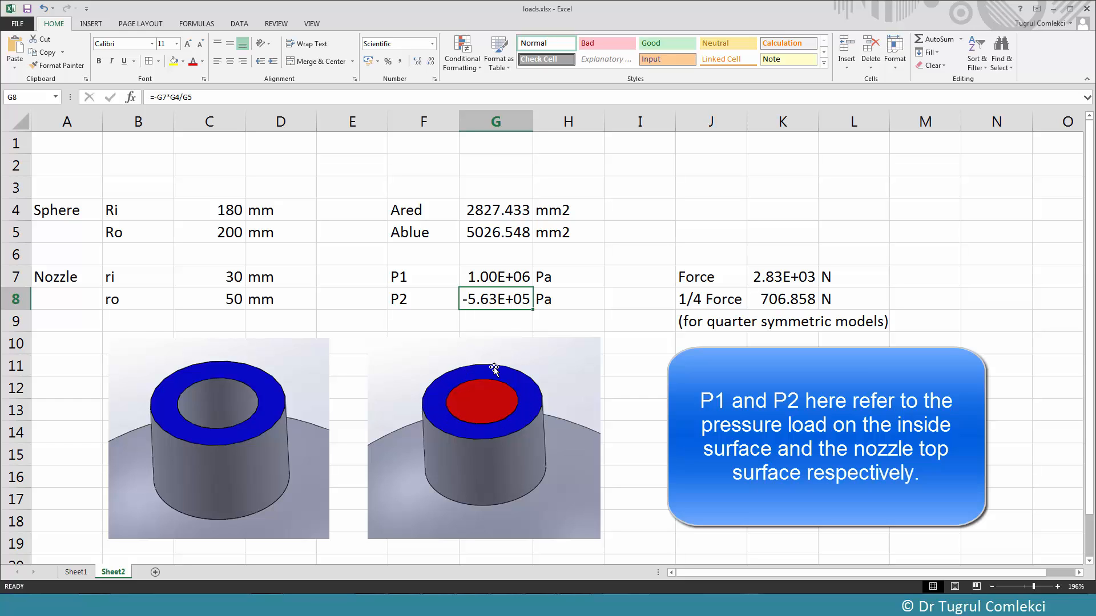
mouse_move(486, 289)
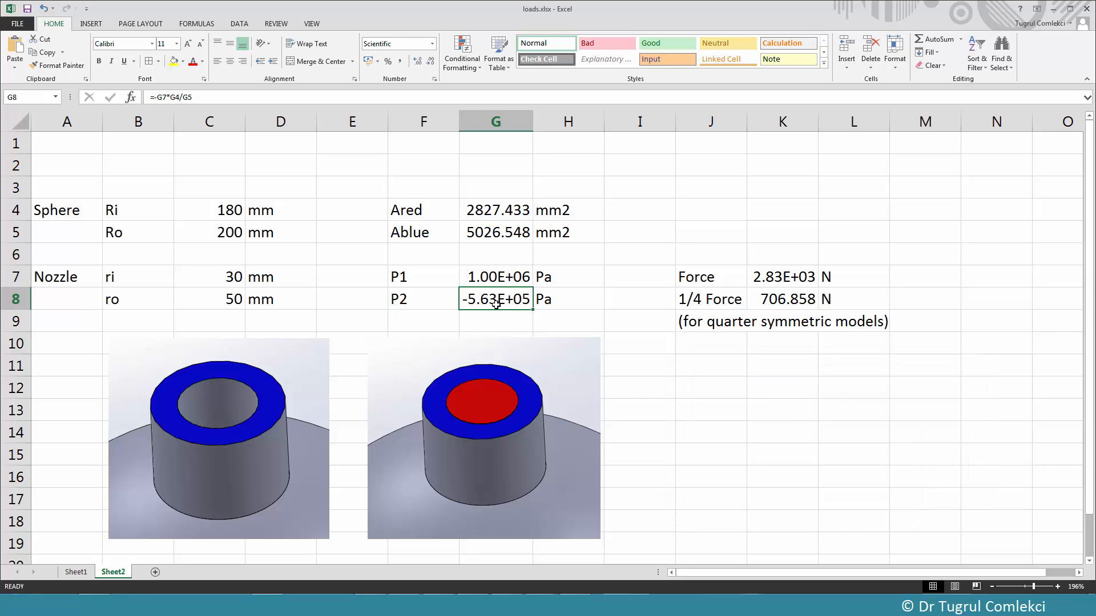
right_click(494, 299)
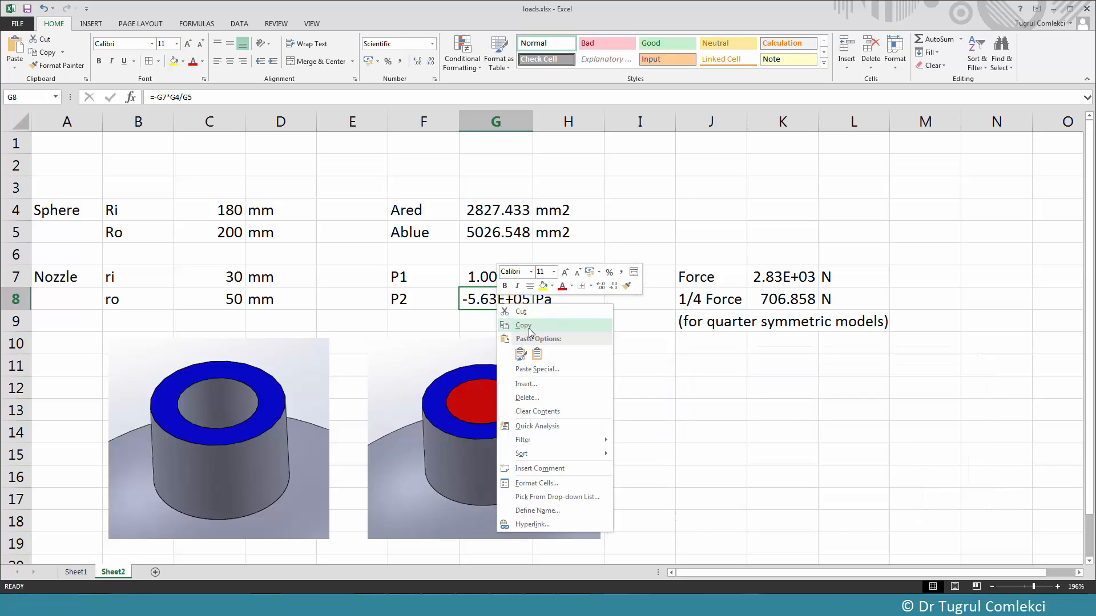
left_click(523, 325)
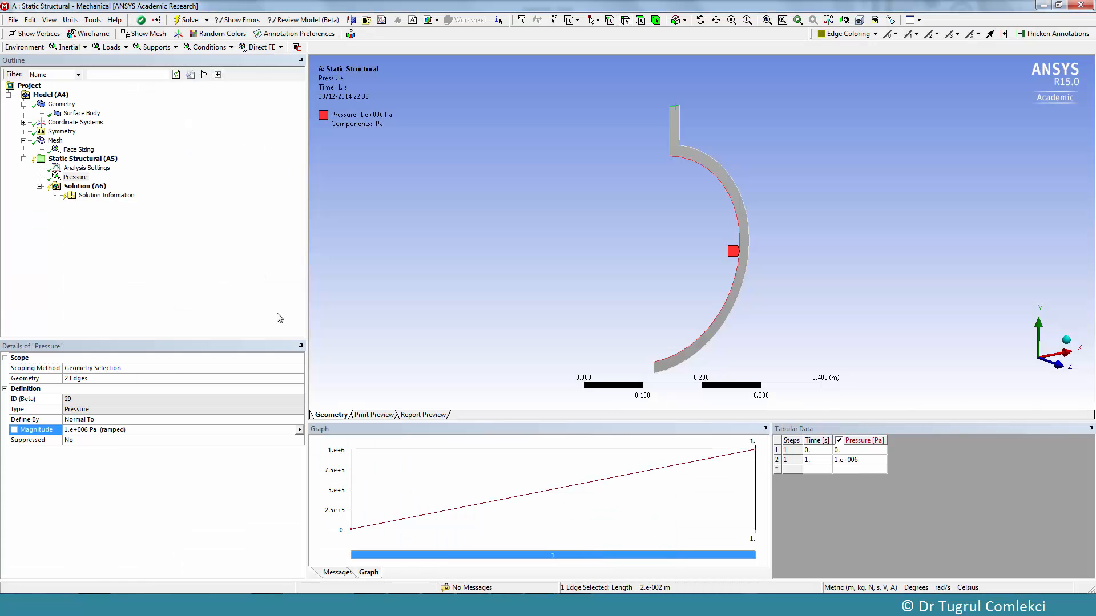
Add Pressure 2 on the nozzle top edge with the pasted magnitude -5.63e5 Pa.
left_click(82, 158)
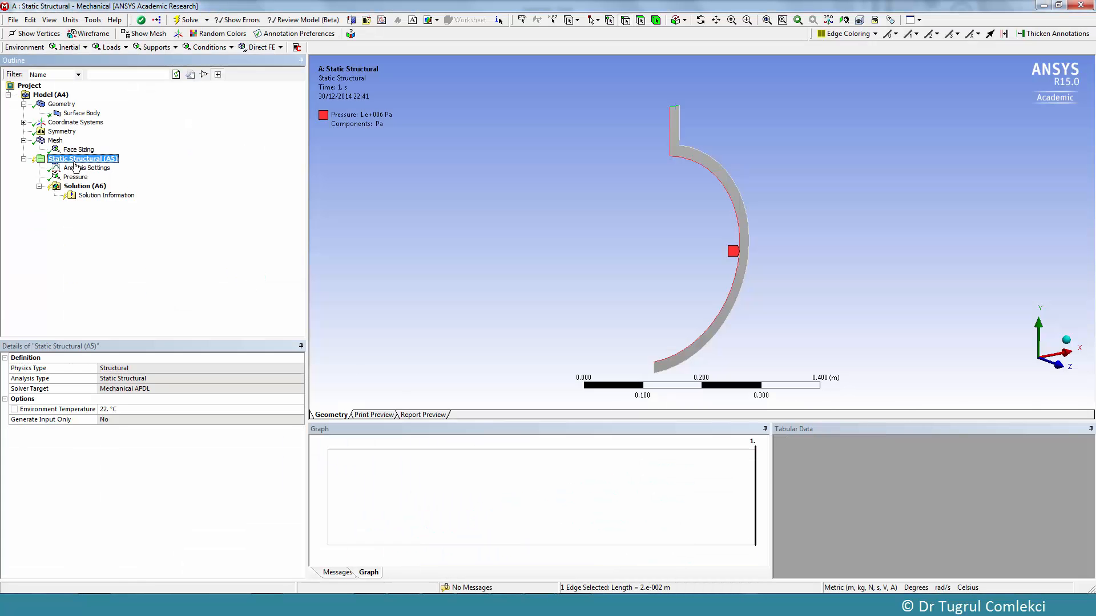
left_click(107, 47)
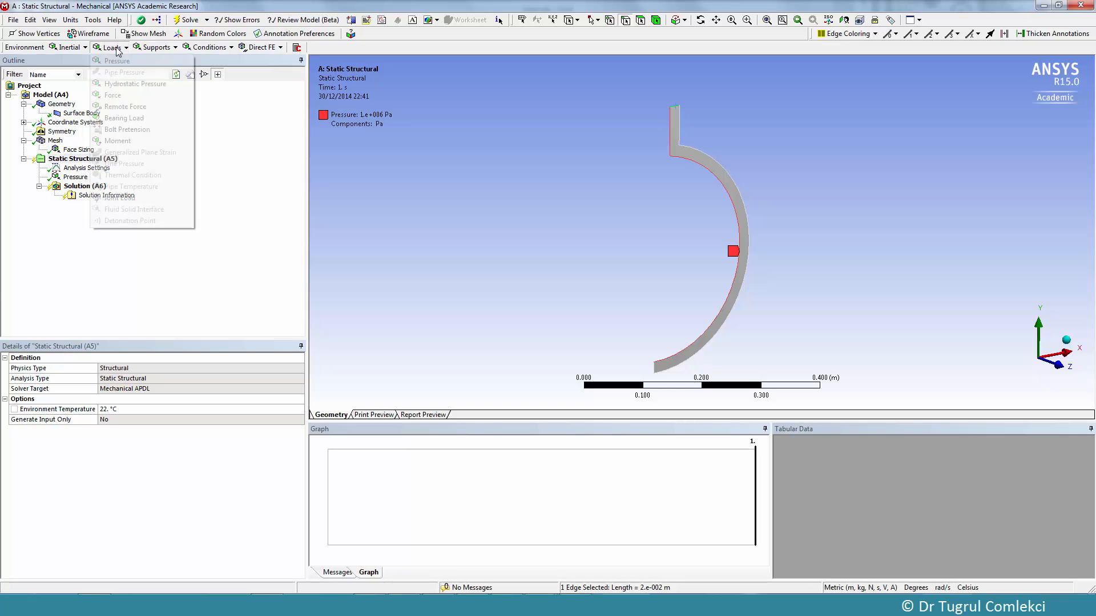
left_click(117, 60)
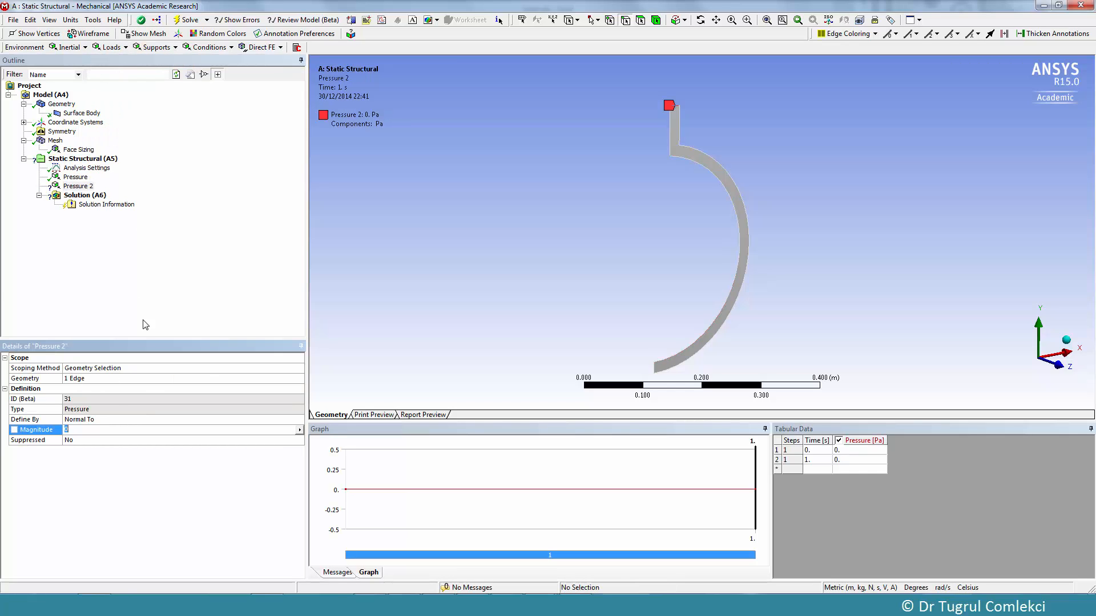
mouse_move(726, 107)
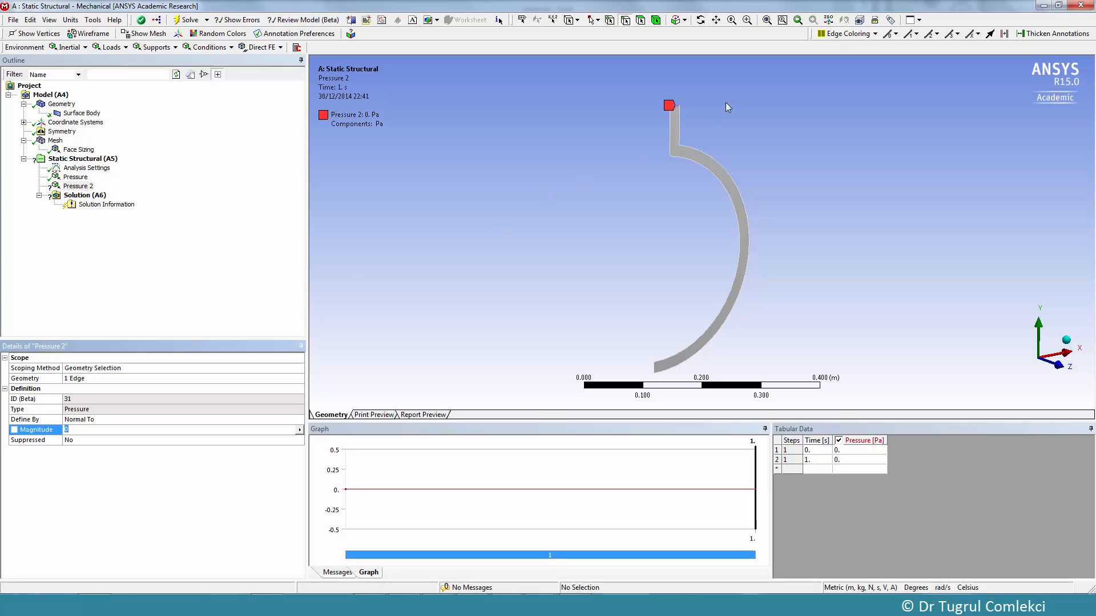
mouse_move(60, 448)
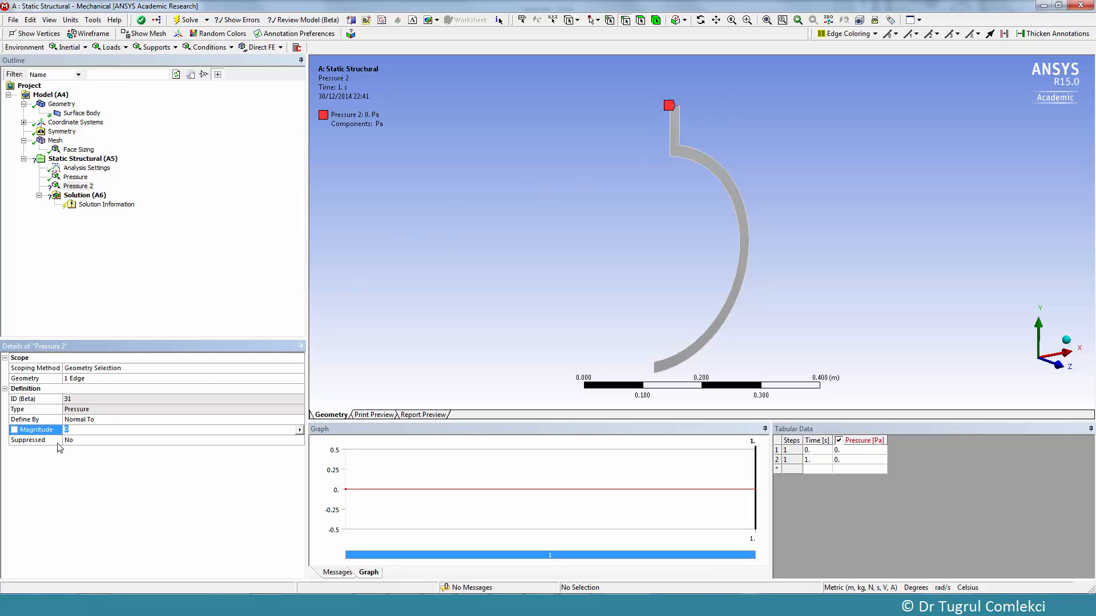
right_click(65, 429)
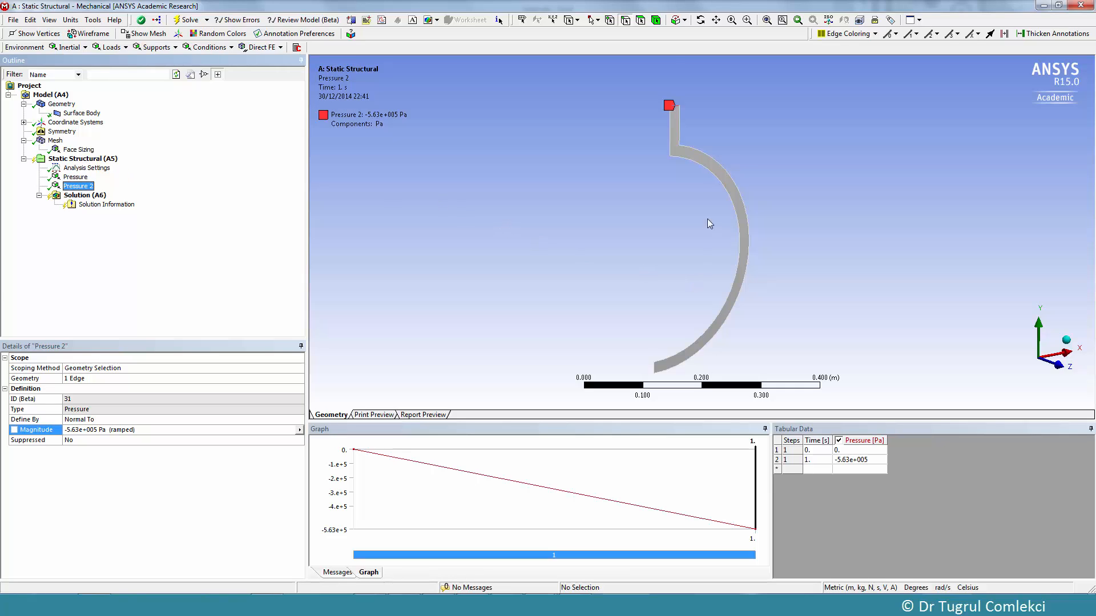
mouse_move(651, 392)
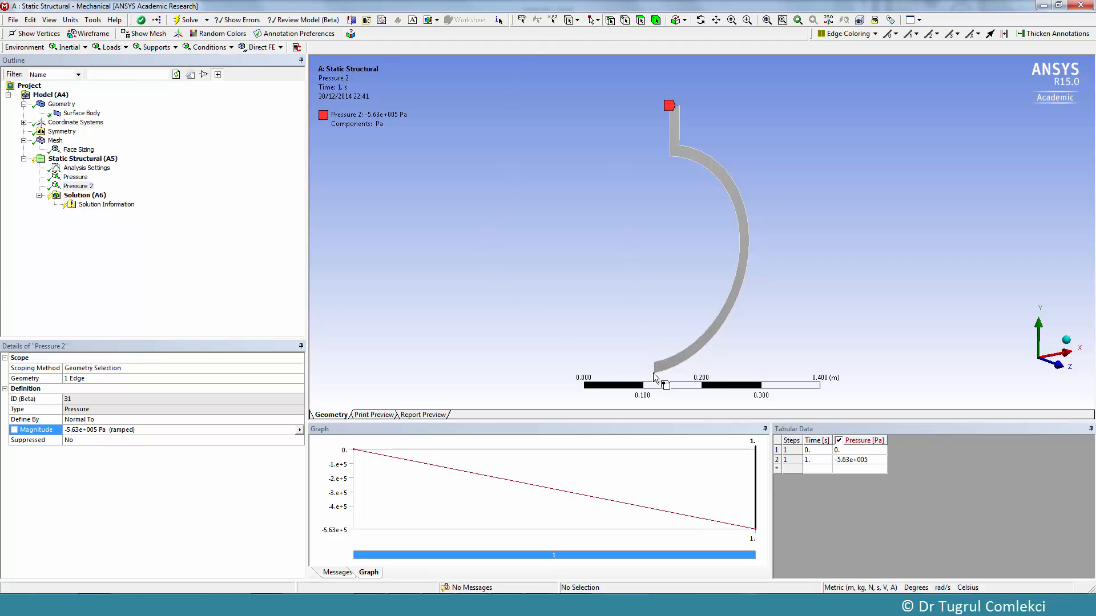
Add a displacement support on the bottom vertex with X free and Y fixed at 0.
left_click(653, 371)
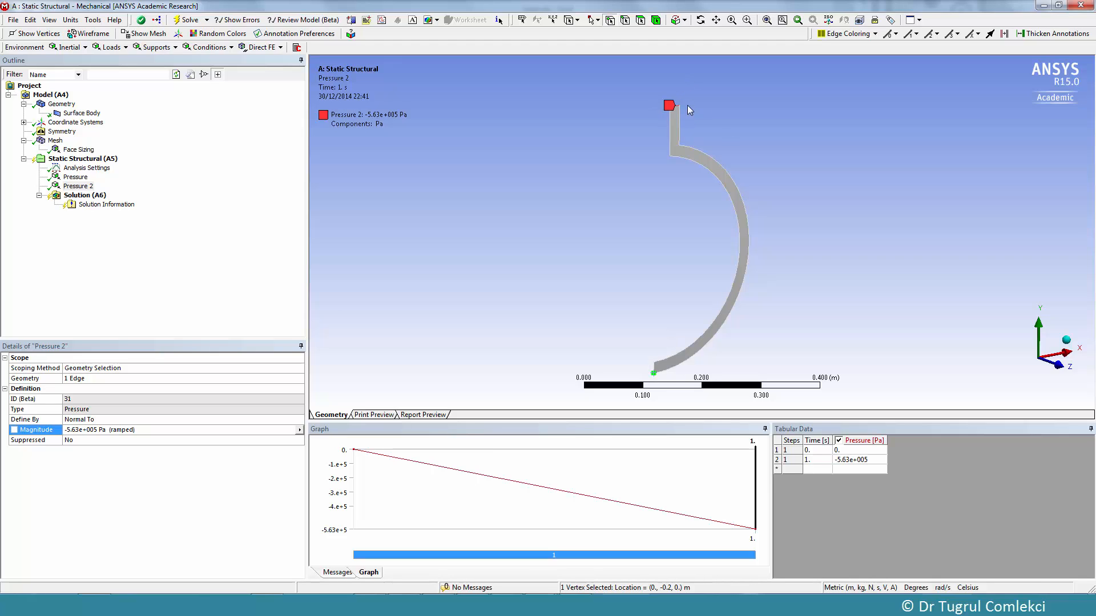
mouse_move(669, 374)
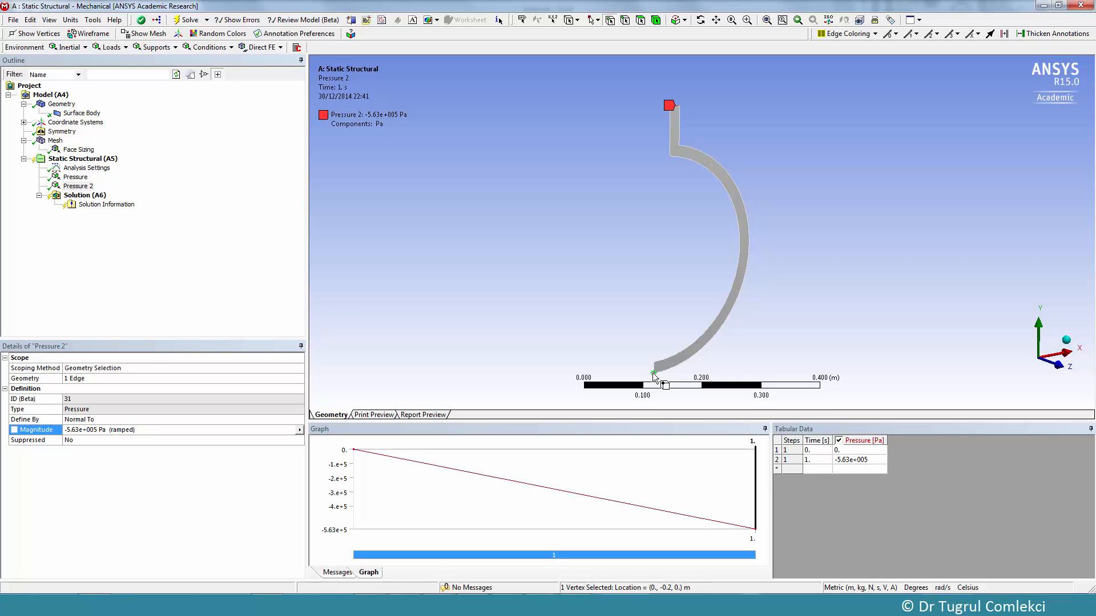
mouse_move(594, 330)
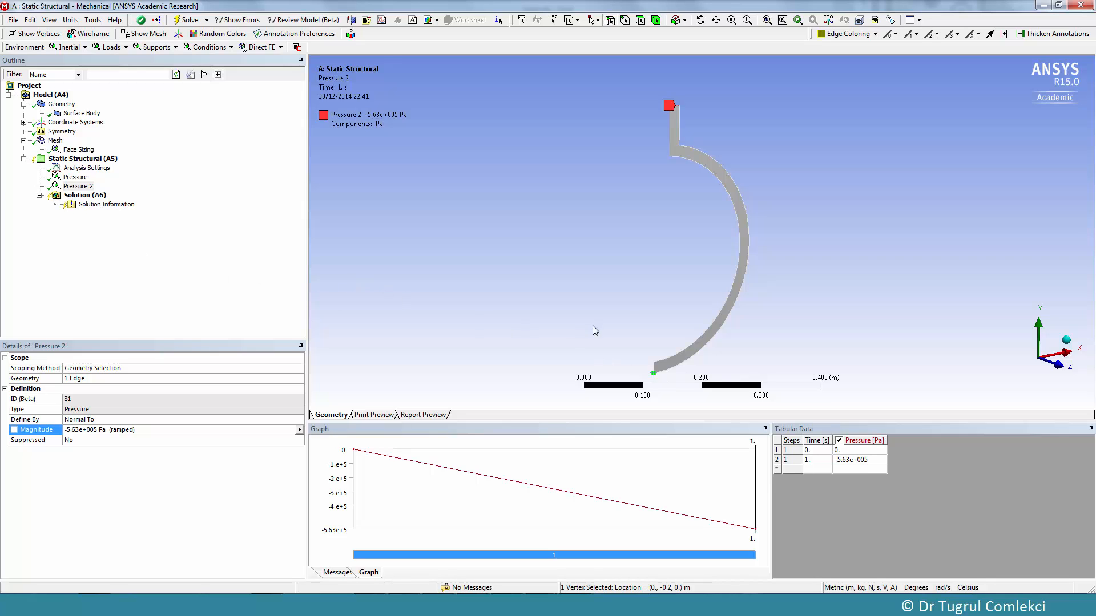
mouse_move(736, 322)
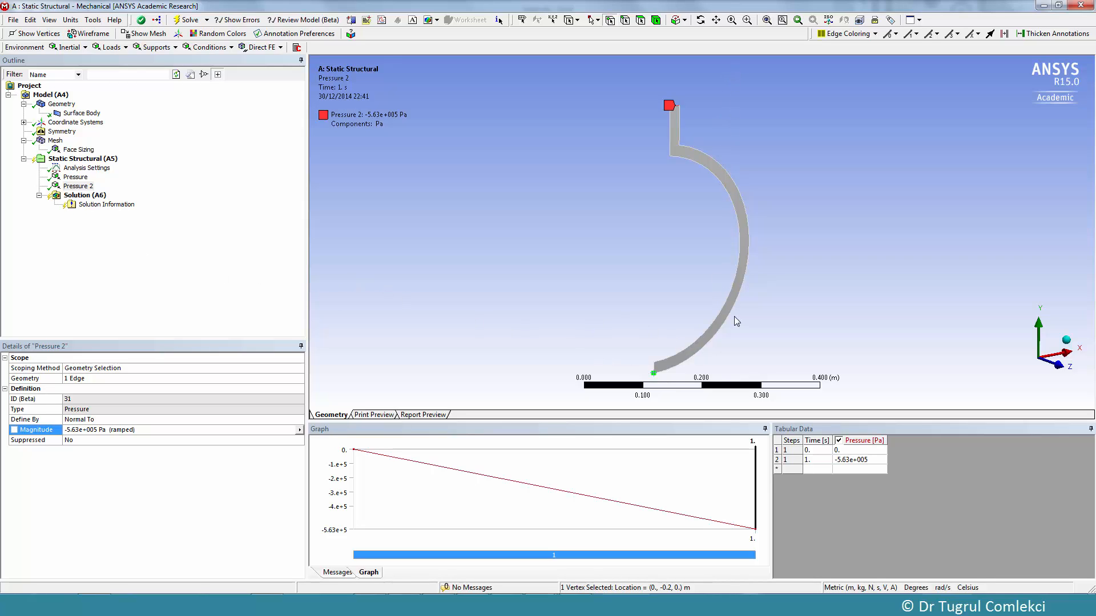
mouse_move(724, 224)
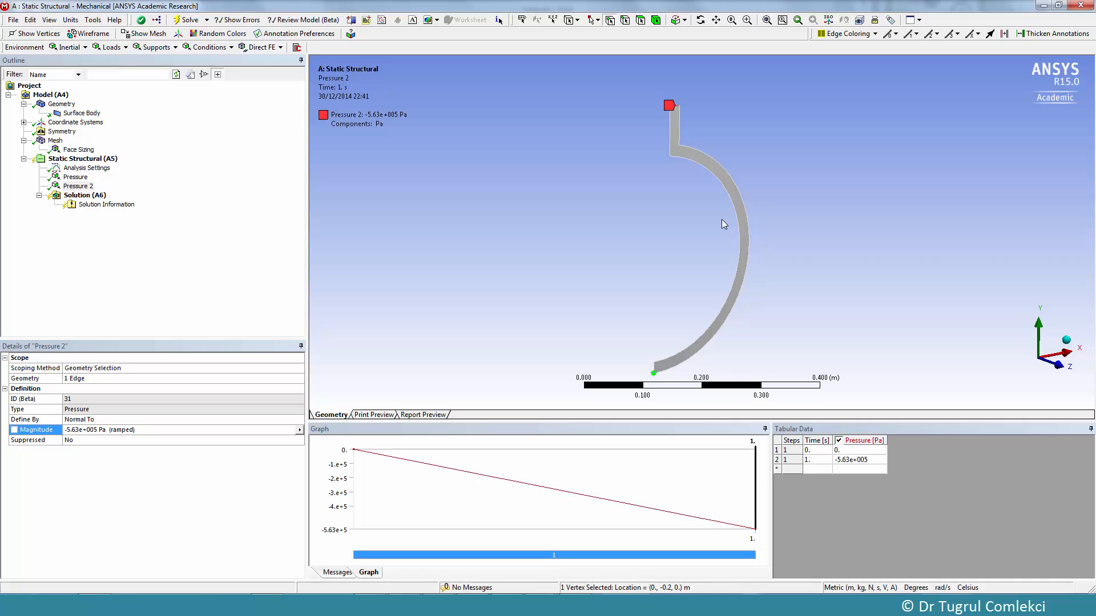
mouse_move(495, 381)
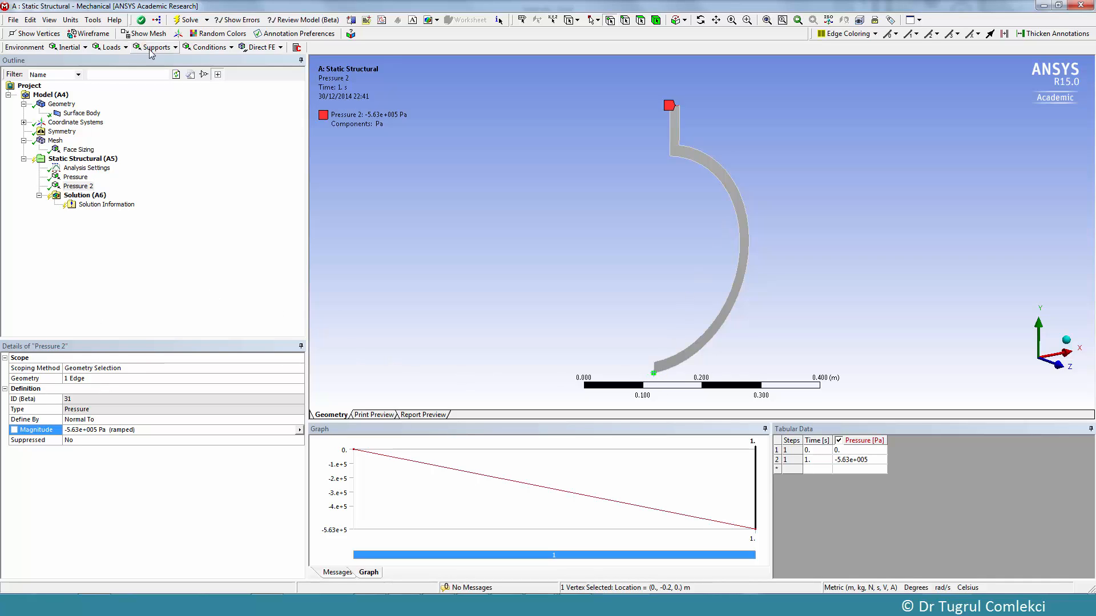
left_click(157, 47)
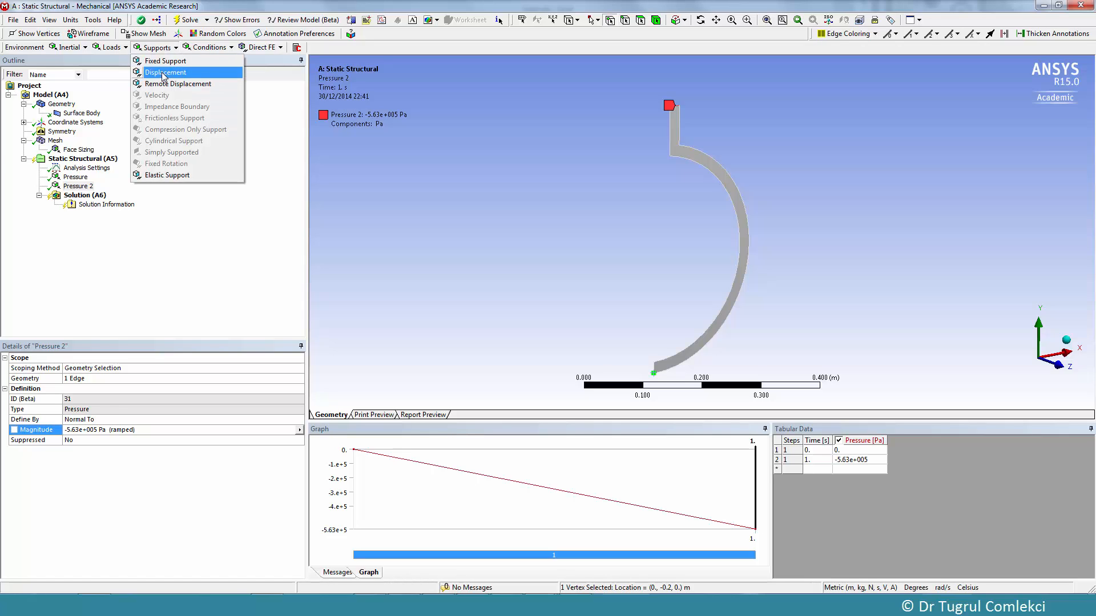
left_click(166, 72)
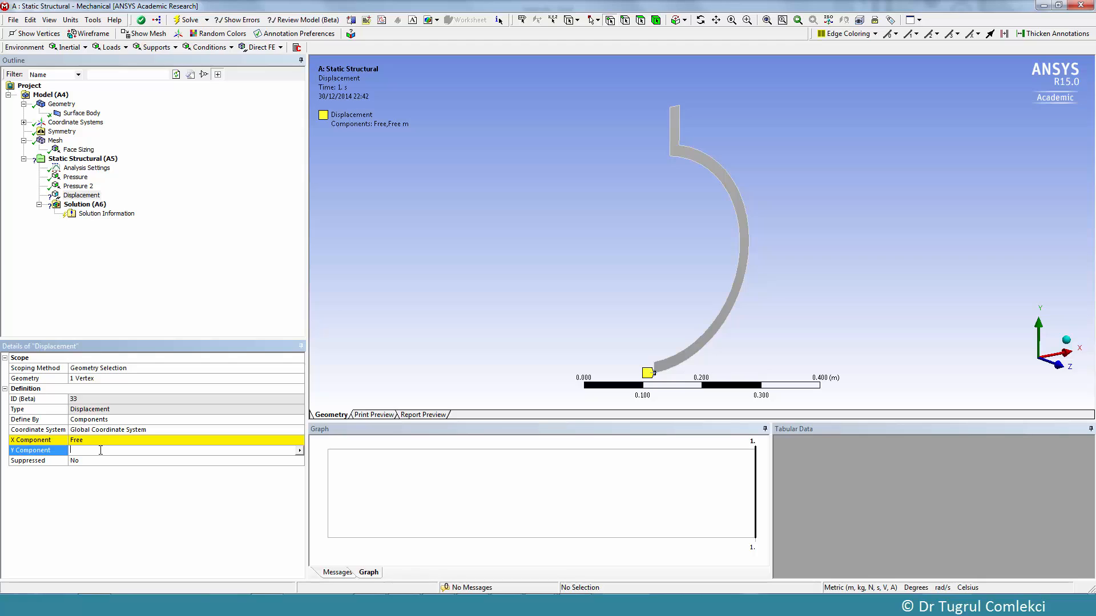
type("0. m  (ramped")
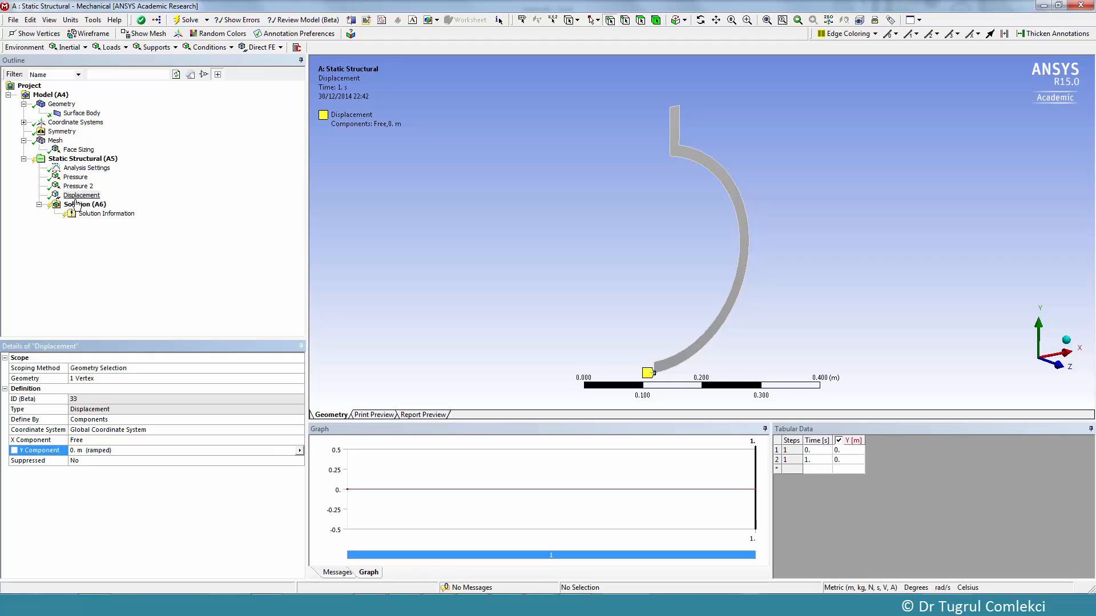
left_click(85, 203)
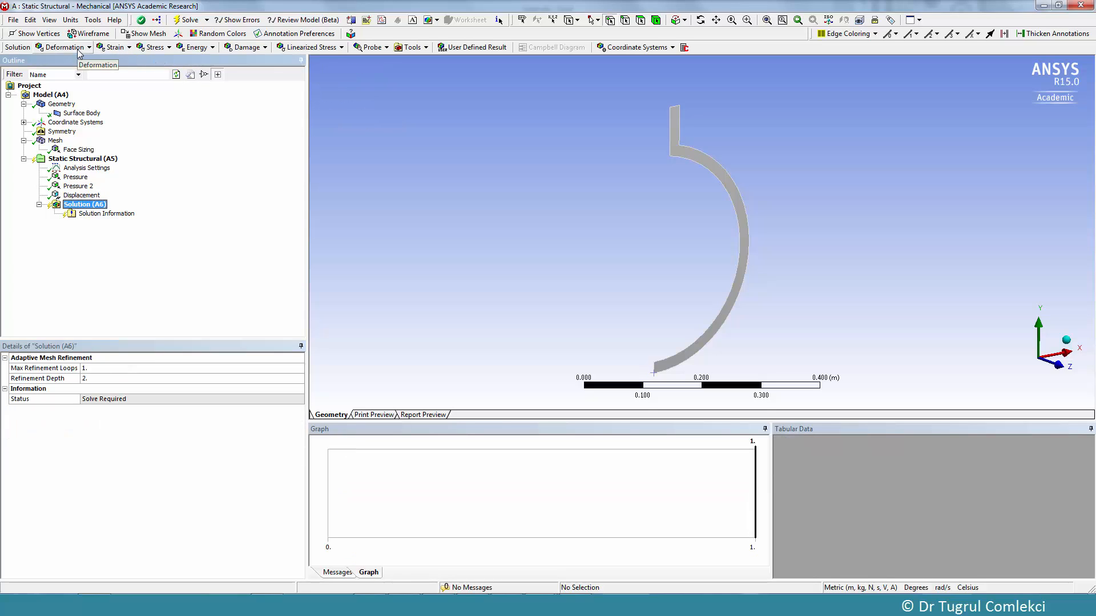
Insert total deformation, equivalent stress and principal stress results, then solve.
left_click(62, 47)
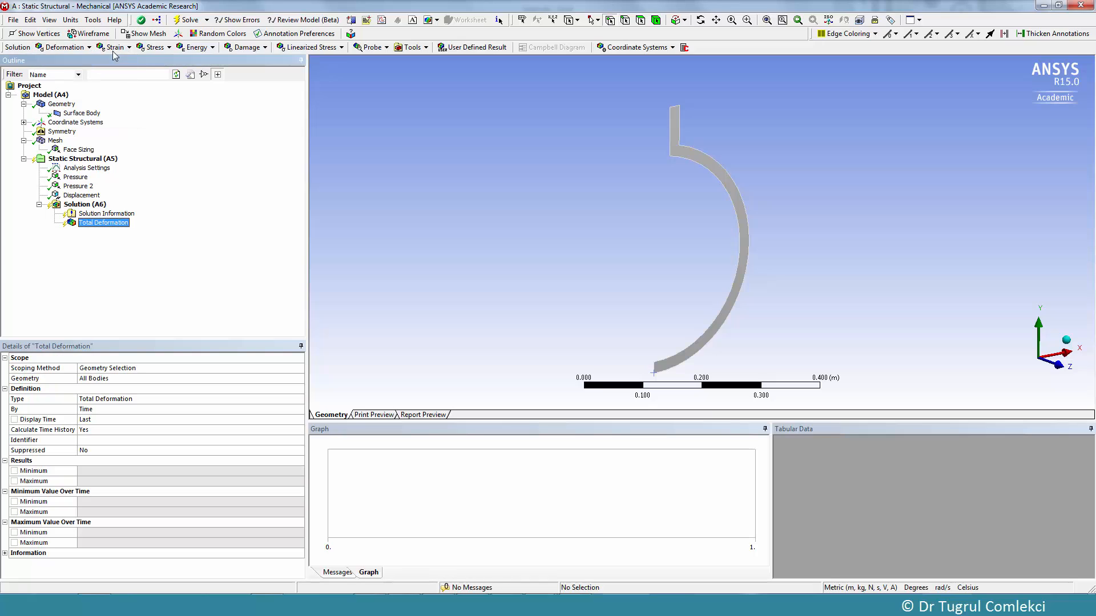
left_click(150, 47)
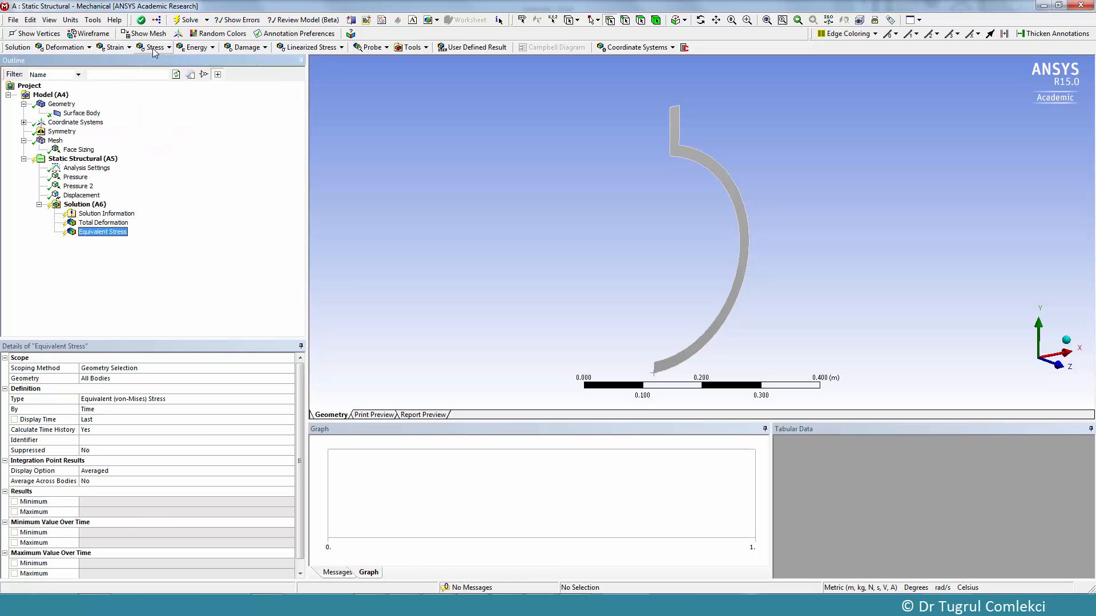
left_click(154, 47)
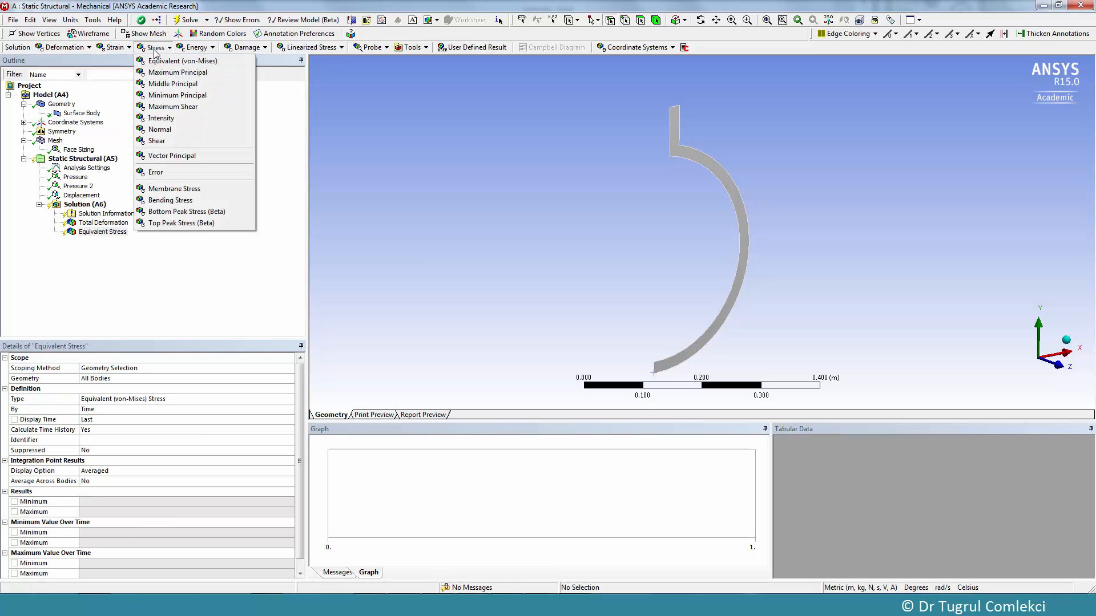
left_click(178, 72)
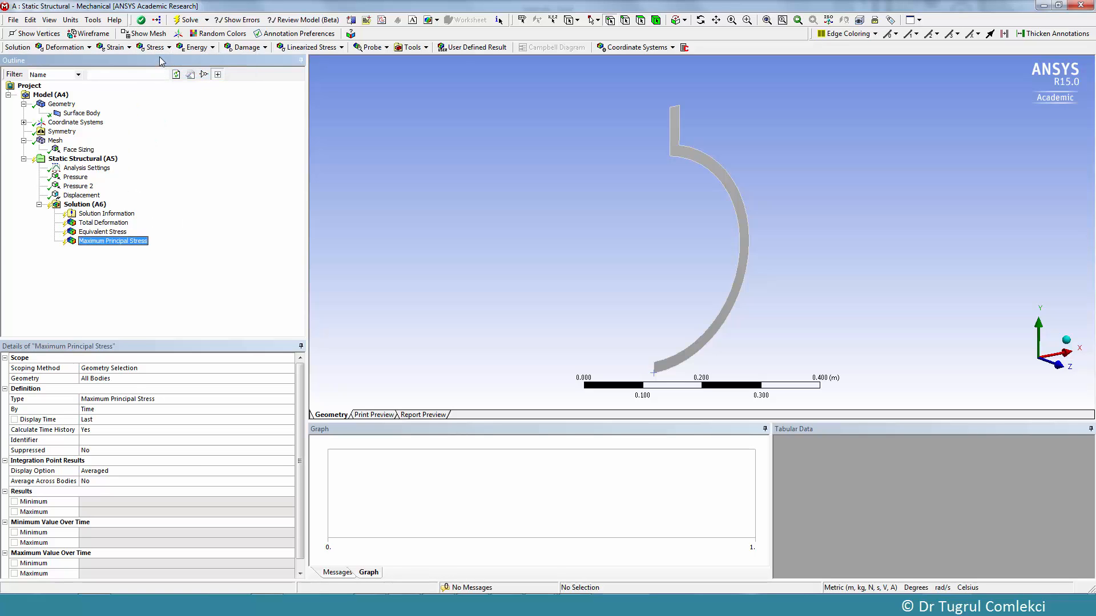
left_click(156, 47)
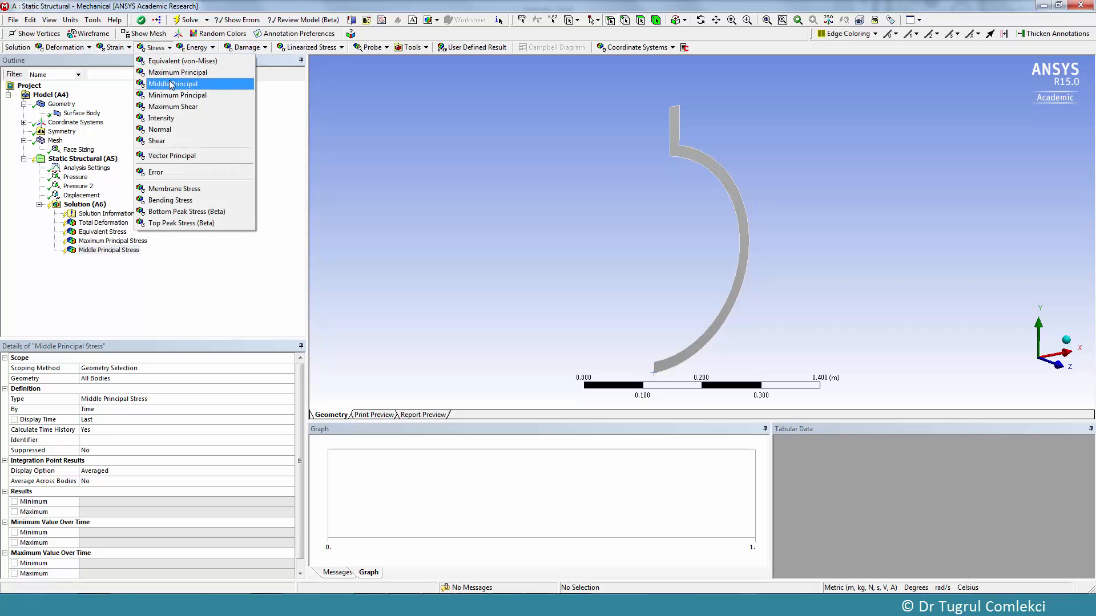
left_click(178, 94)
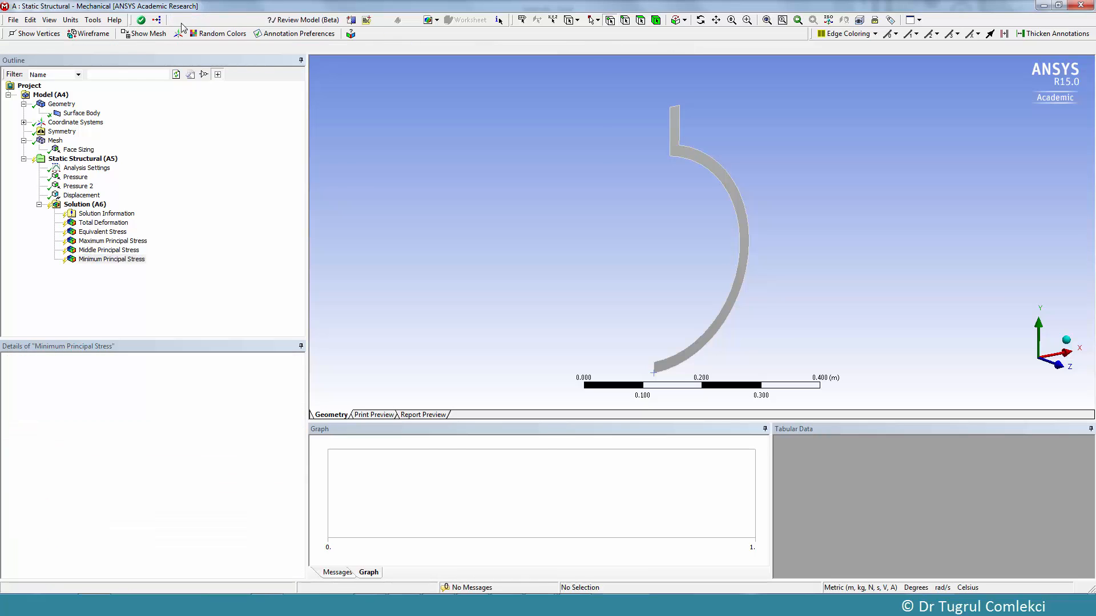
left_click(103, 222)
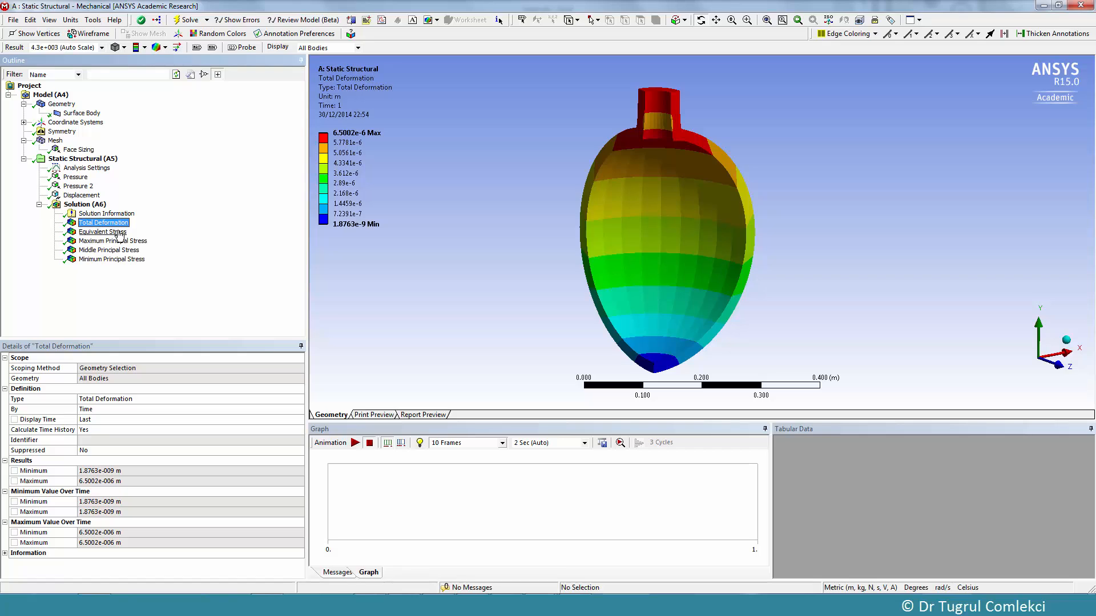
mouse_move(119, 238)
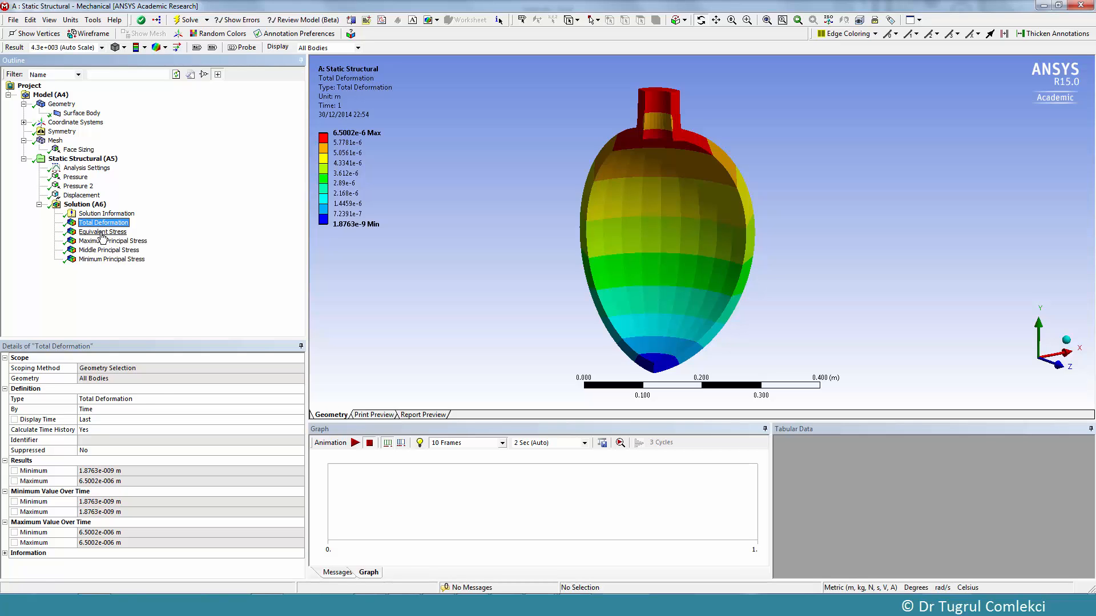
Review the equivalent and principal stress contours, with von Mises peaking at 1.05e7 Pa.
left_click(103, 231)
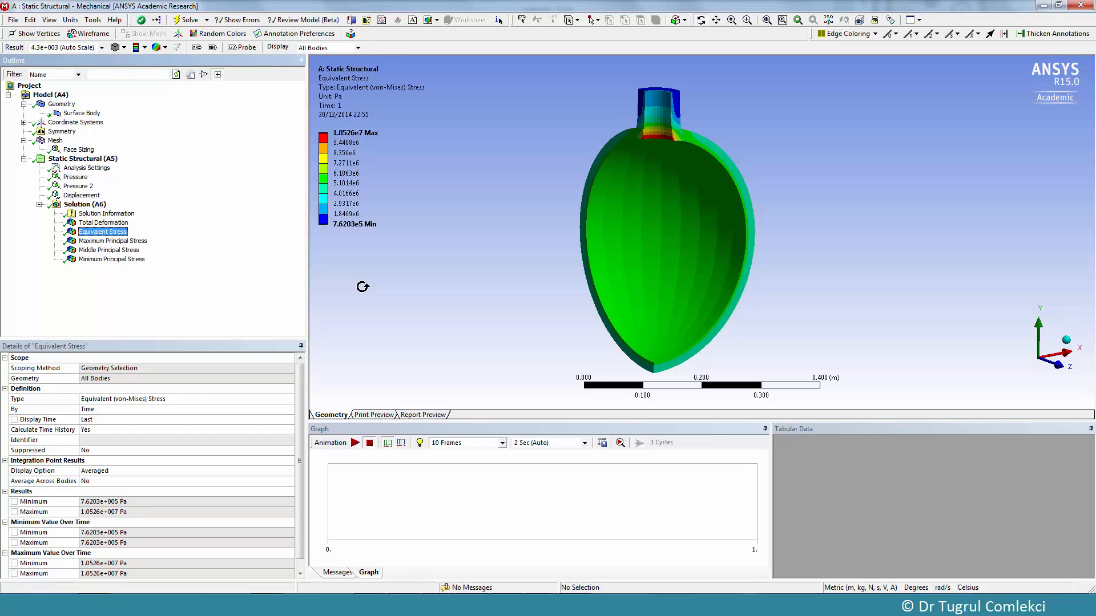
double_click(355, 133)
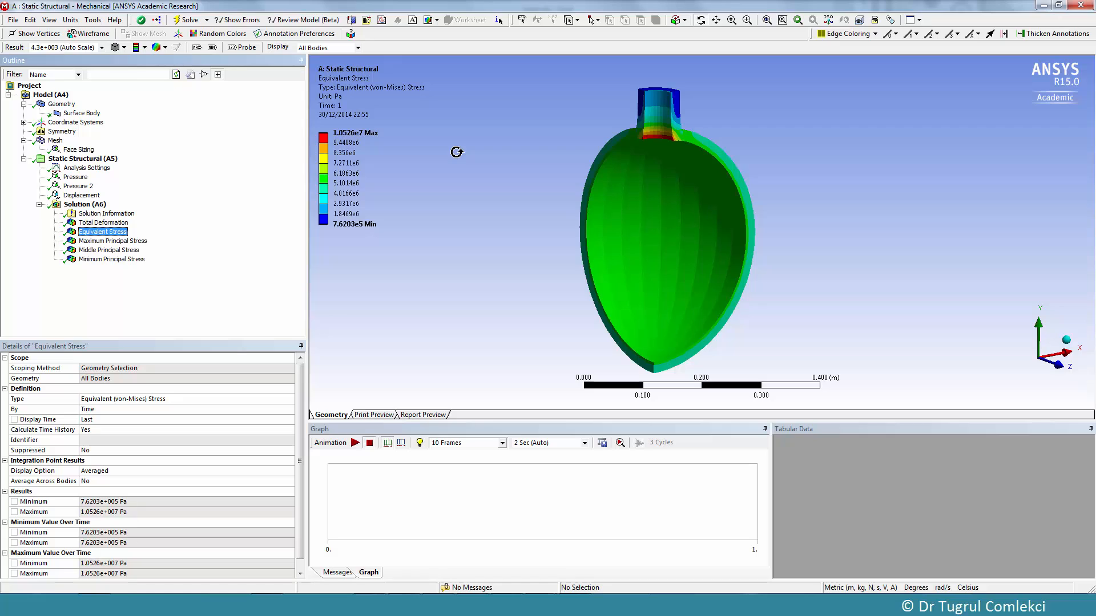
mouse_move(329, 226)
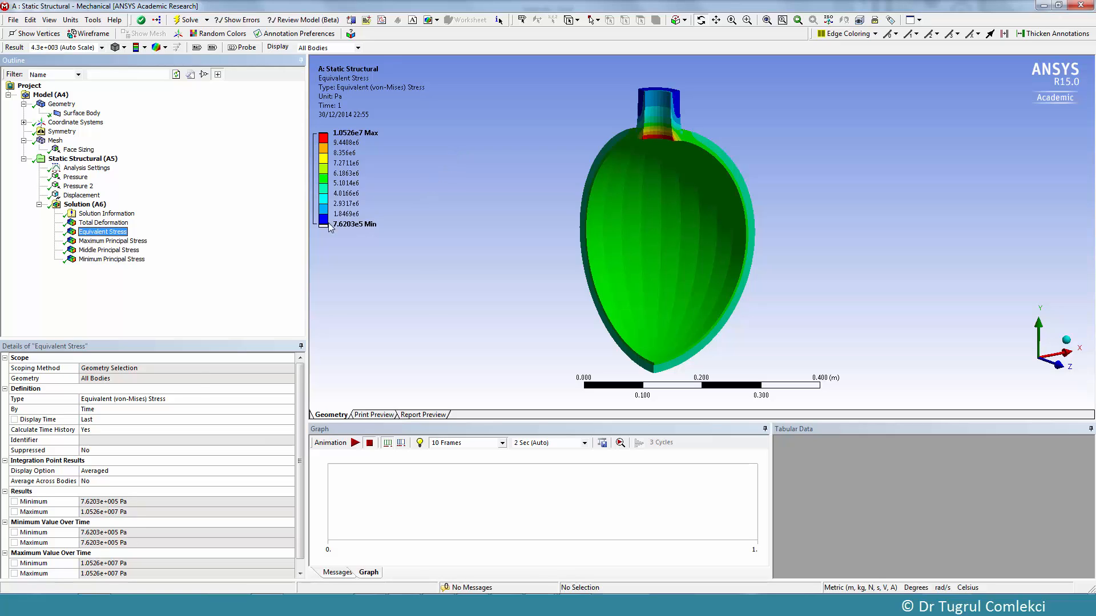
left_click(111, 240)
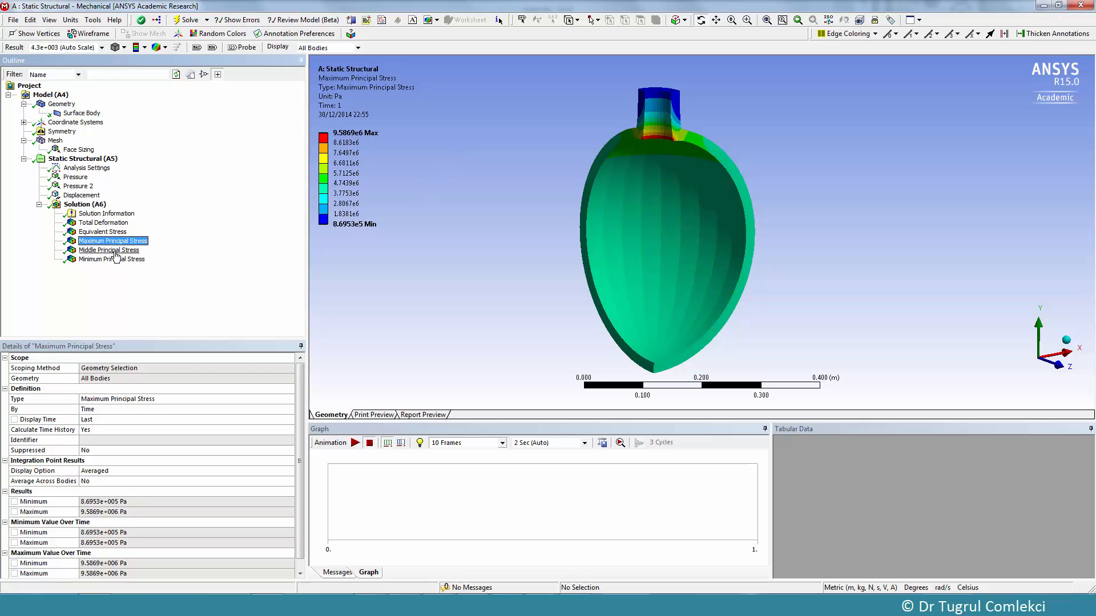
left_click(111, 259)
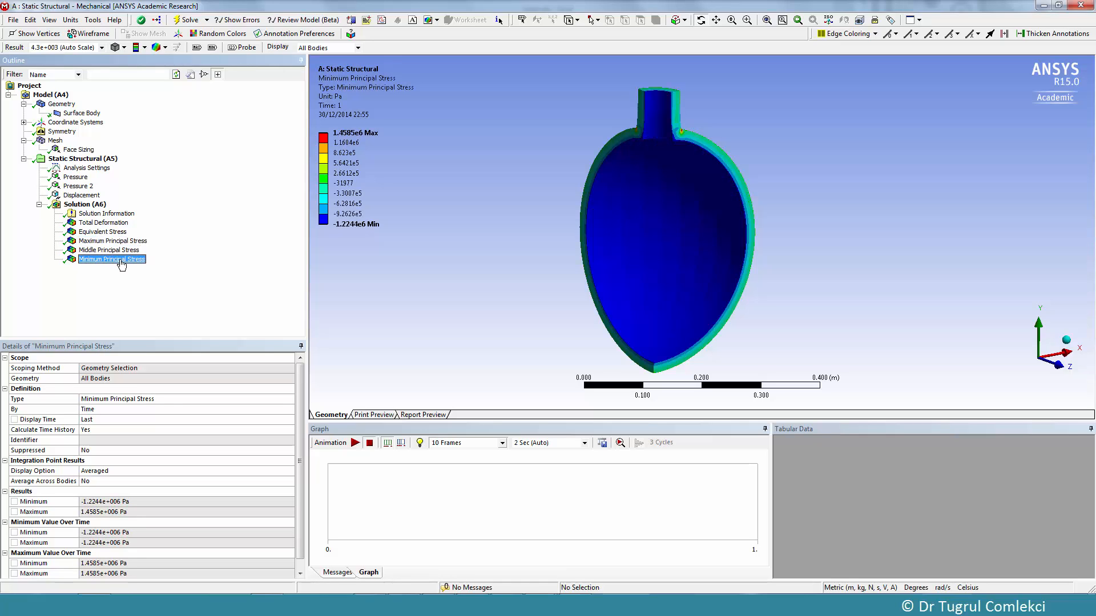
left_click(103, 231)
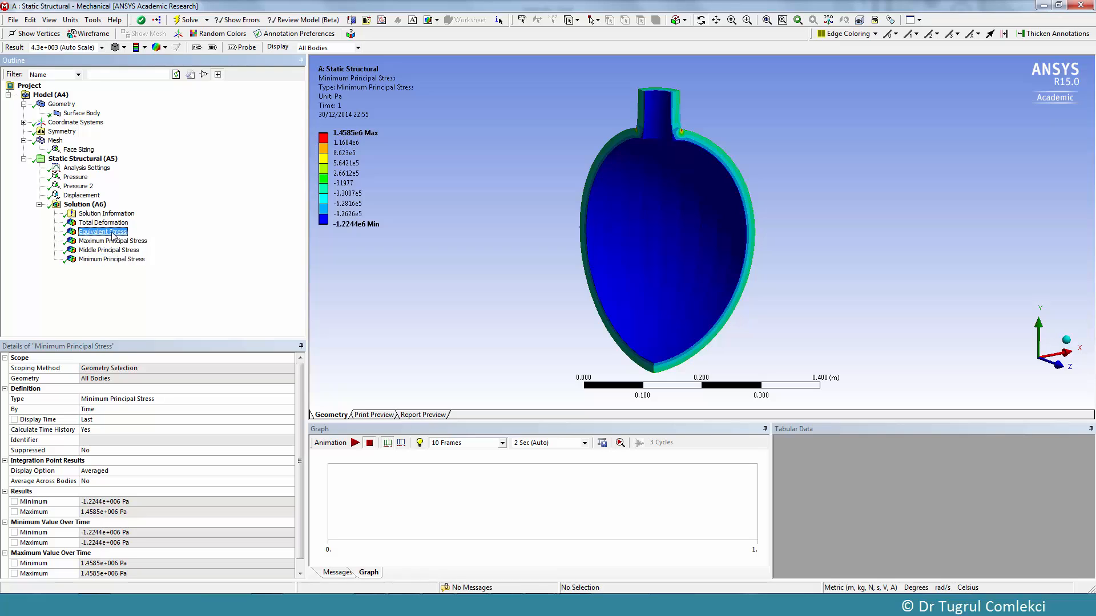
left_click(102, 231)
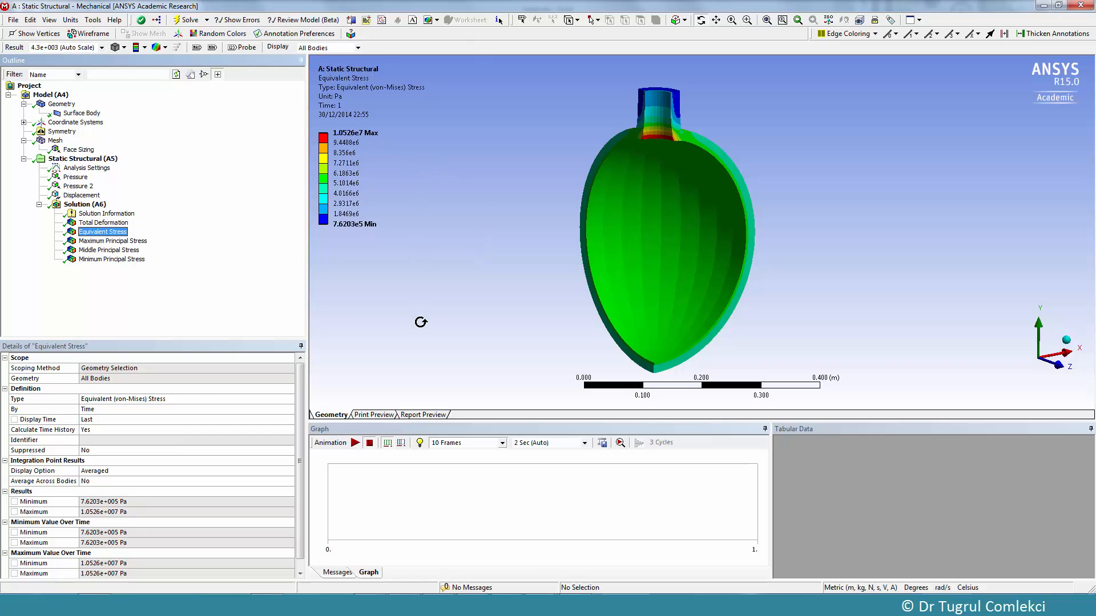
mouse_move(453, 360)
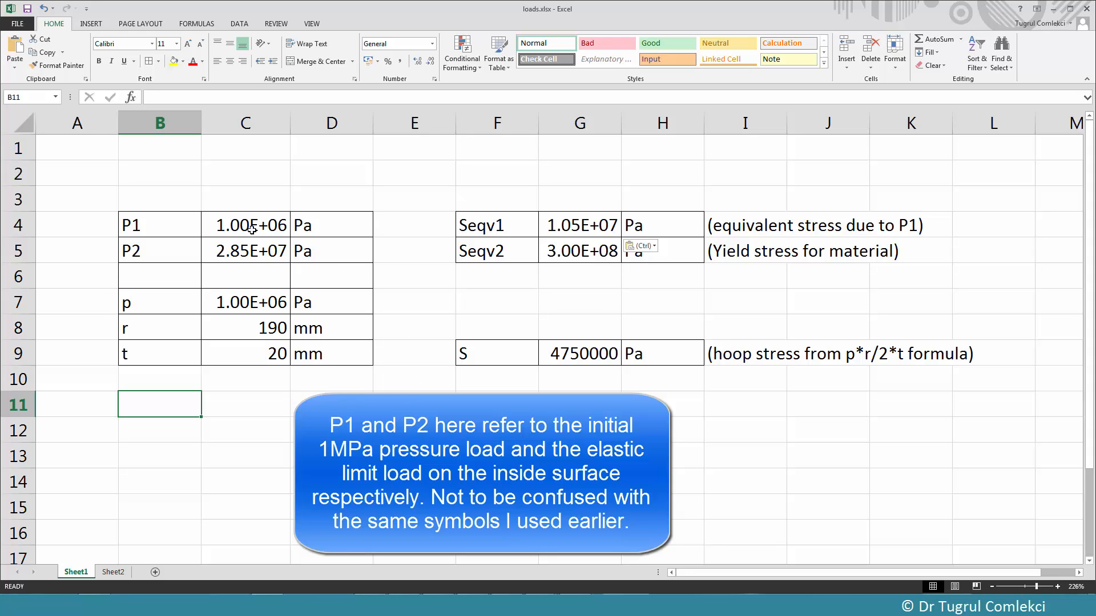
Check the P1 value in C4 and copy the 2.85E+07 Pa limit pressure from C5.
left_click(246, 225)
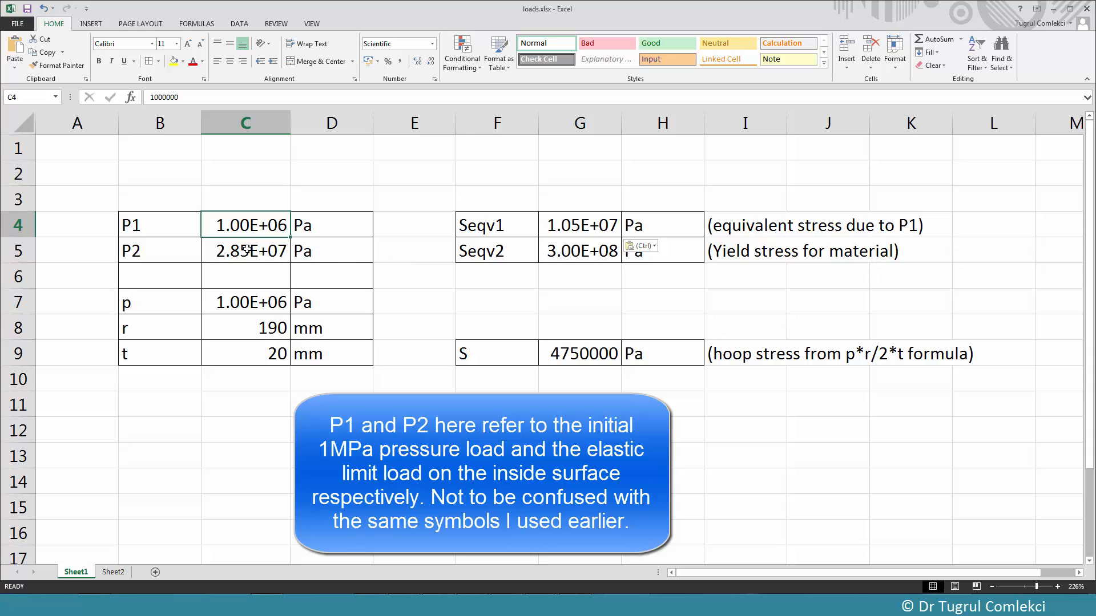
left_click(246, 250)
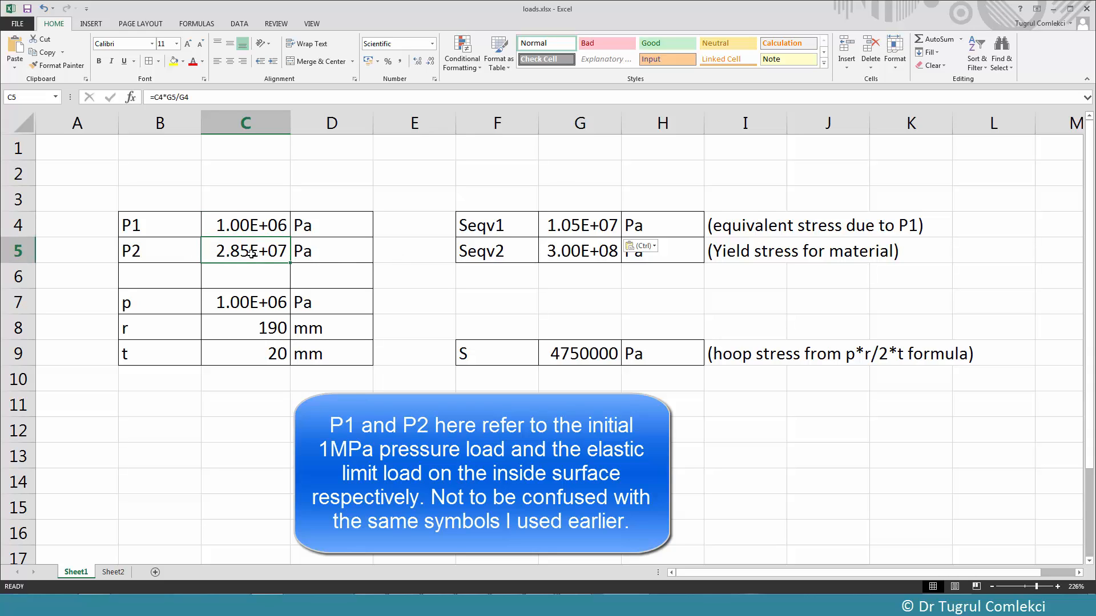
mouse_move(577, 256)
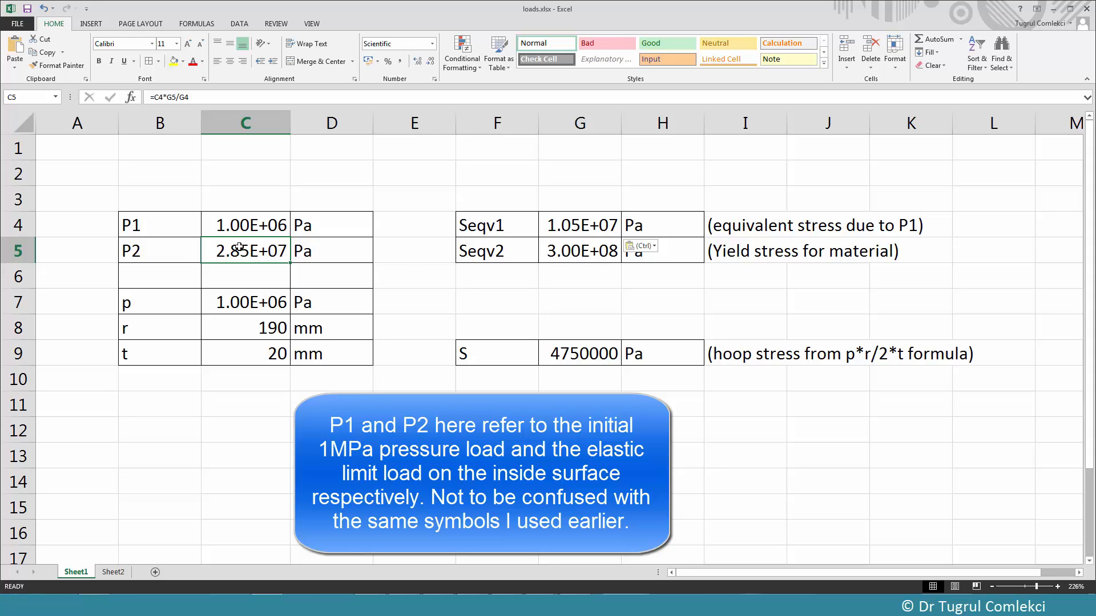
mouse_move(587, 247)
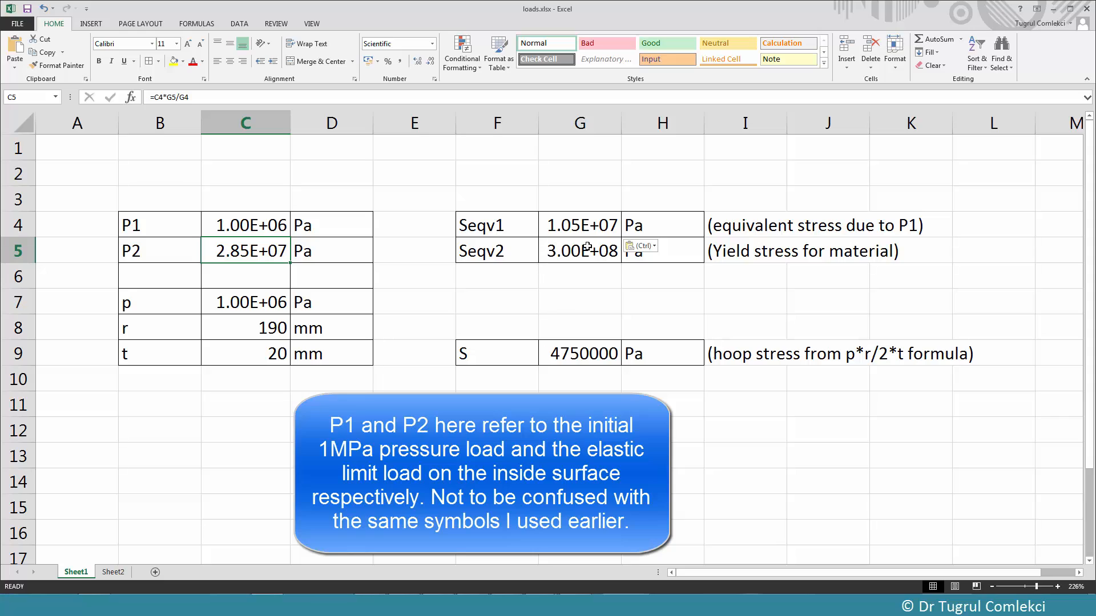
mouse_move(476, 229)
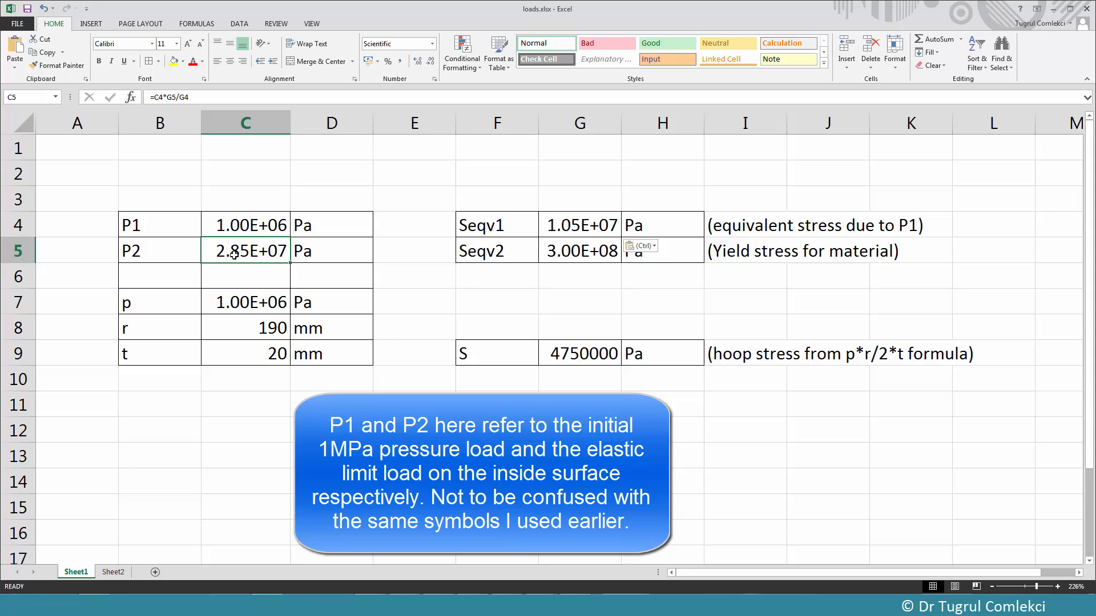
mouse_move(291, 260)
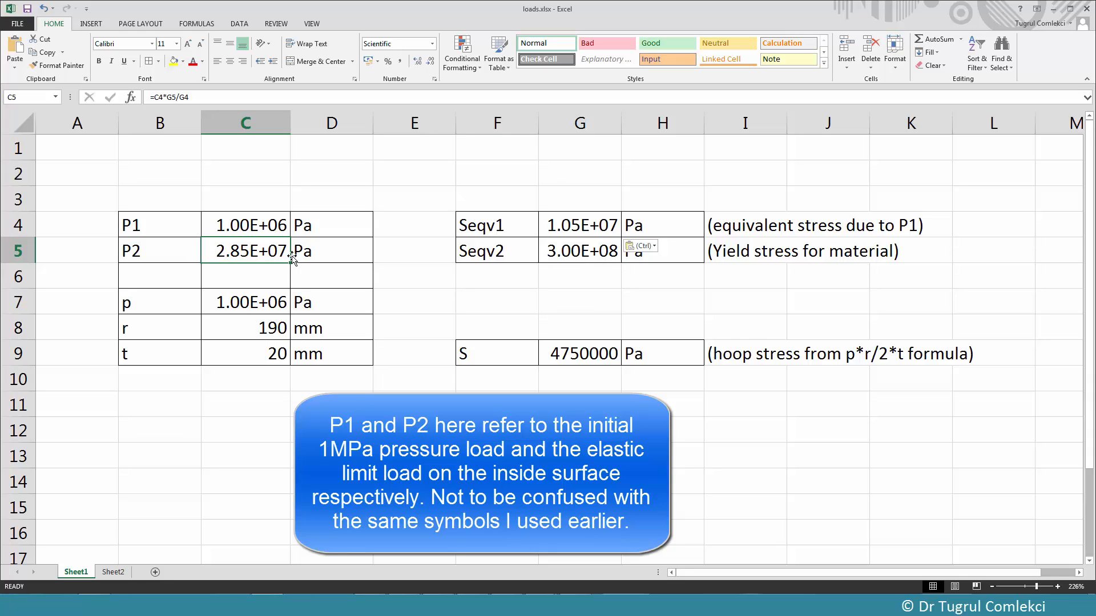
right_click(250, 260)
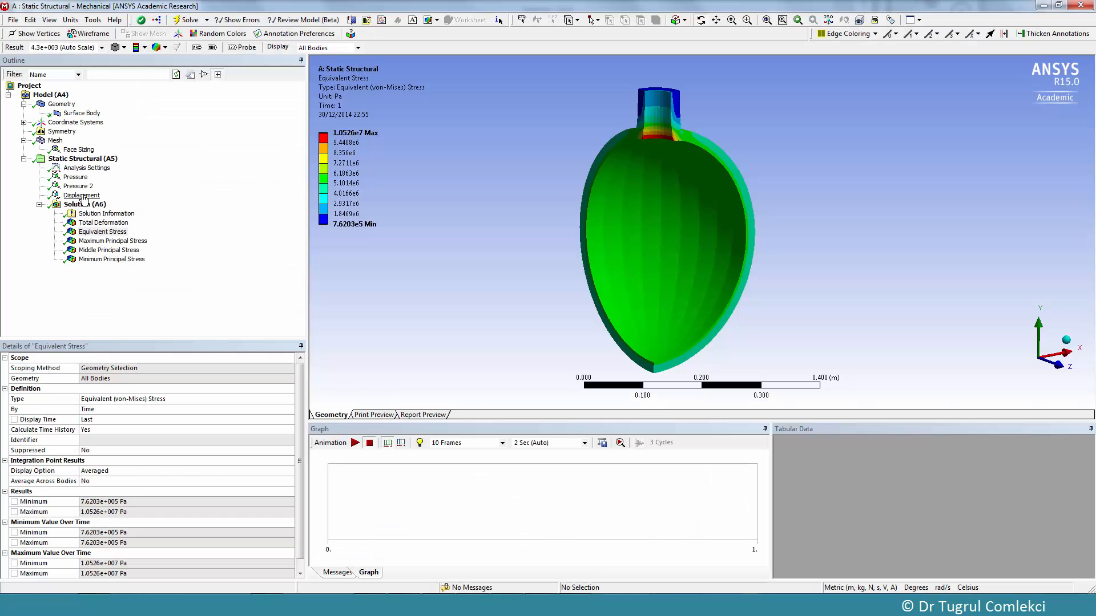
Paste the elastic-limit pressure 2.85E+07 as the inner Pressure magnitude, then select Pressure 2.
left_click(74, 177)
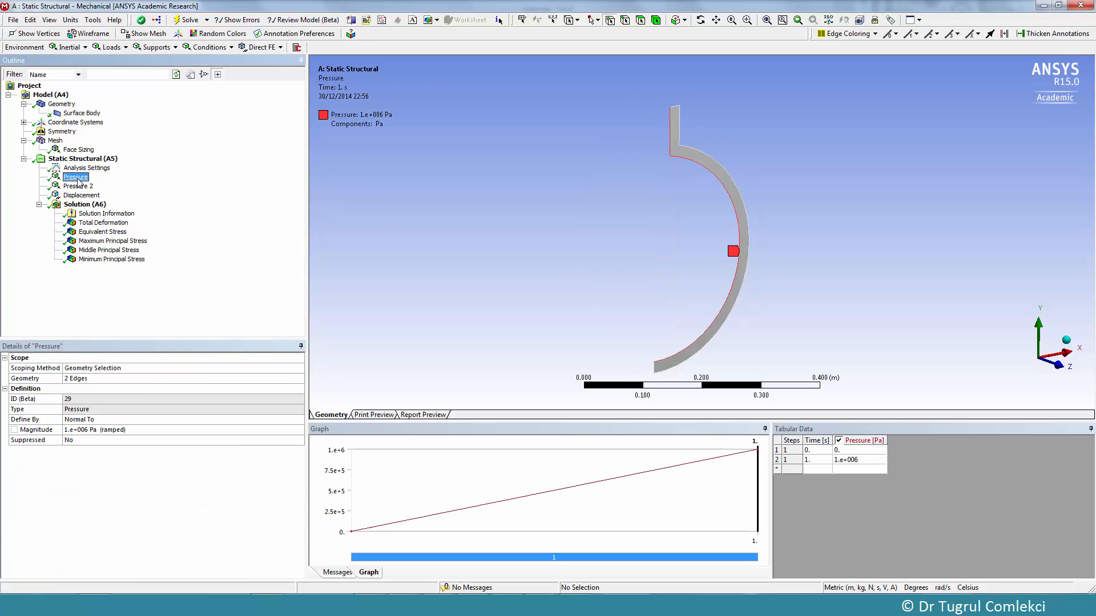
right_click(73, 429)
type("2.85E+07")
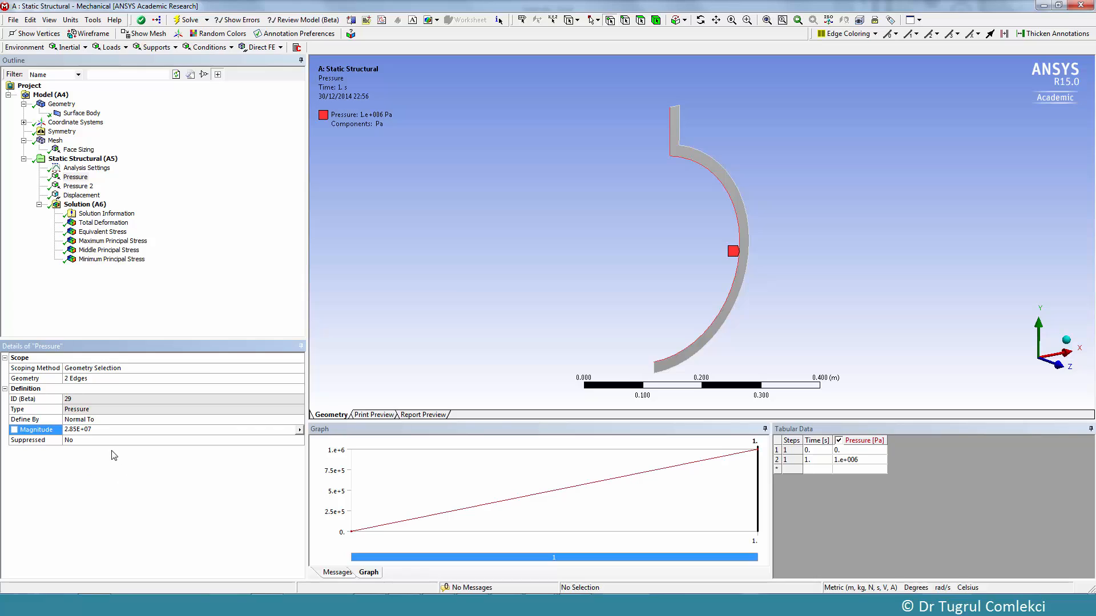
mouse_move(78, 190)
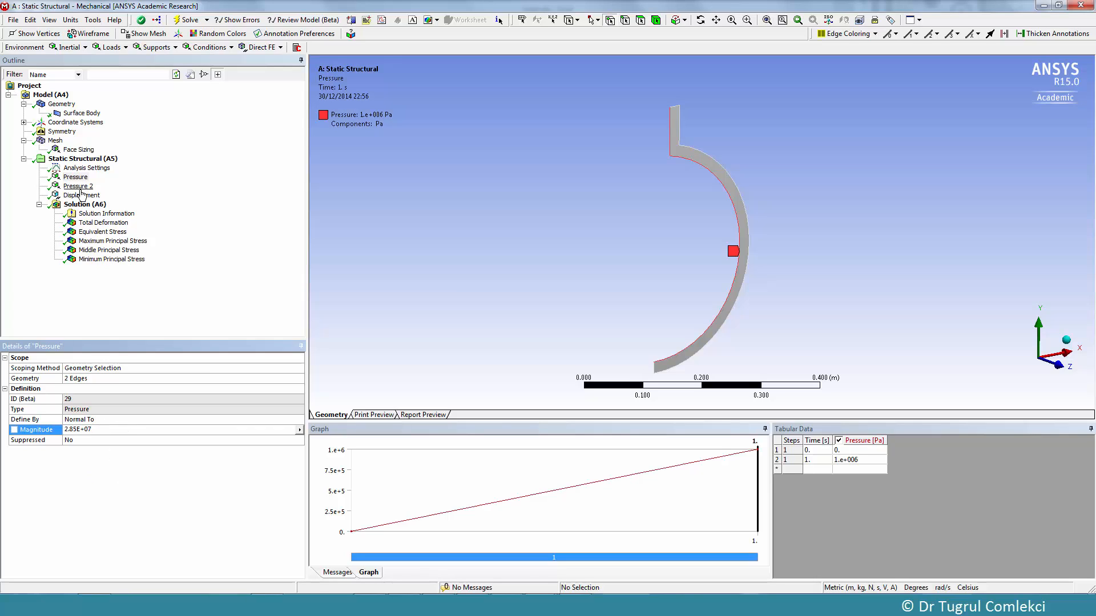
left_click(77, 186)
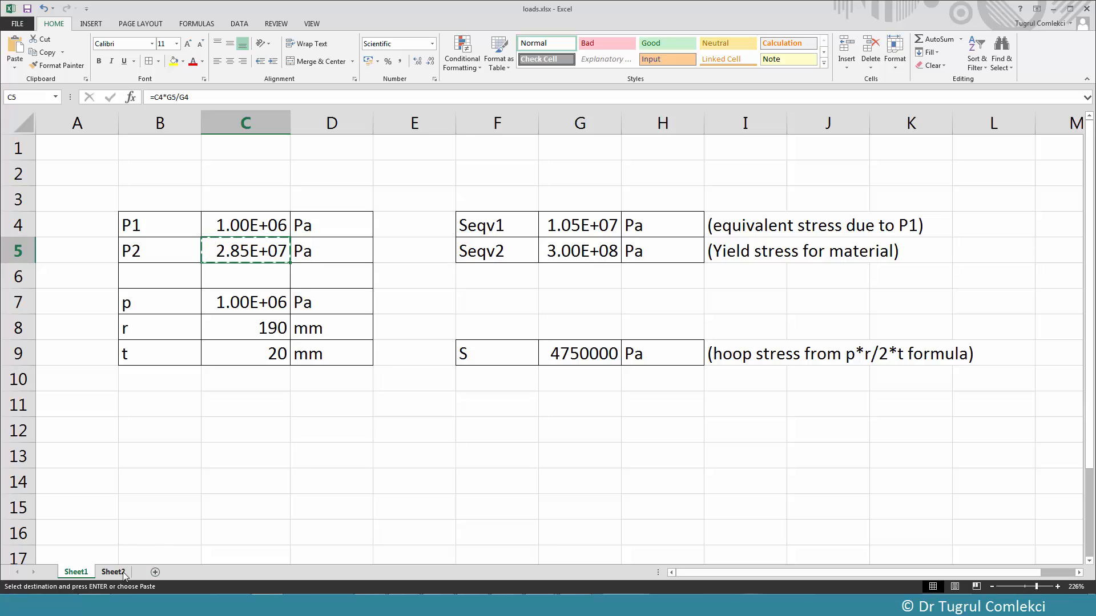
Set Sheet2's nozzle P1 to 2.85E+07 Pa and copy the resulting P2 of -1.60E+07 Pa.
left_click(113, 571)
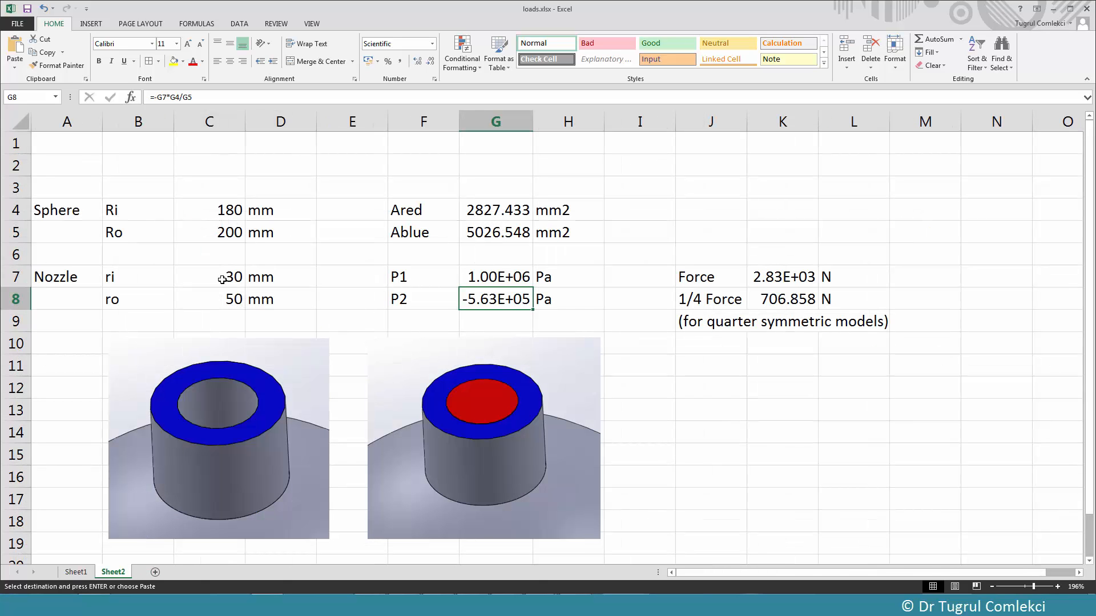
left_click(495, 276)
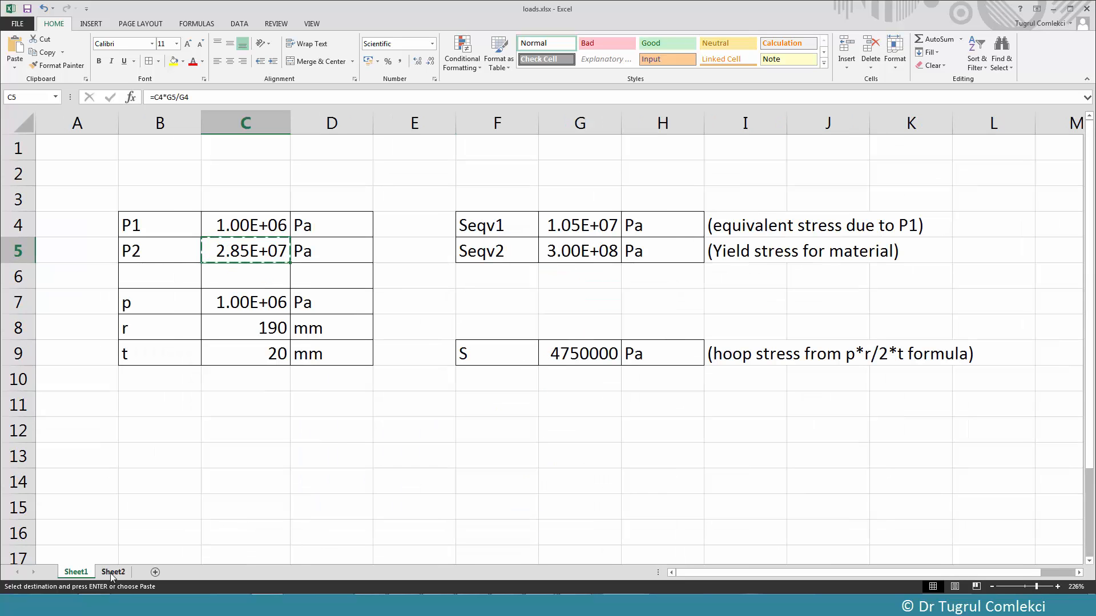
left_click(113, 572)
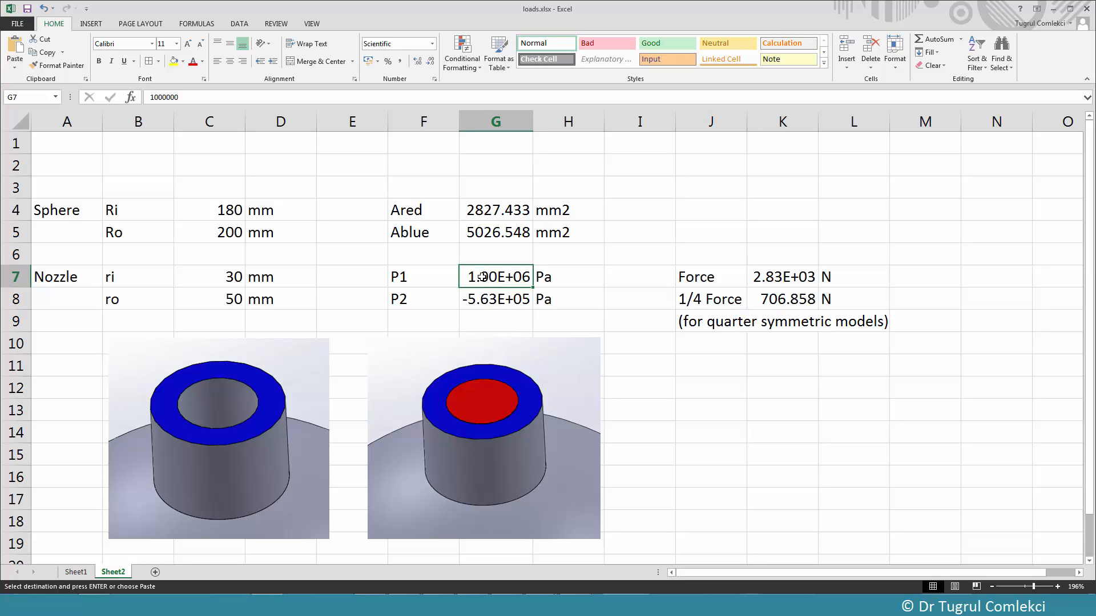
right_click(495, 277)
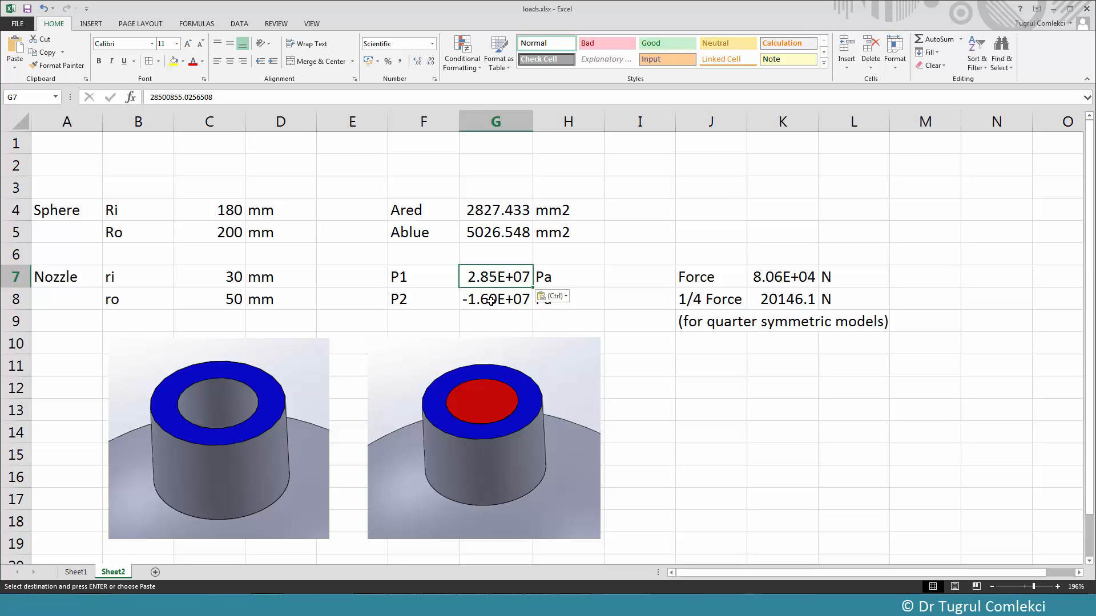
right_click(495, 299)
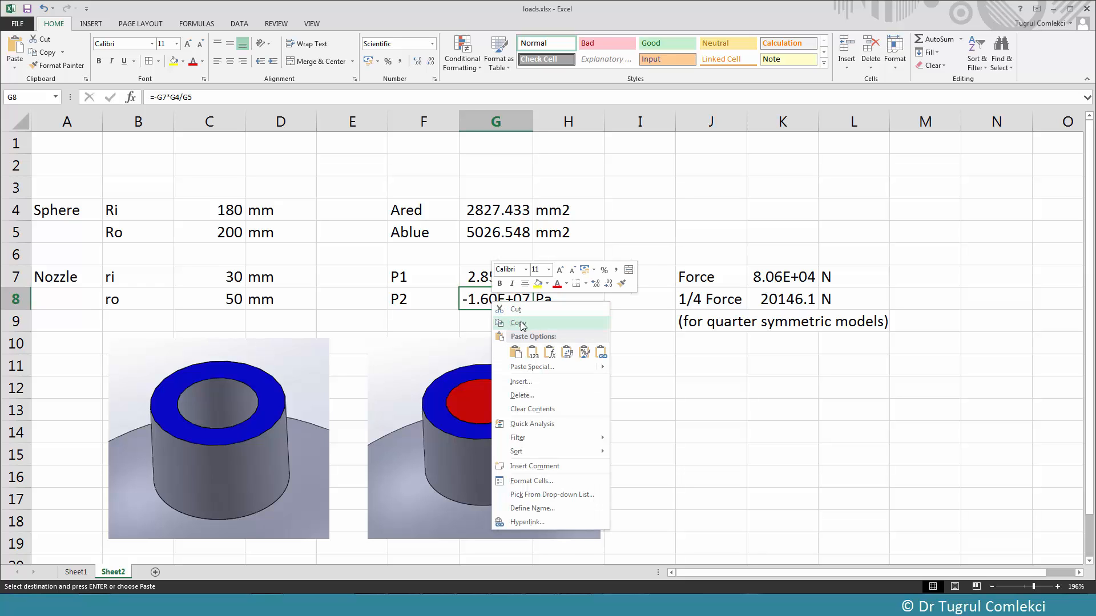
left_click(517, 323)
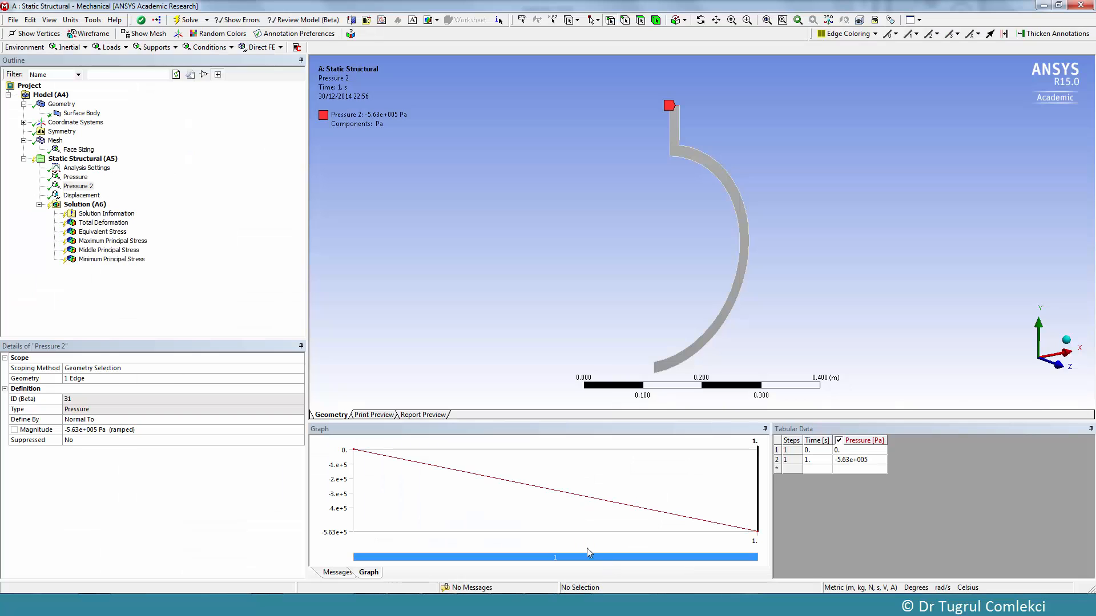
Set Pressure 2's magnitude to -1.60E+07 Pa and select the Equivalent Stress result.
right_click(77, 429)
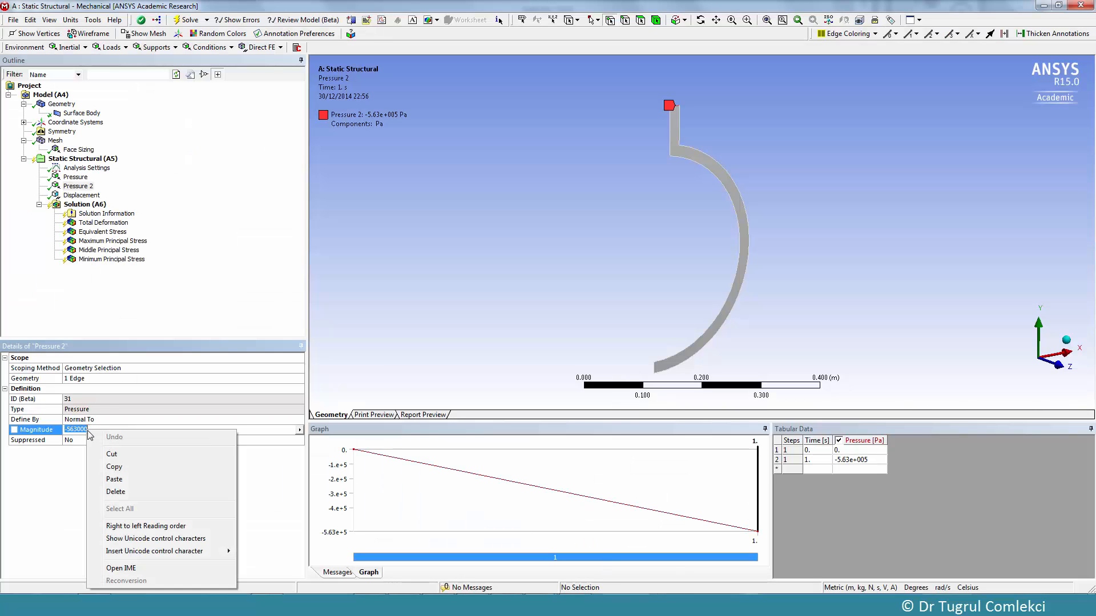
type("-1.60E+07")
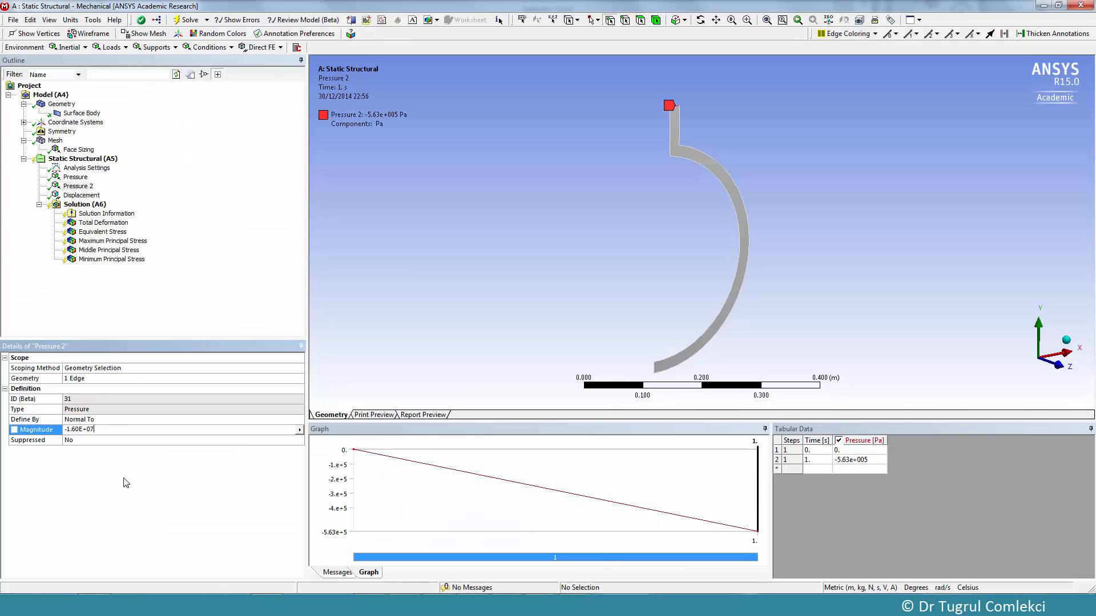
left_click(103, 231)
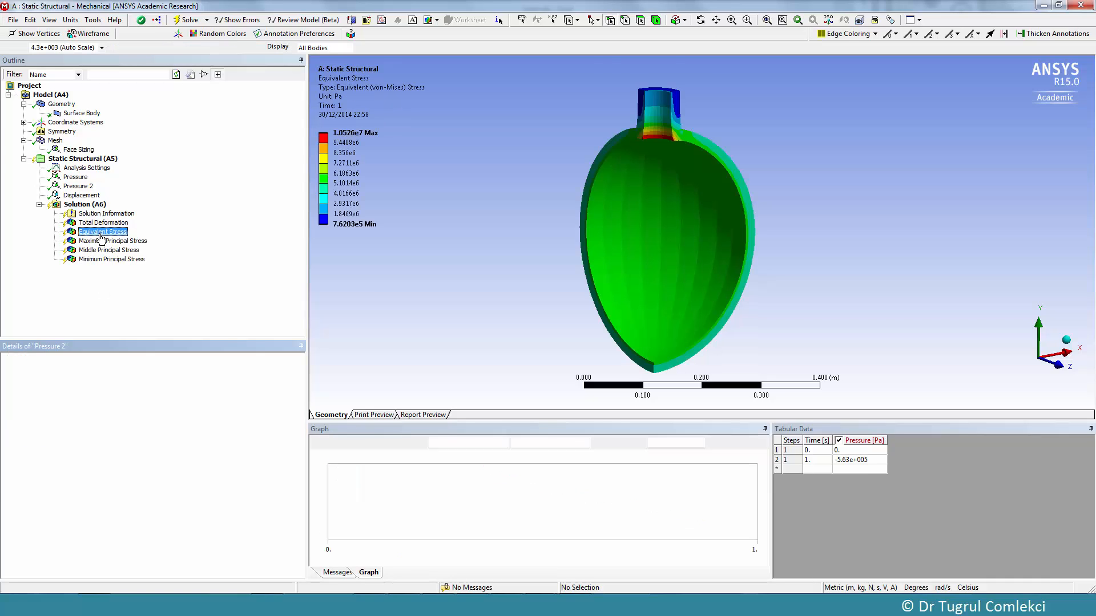
left_click(103, 232)
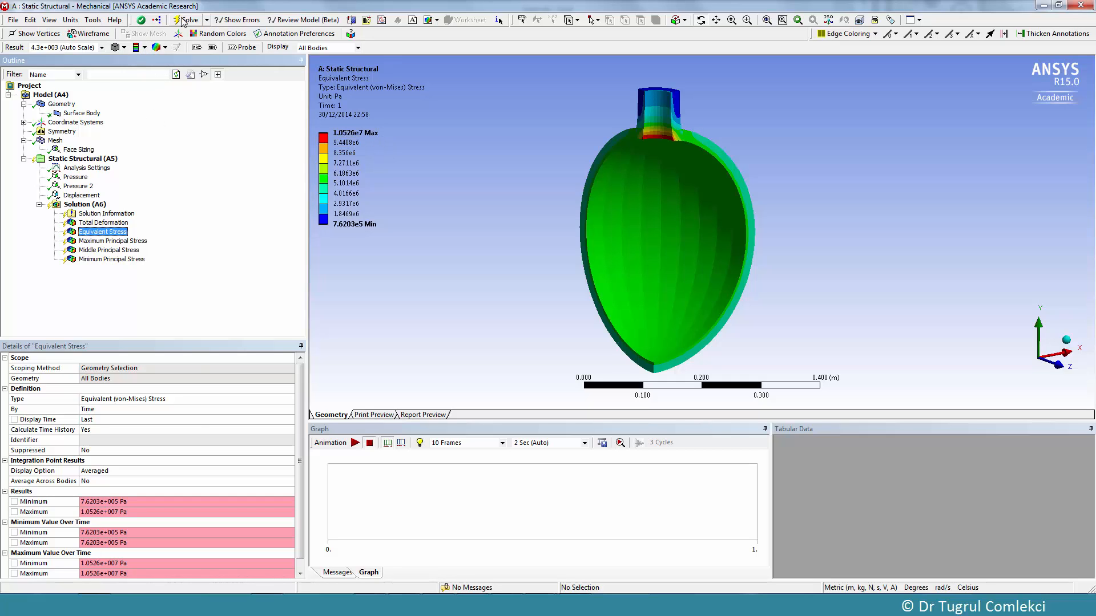
Solve the model, then view the Equivalent Stress result peaking at 2.9997e8 Pa.
left_click(186, 20)
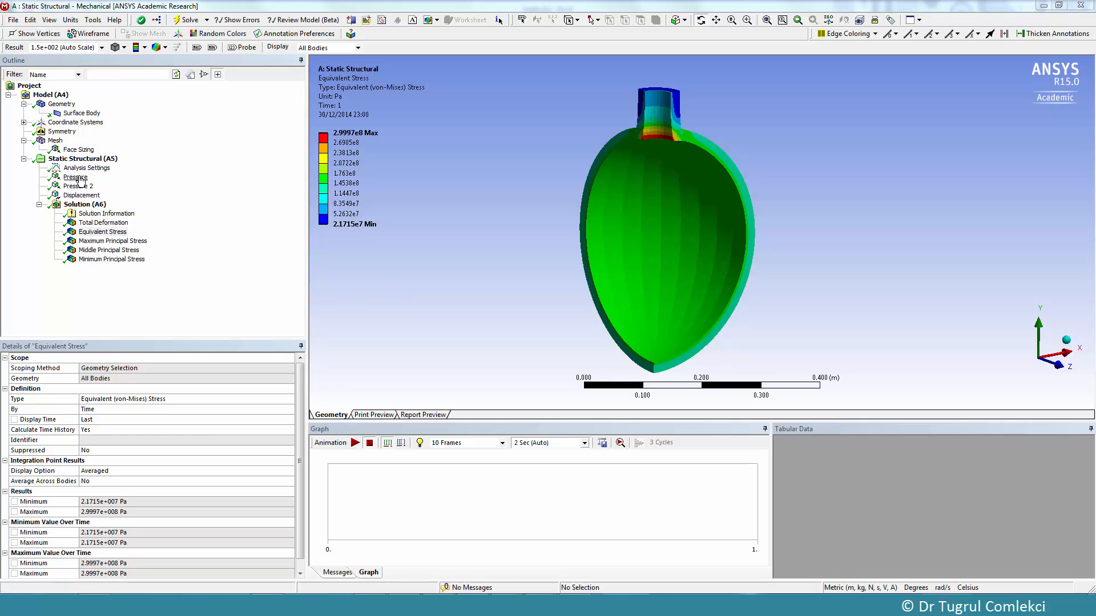
left_click(76, 178)
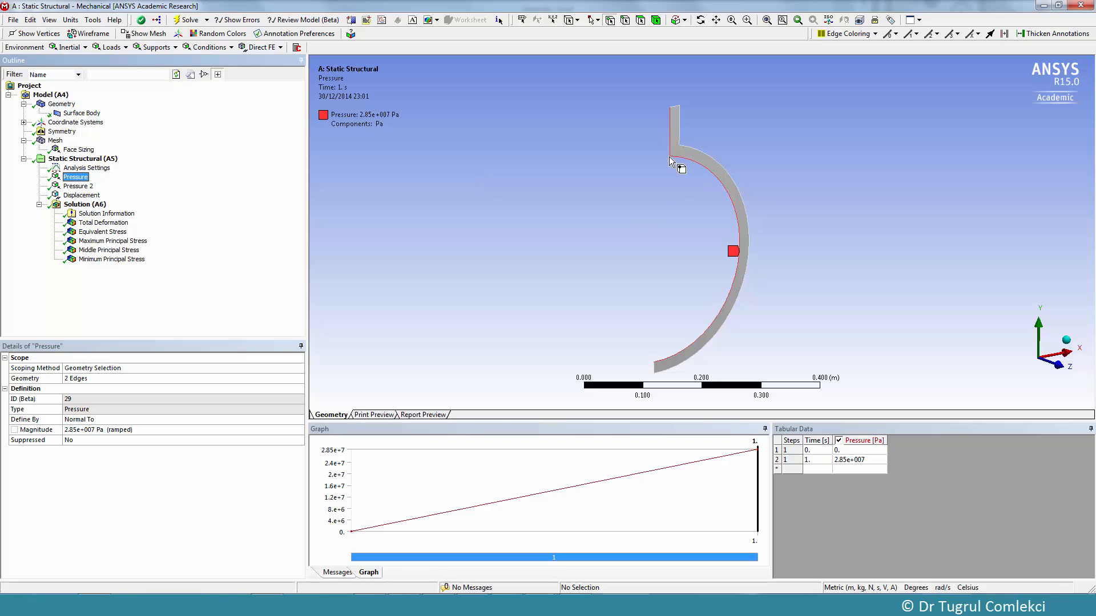
mouse_move(740, 246)
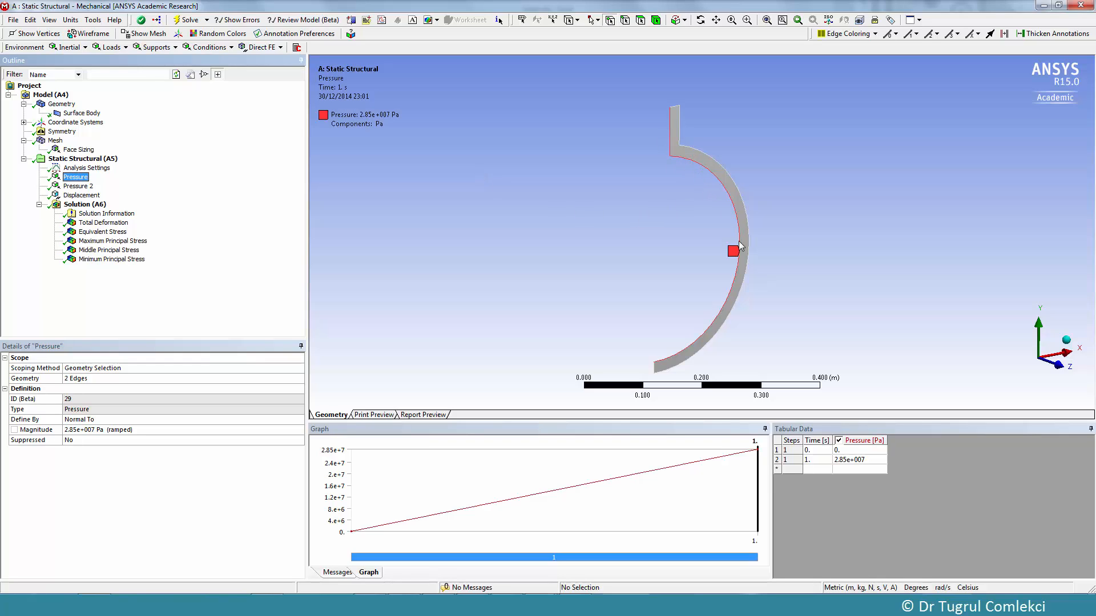
mouse_move(720, 292)
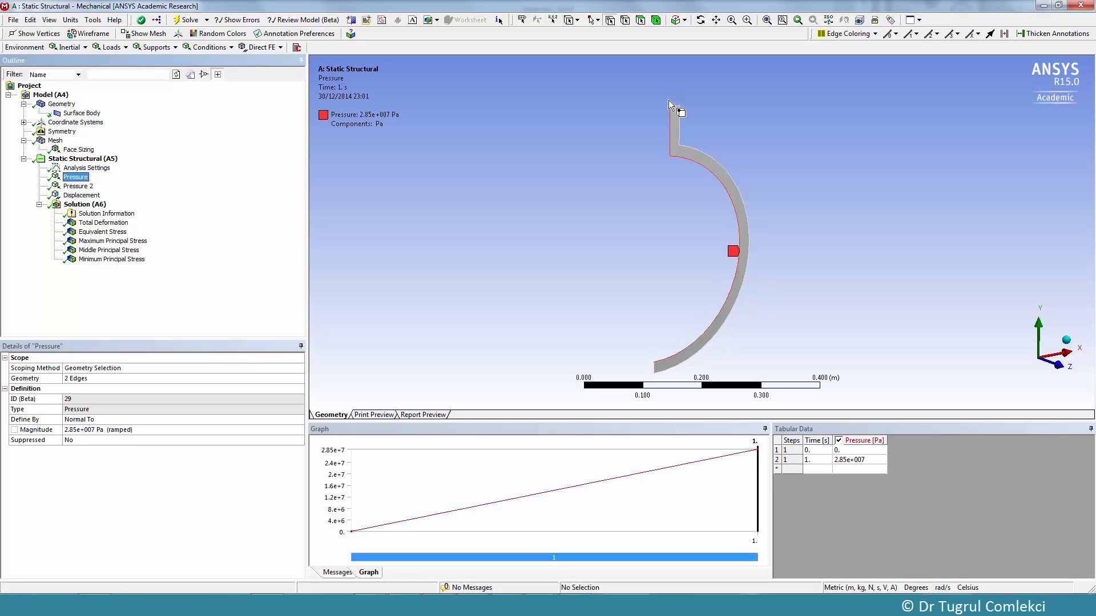
mouse_move(357, 328)
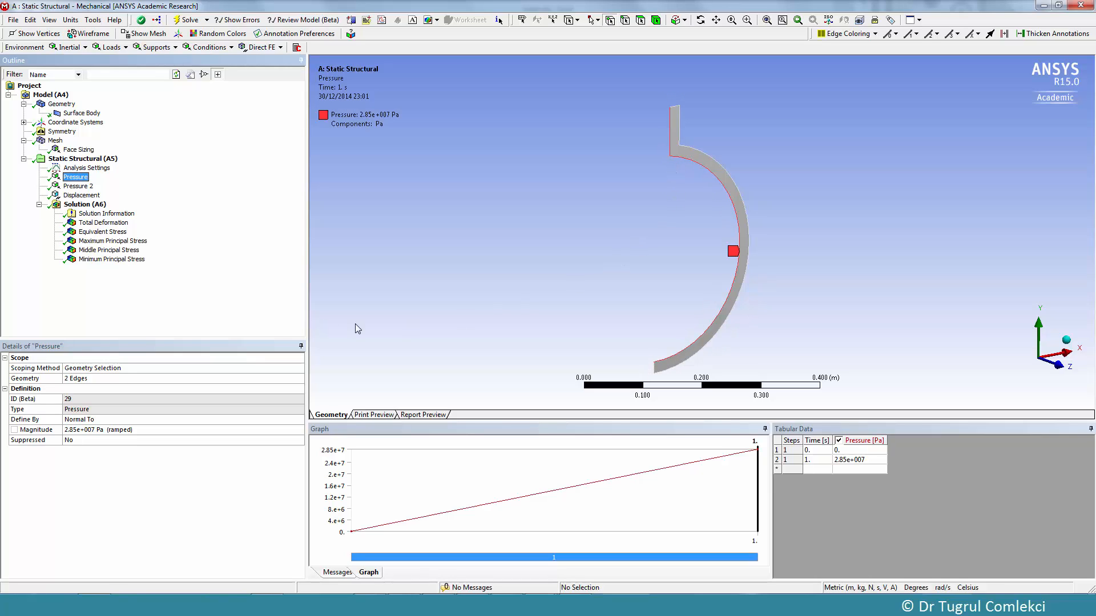
left_click(102, 231)
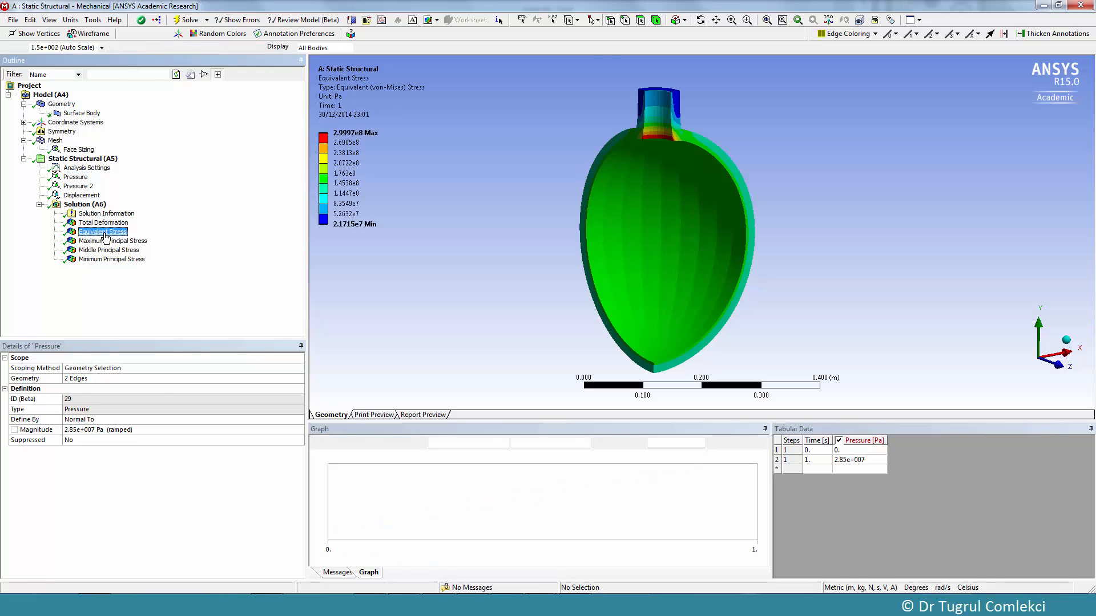
Show the details of the Equivalent Stress result.
left_click(102, 231)
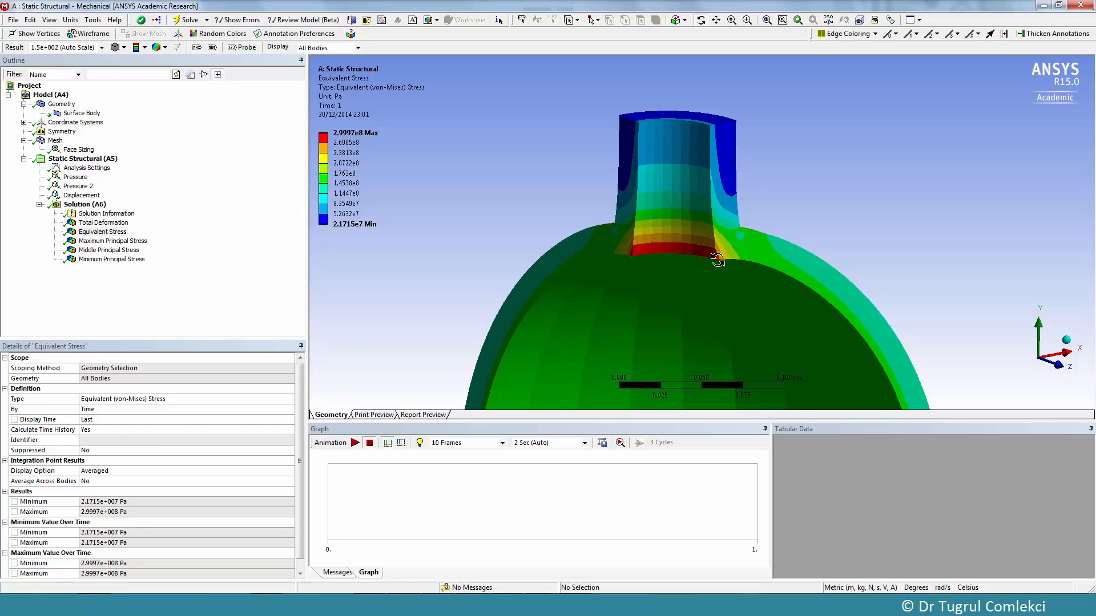
mouse_move(865, 363)
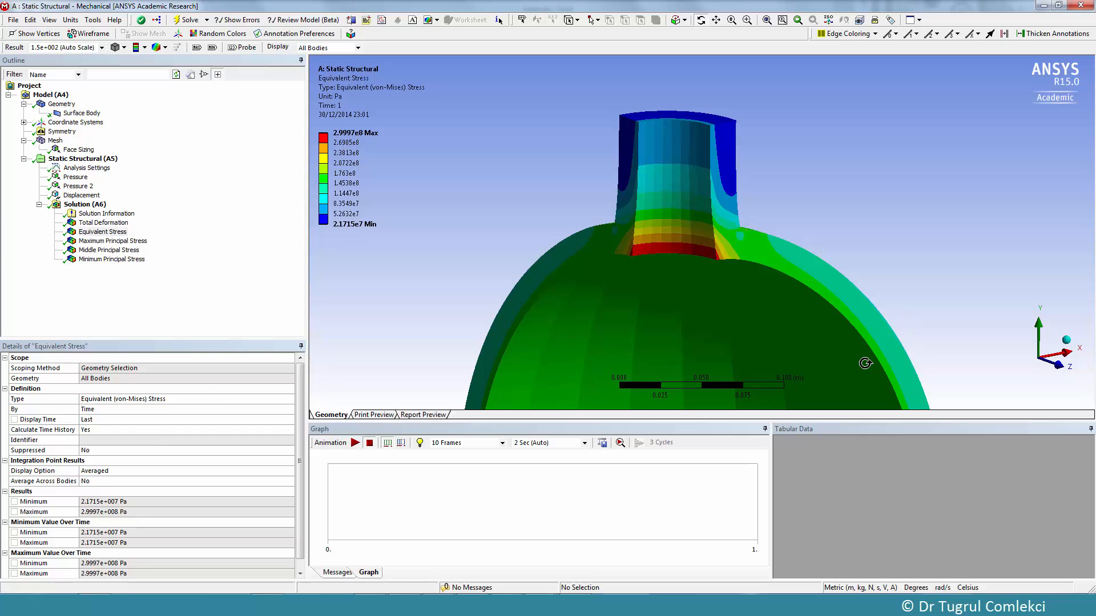
mouse_move(886, 385)
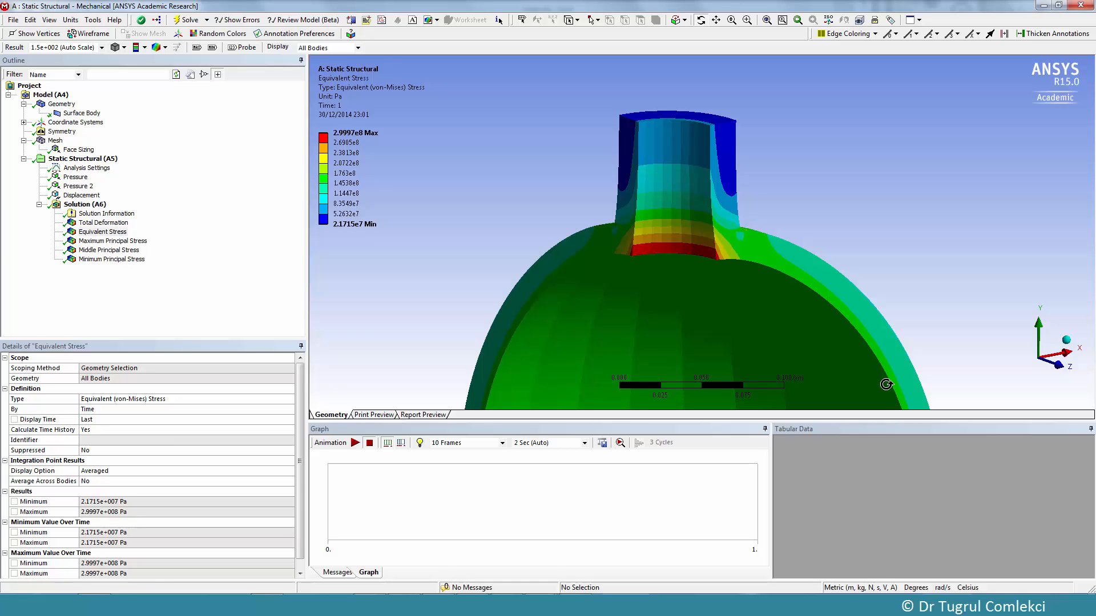
mouse_move(902, 386)
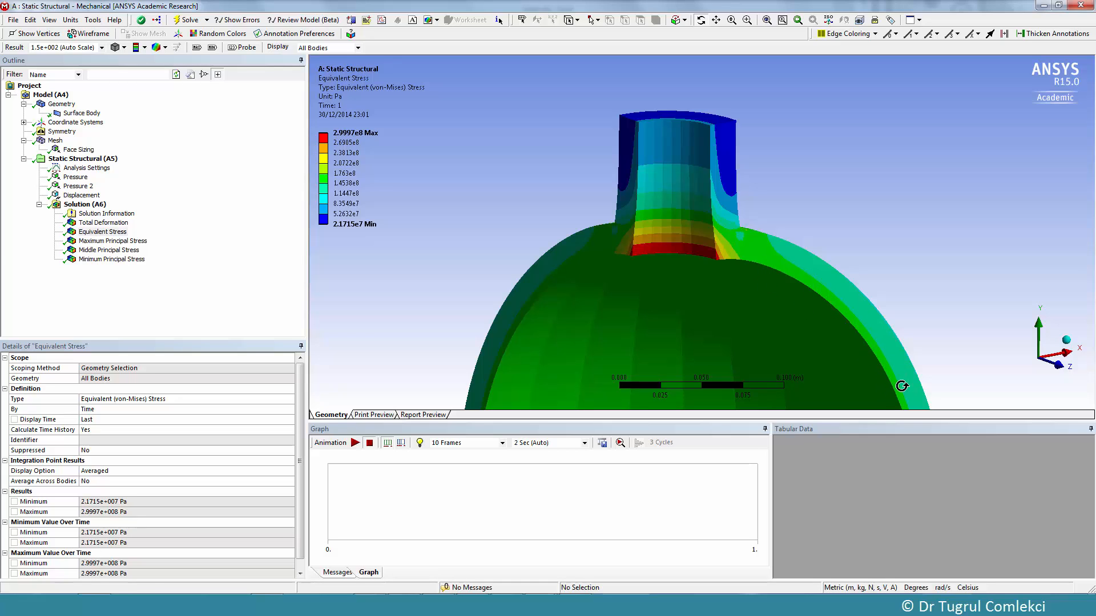
mouse_move(887, 378)
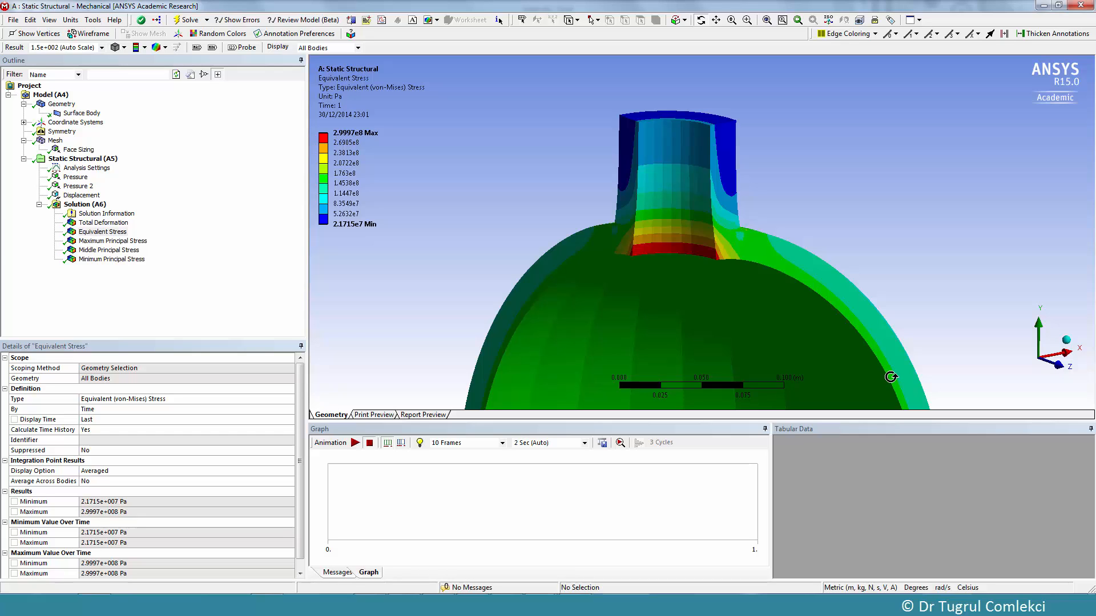
mouse_move(288, 287)
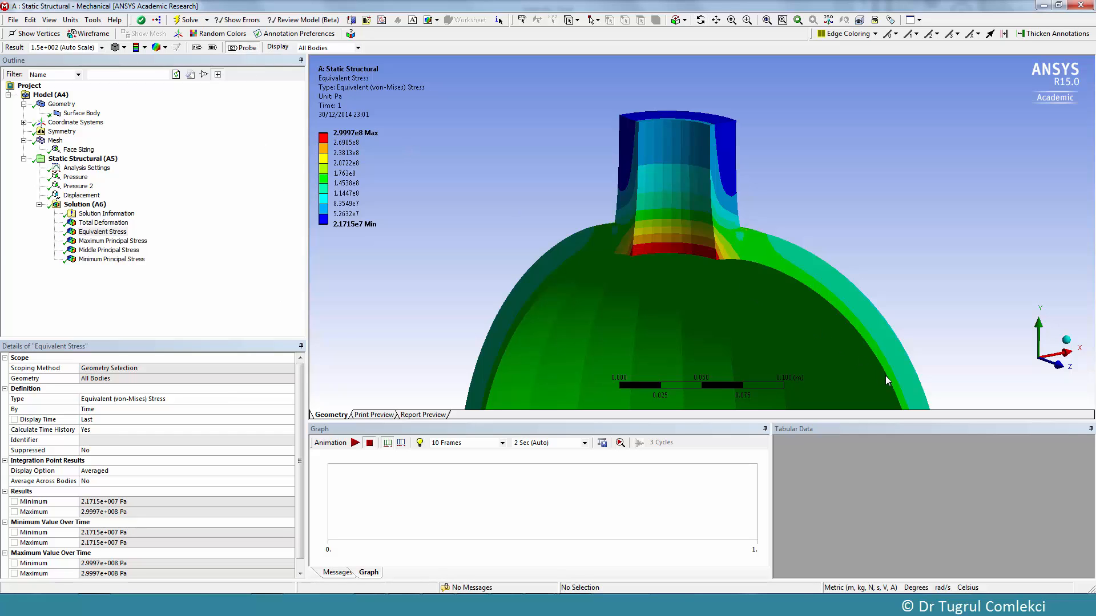
mouse_move(891, 382)
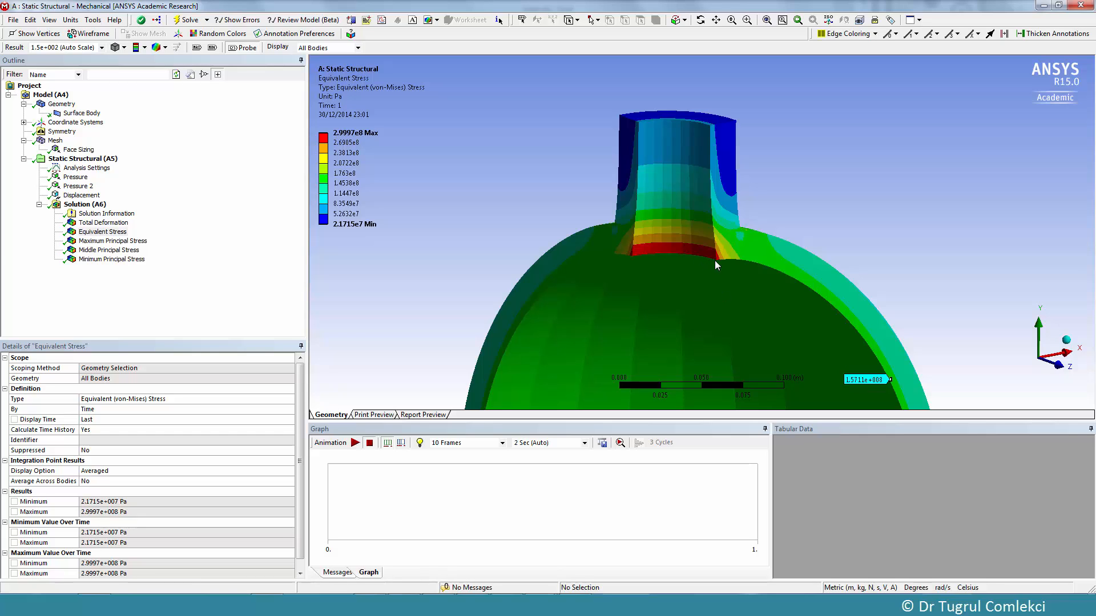
mouse_move(725, 265)
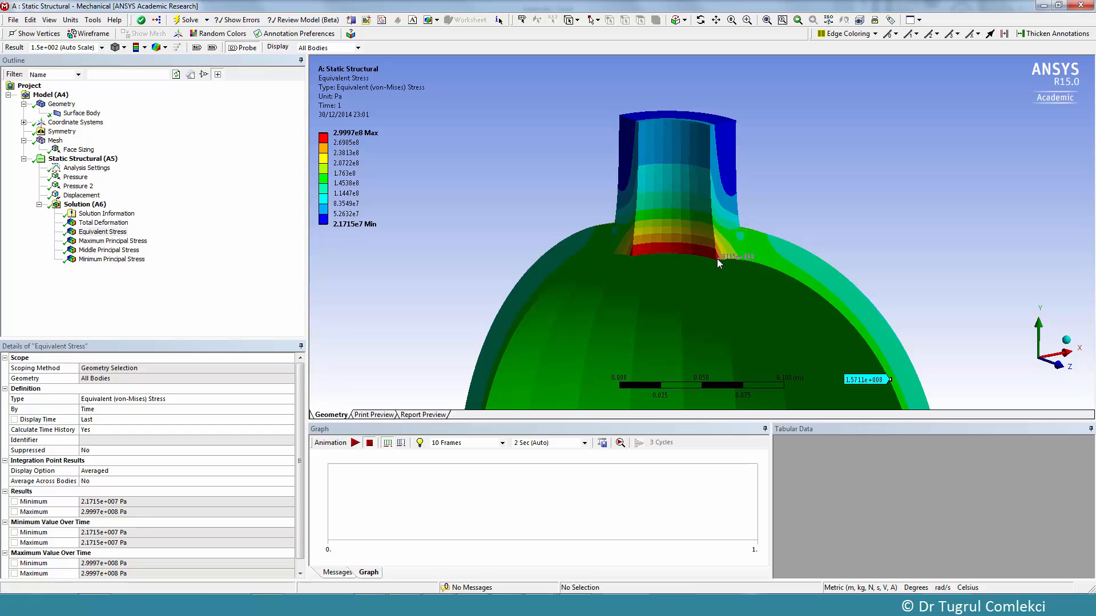
mouse_move(719, 264)
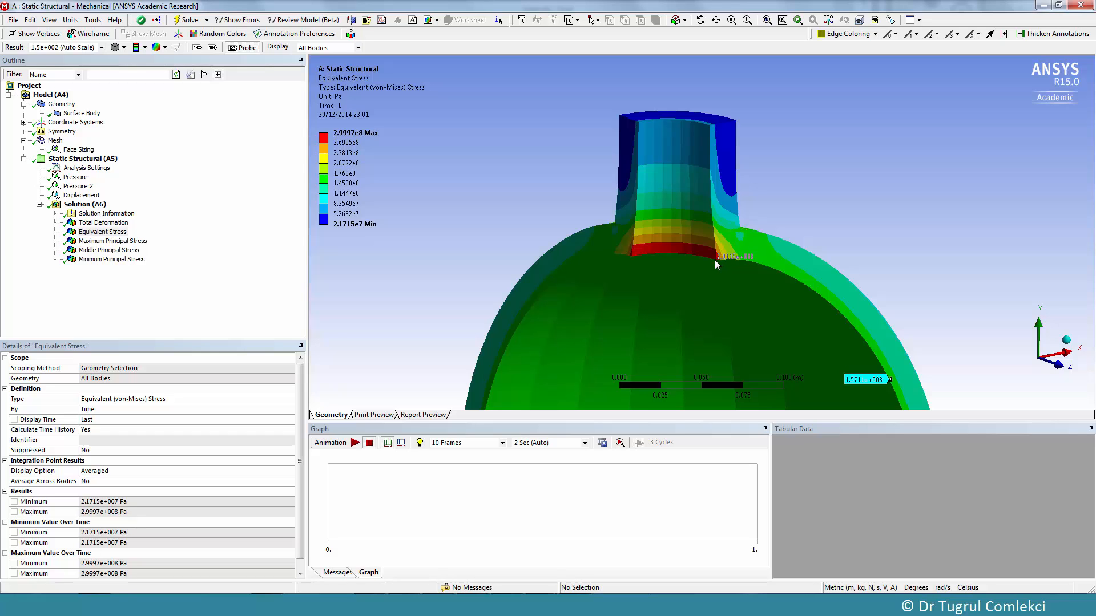